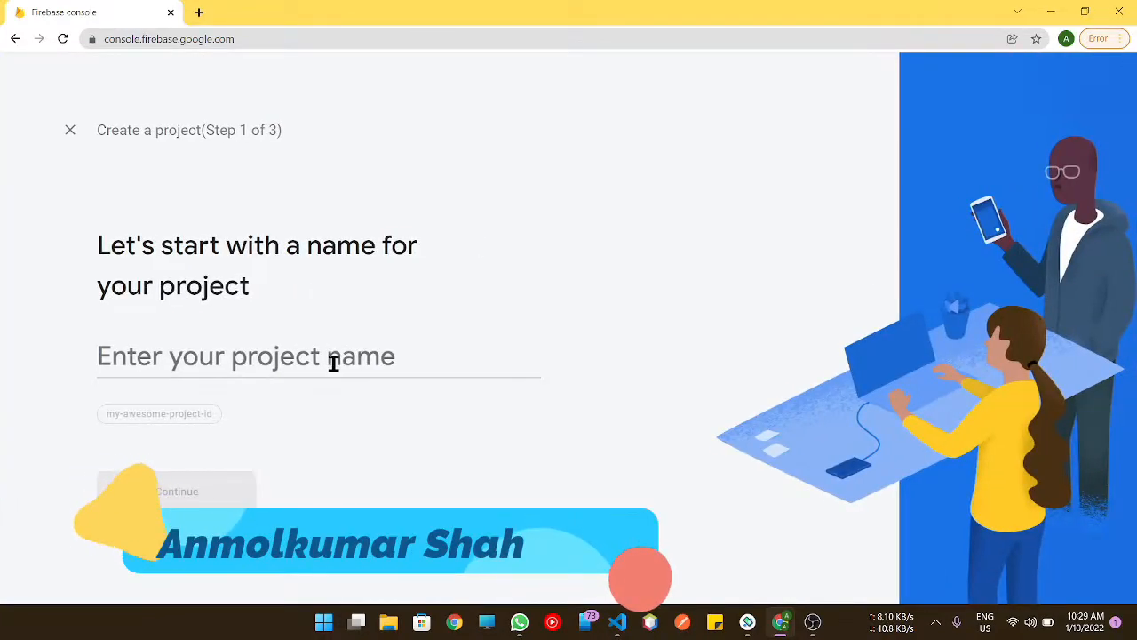
Name the new Firebase project theProgress and complete its creation.
text(the)
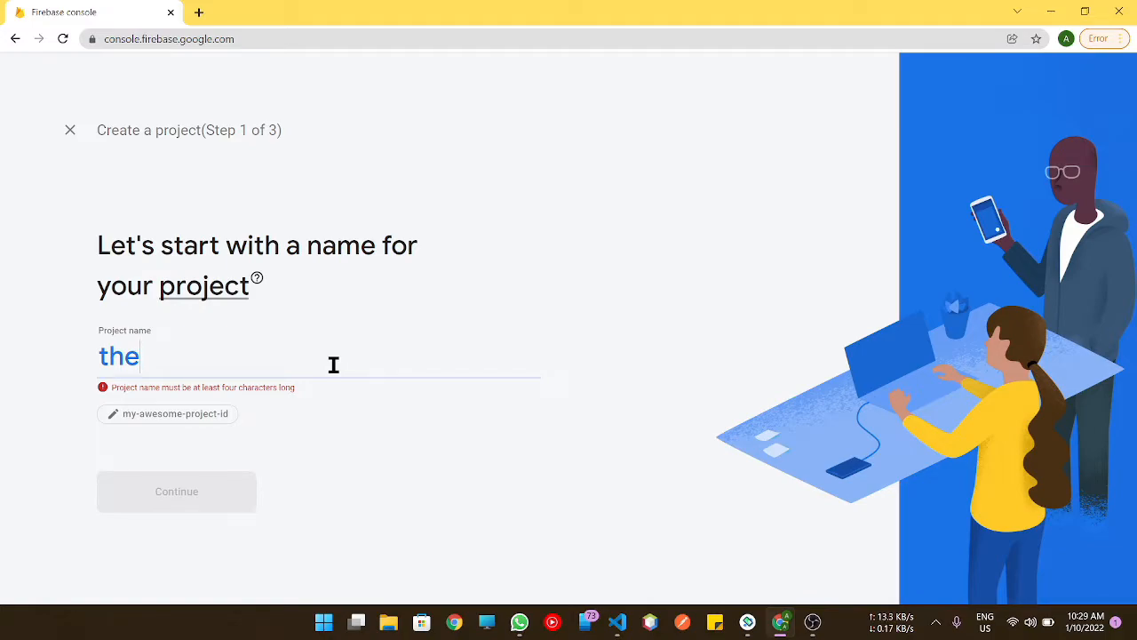
text(Pr)
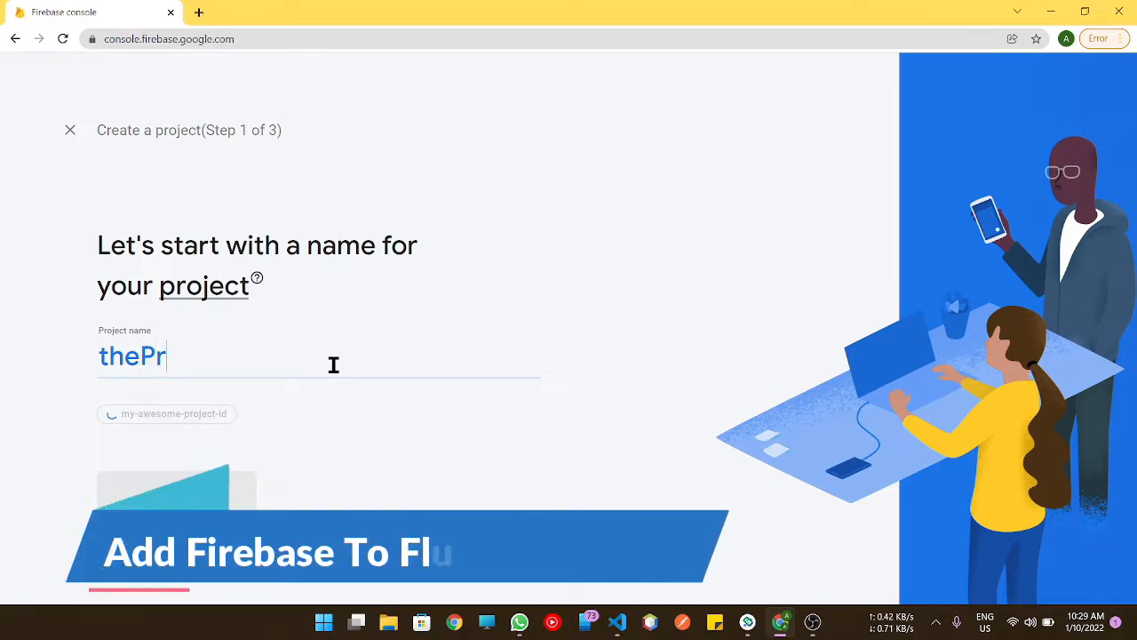
text(ogress)
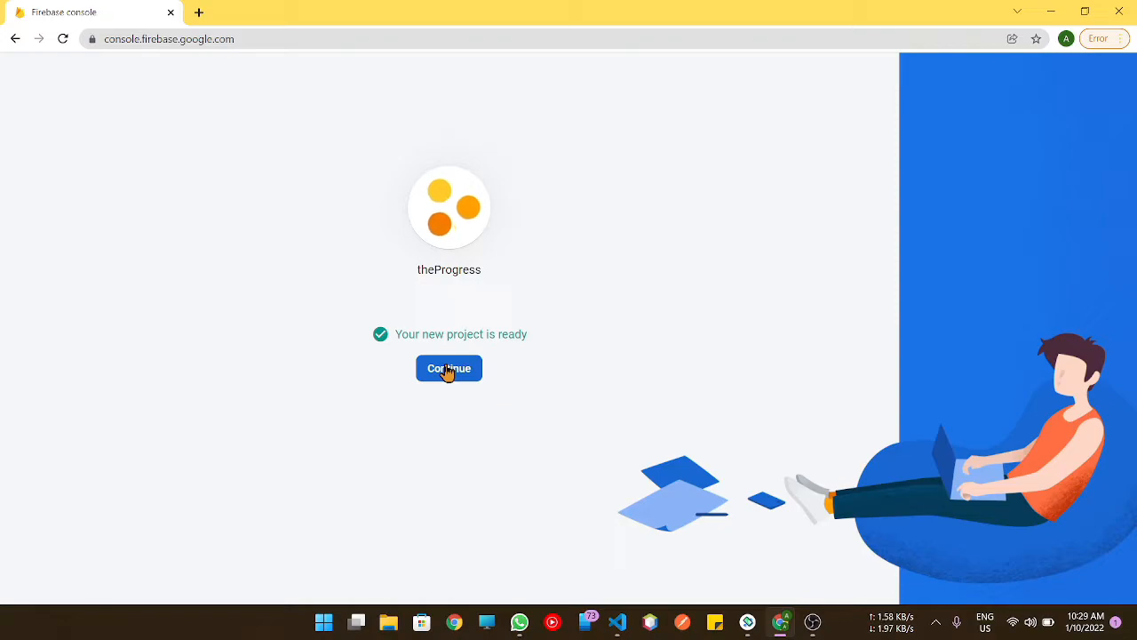
Enter the theProgress project overview and choose Android as the app to add.
click(447, 368)
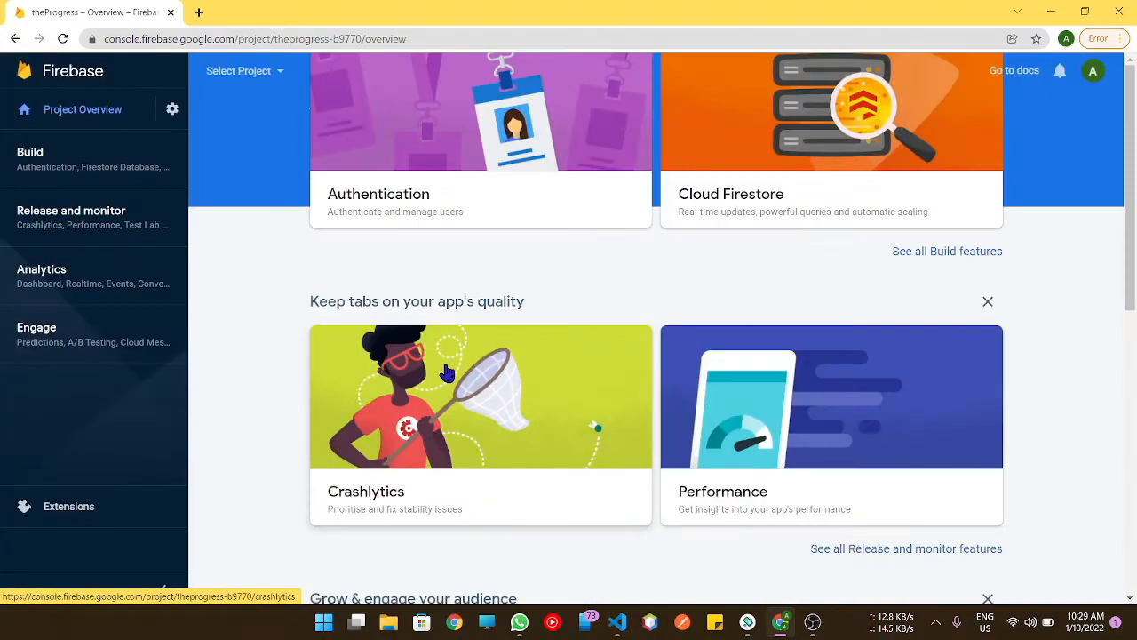
scroll(up, 3)
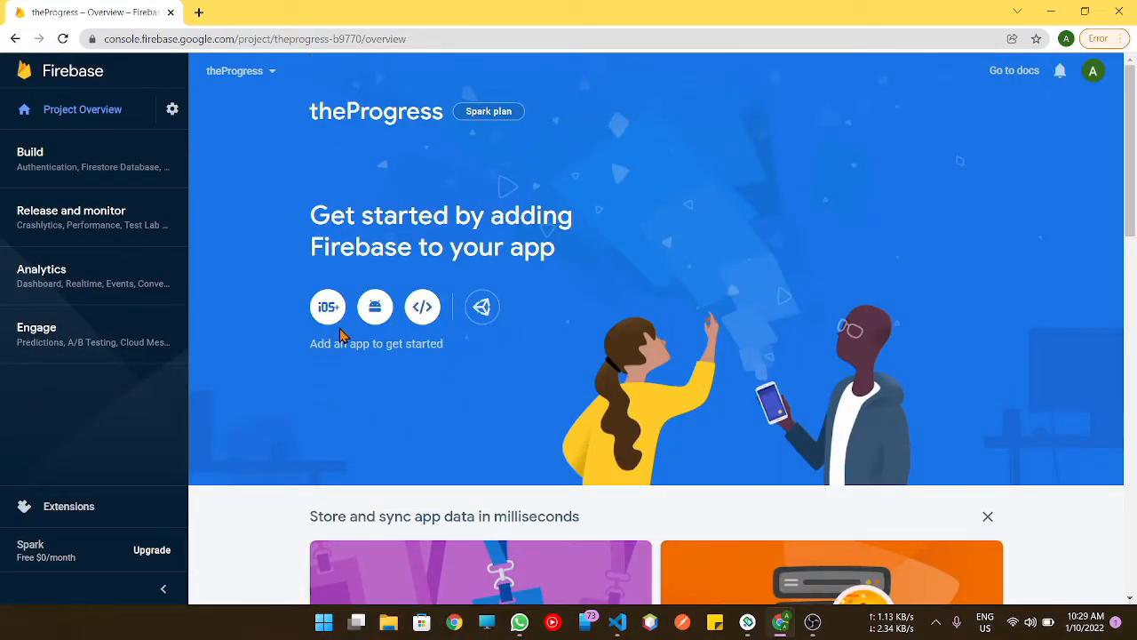
click(373, 306)
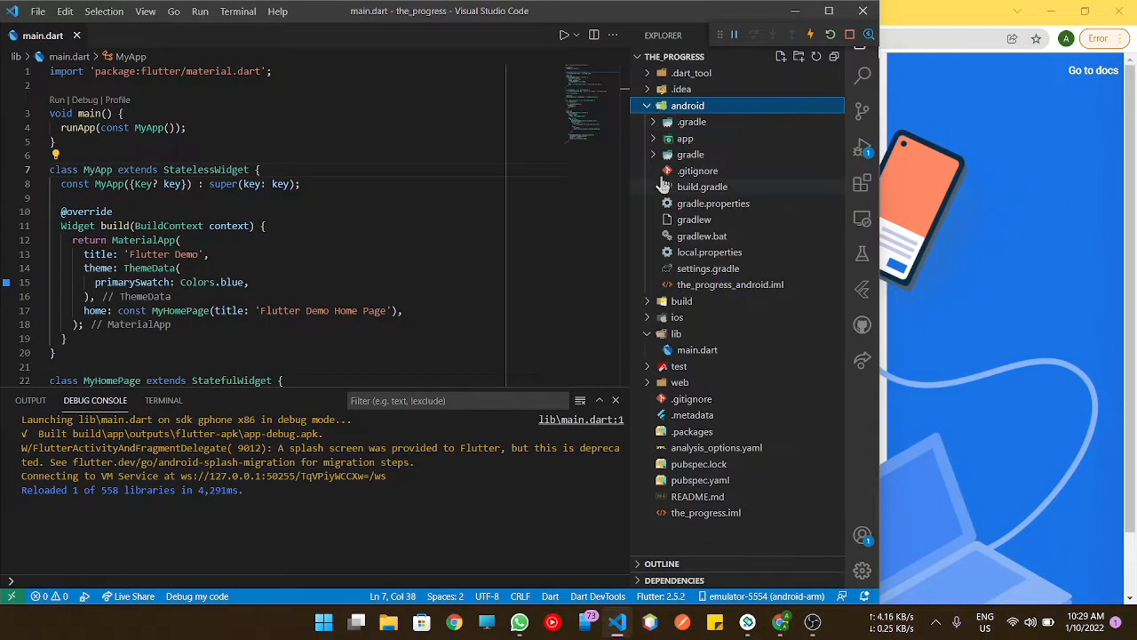
Select the package name com.example.the_progress from android/app/src/main/AndroidManifest.xml.
click(686, 138)
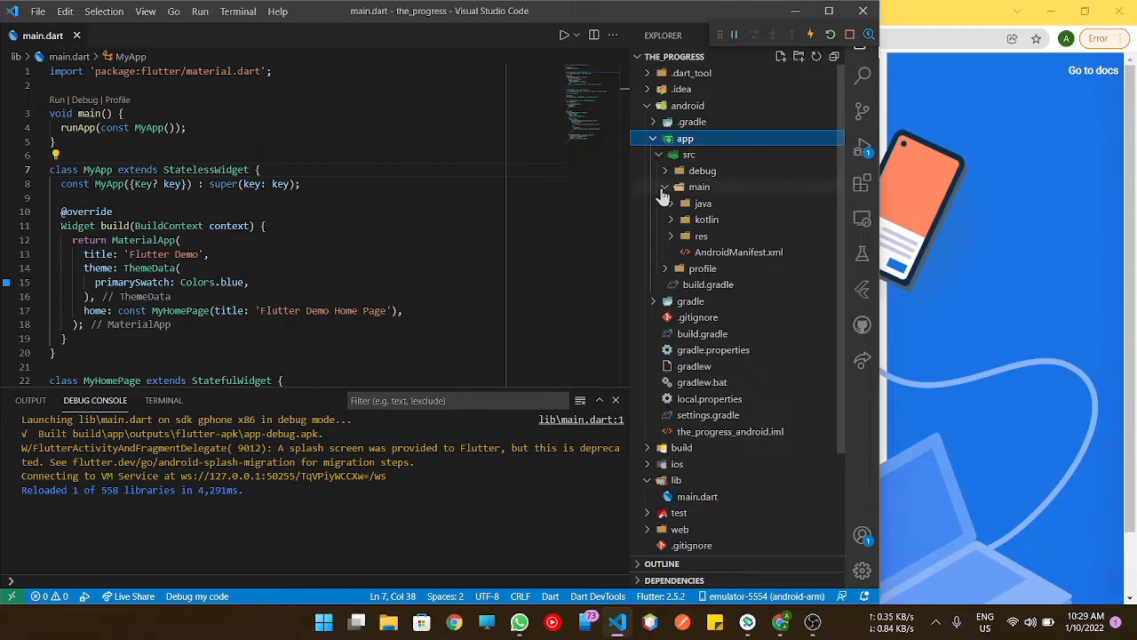
click(739, 252)
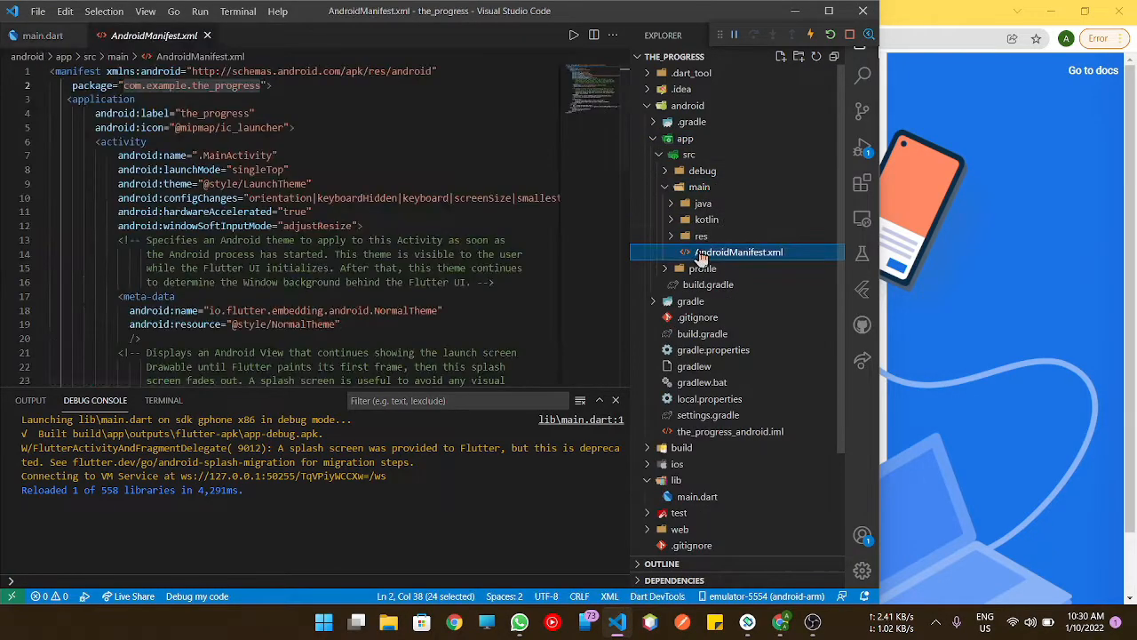
click(99, 99)
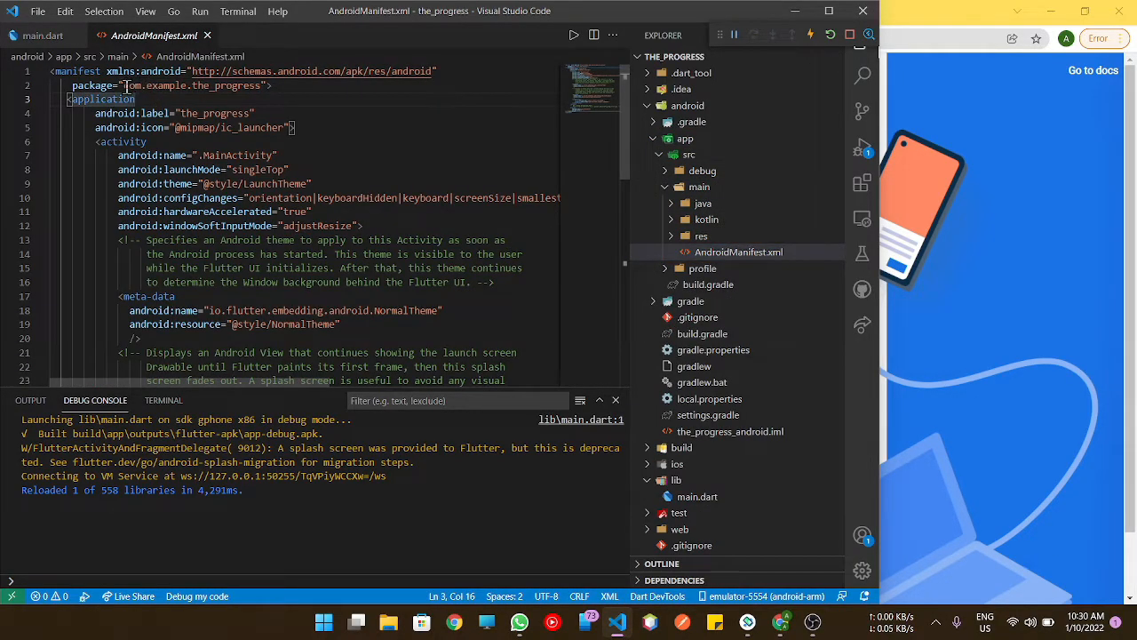
double_click(192, 85)
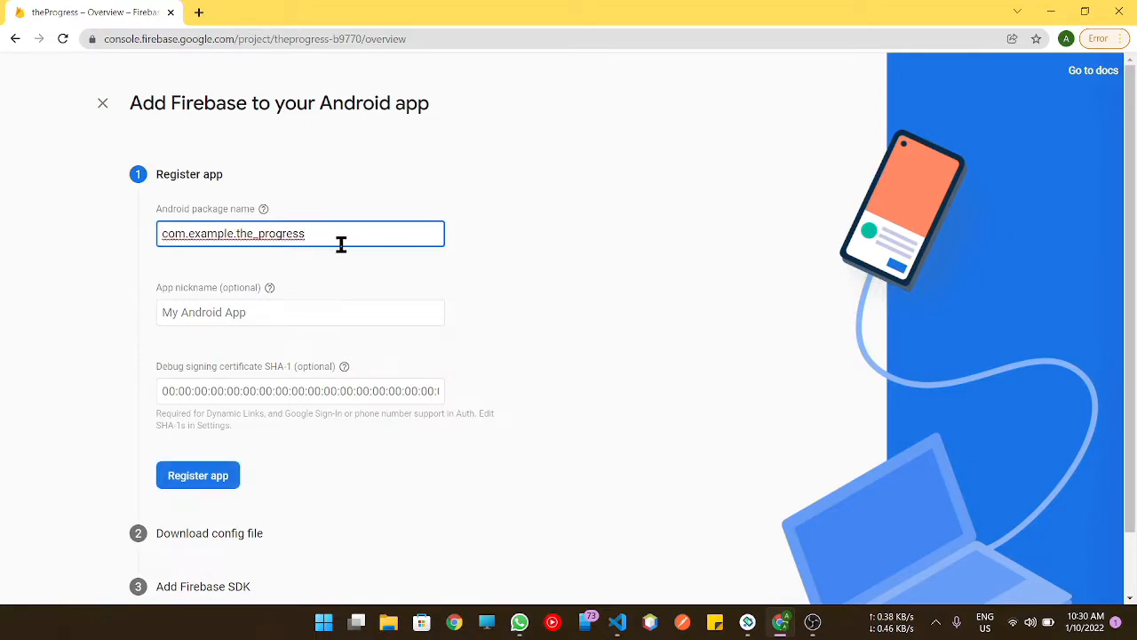
mouse_move(572, 299)
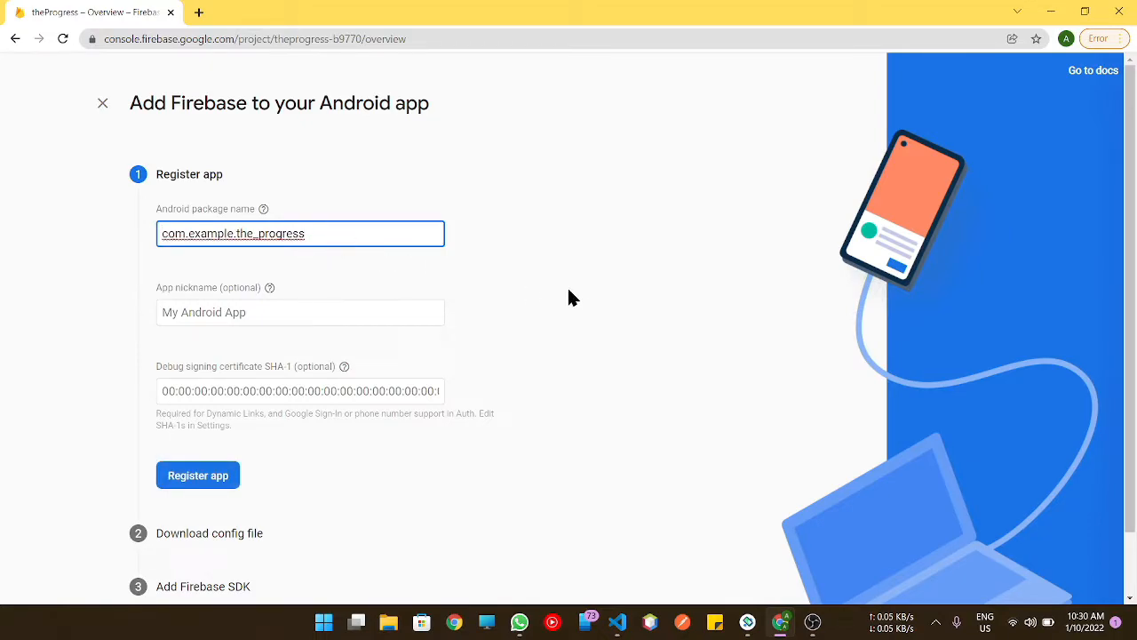
Give the Android app the nickname The Progress and submit its registration.
click(300, 313)
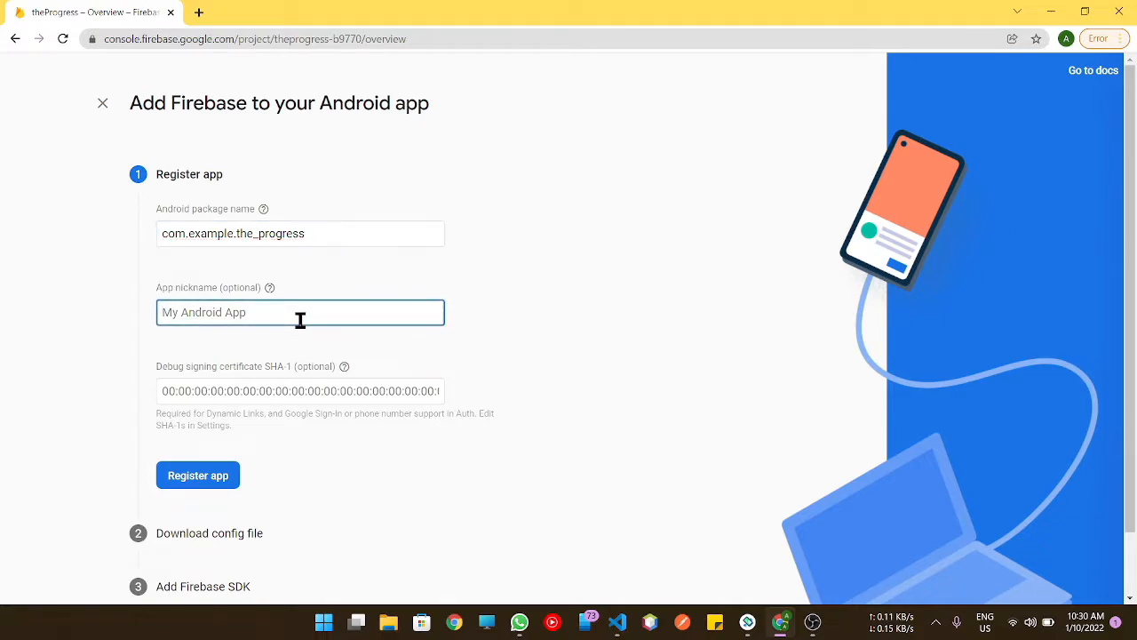
text(Te)
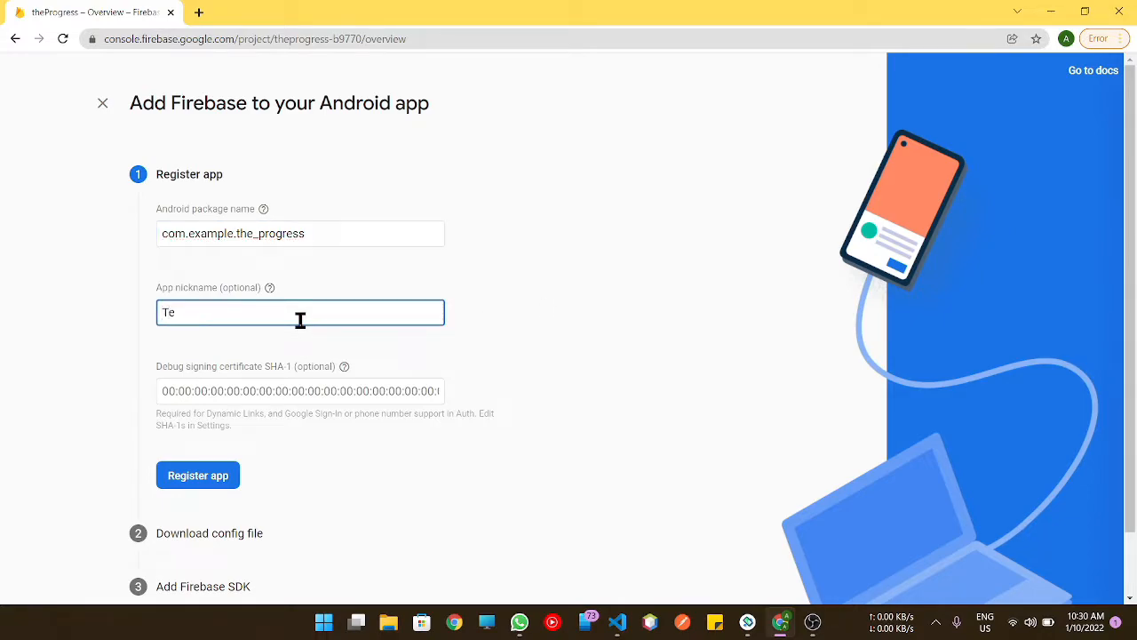
text(he P)
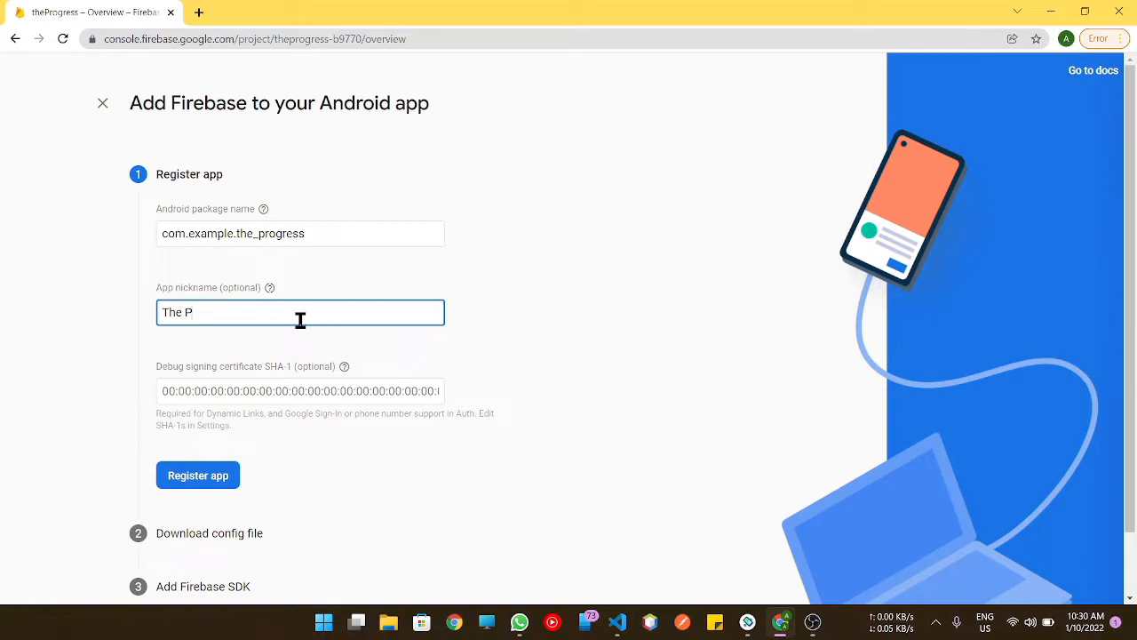
text(rogress)
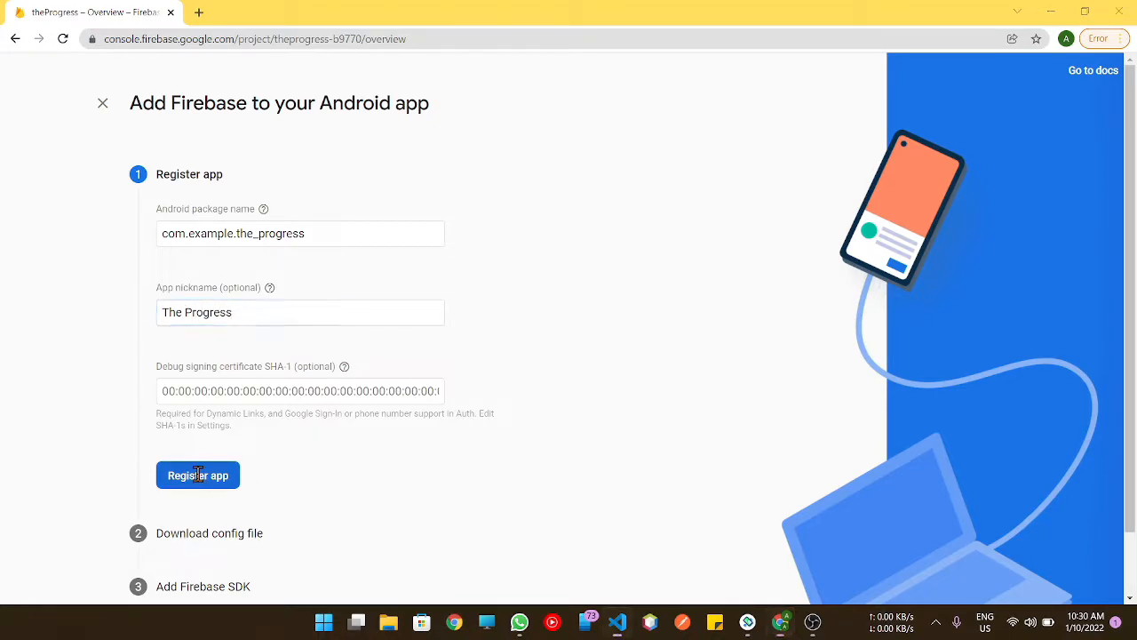
click(618, 622)
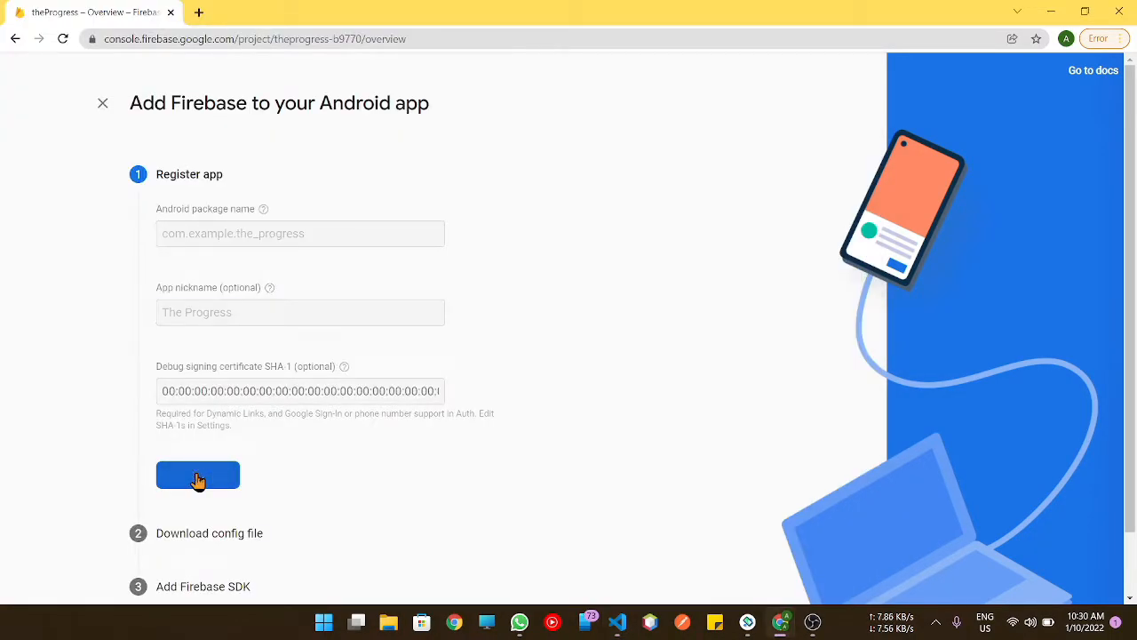
click(198, 475)
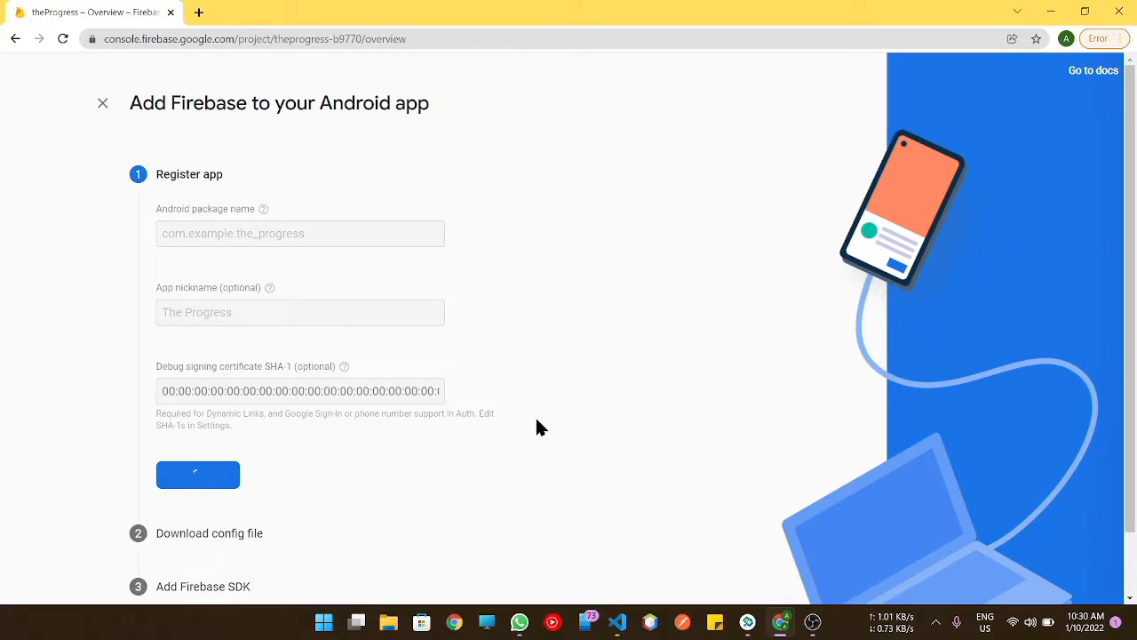
Download google-services.json and reveal it in the Downloads folder window.
click(197, 474)
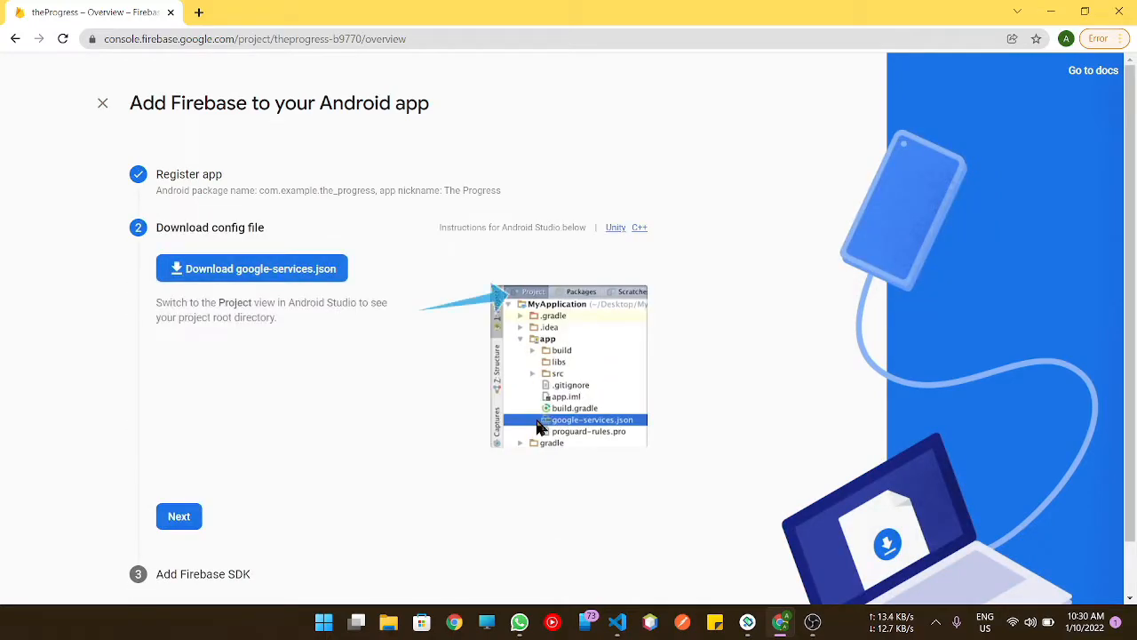
scroll(down, 3)
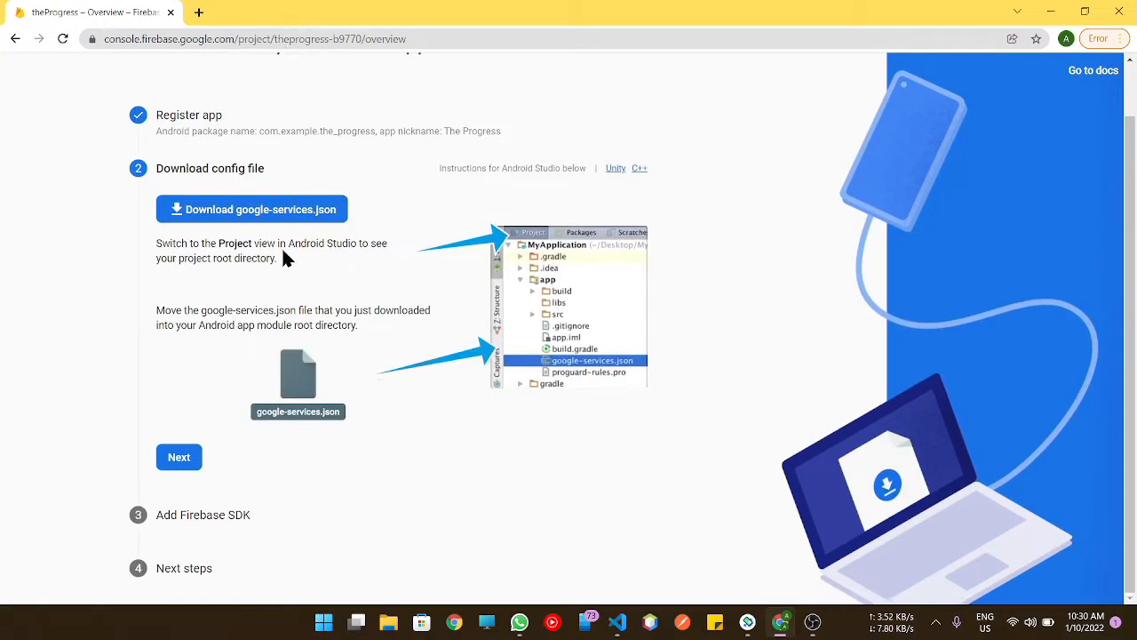
click(252, 210)
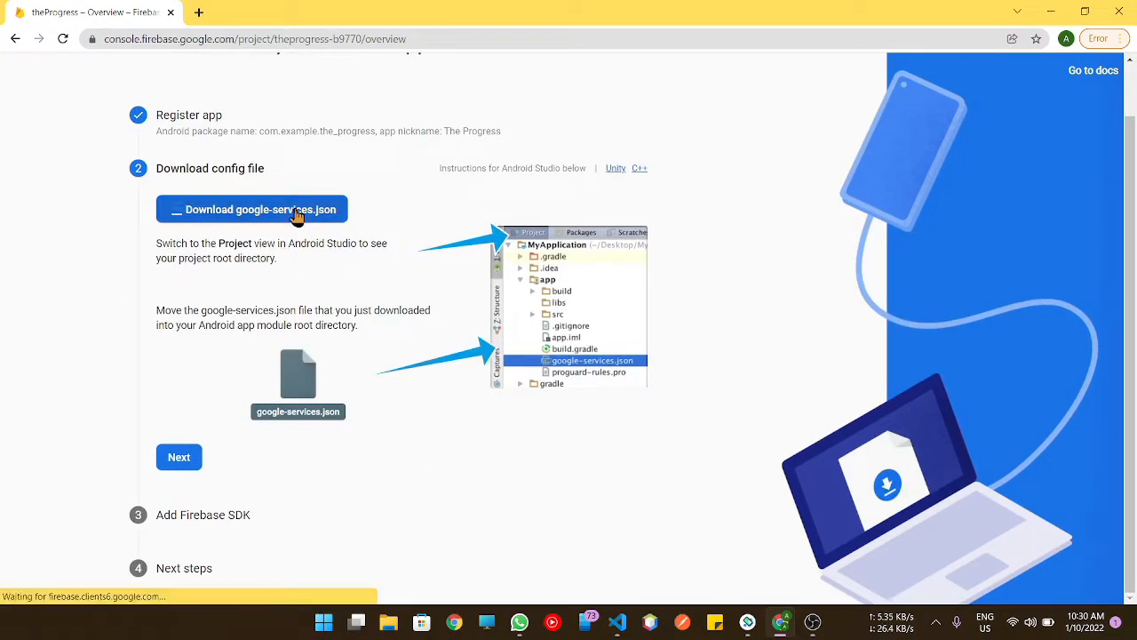
click(253, 210)
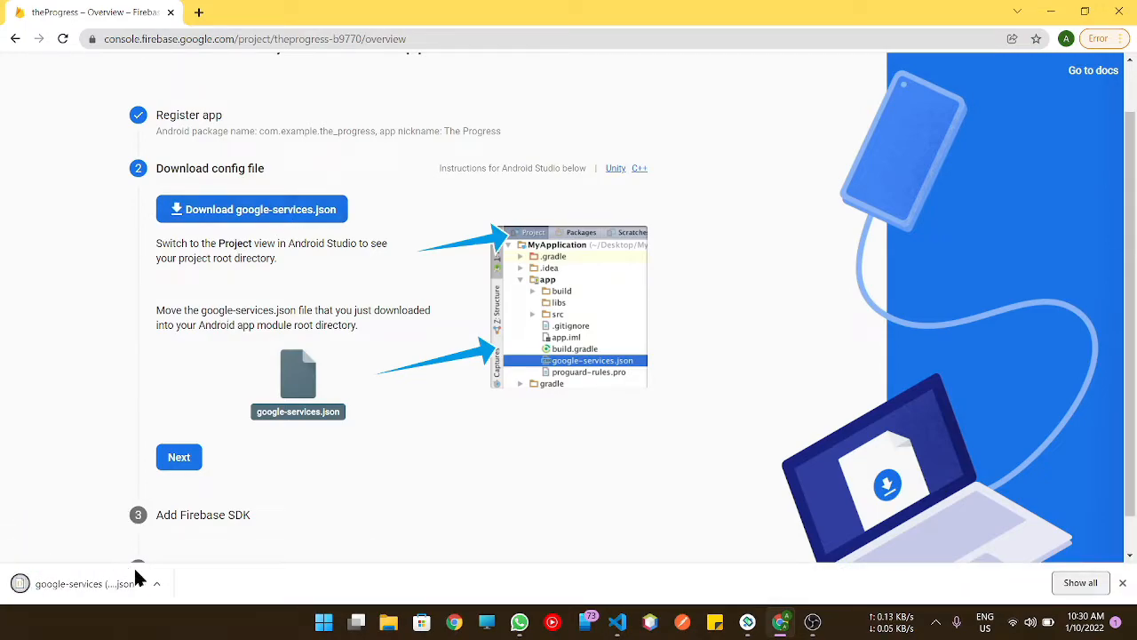
mouse_move(194, 531)
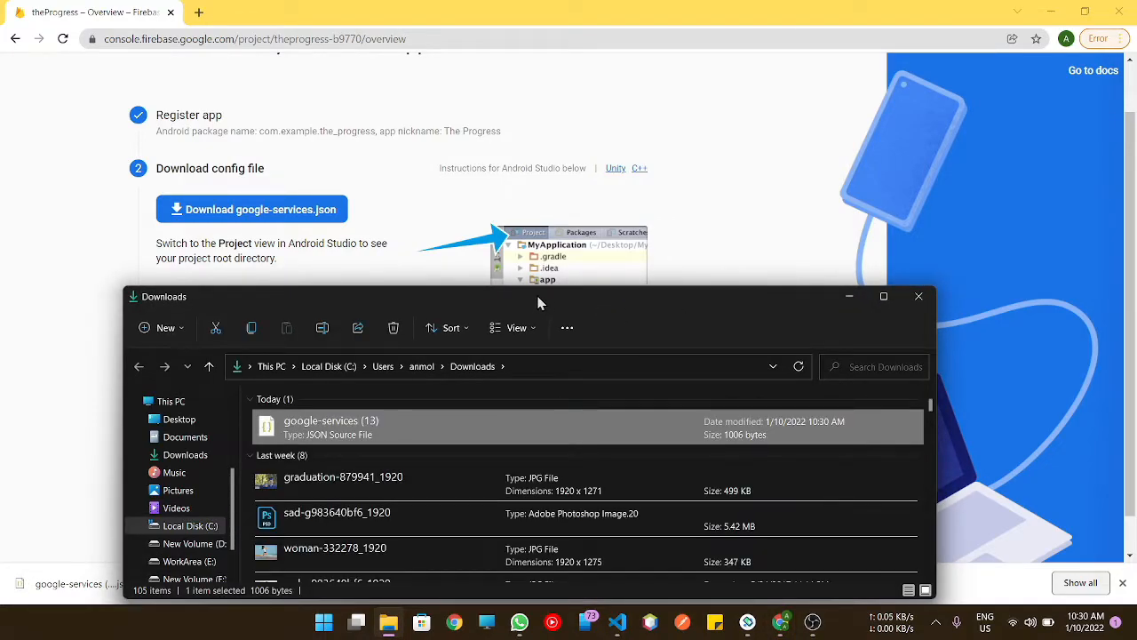
drag(537, 302, 746, 237)
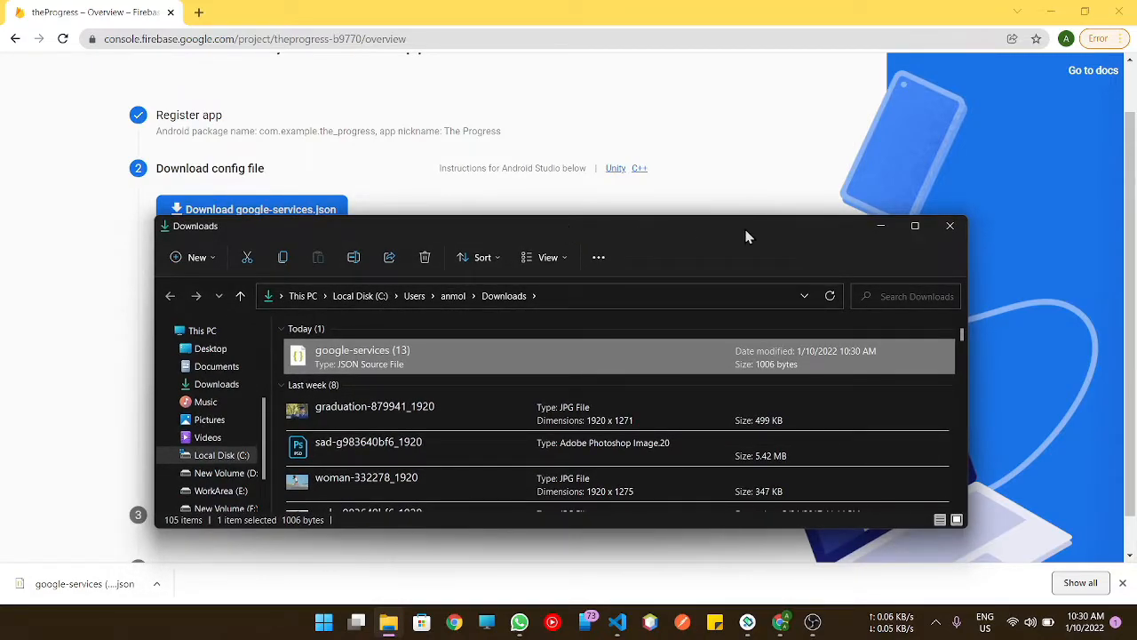
mouse_move(761, 268)
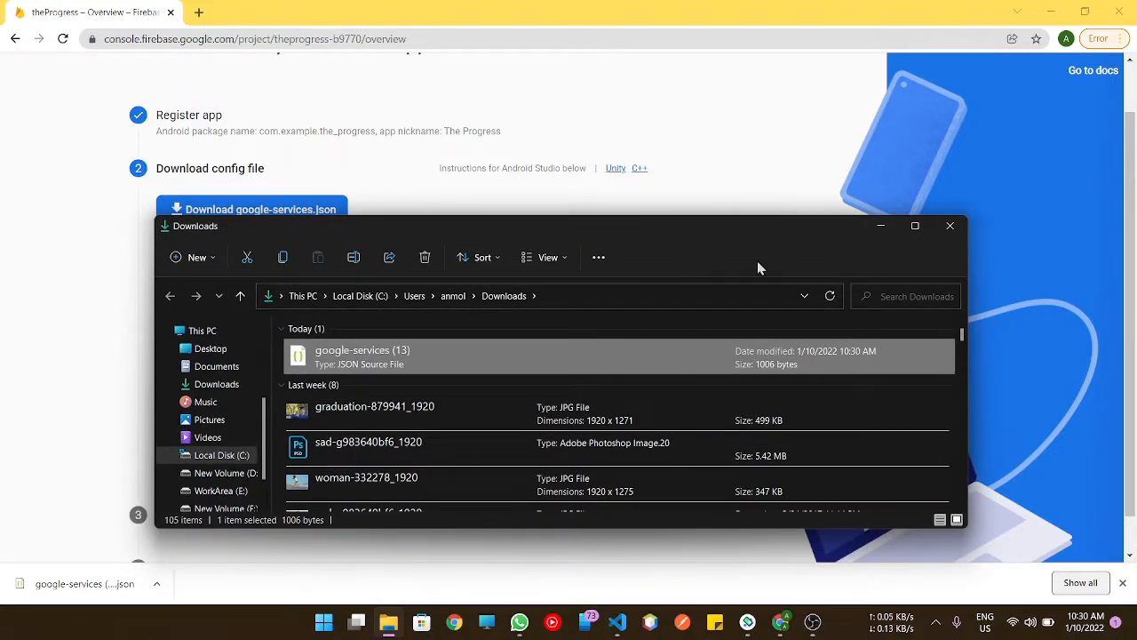
click(949, 224)
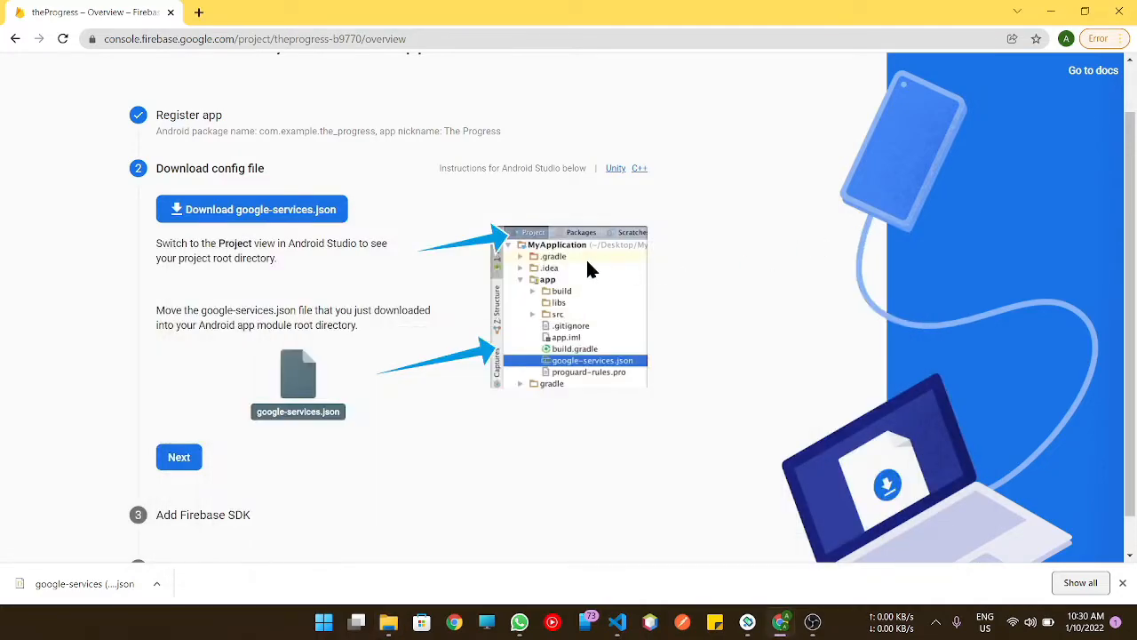
mouse_move(522, 375)
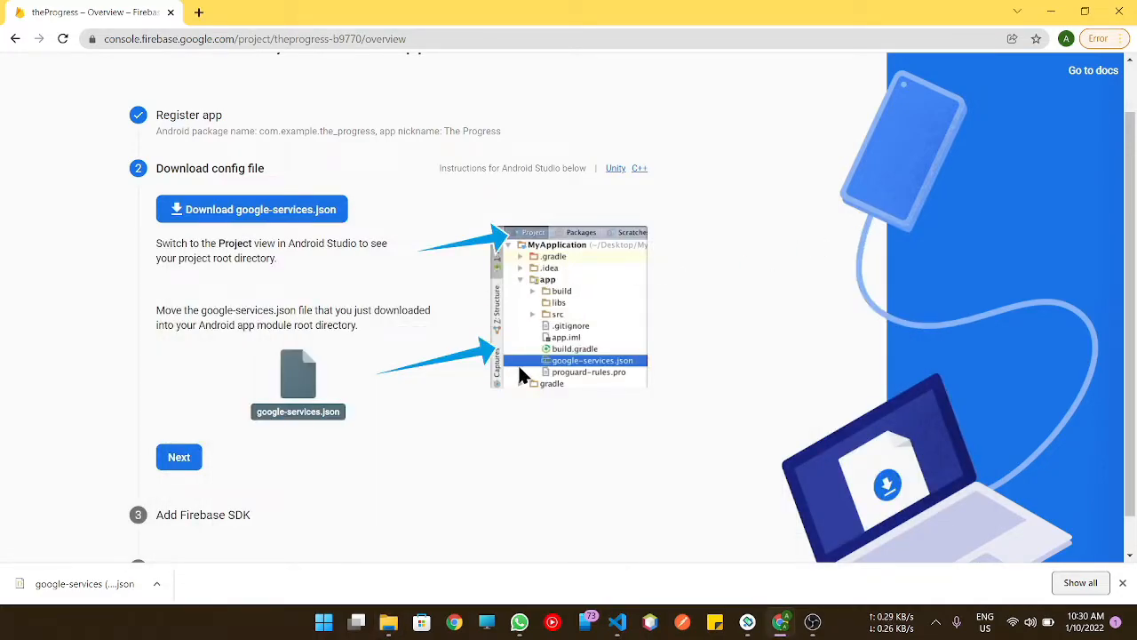
mouse_move(541, 312)
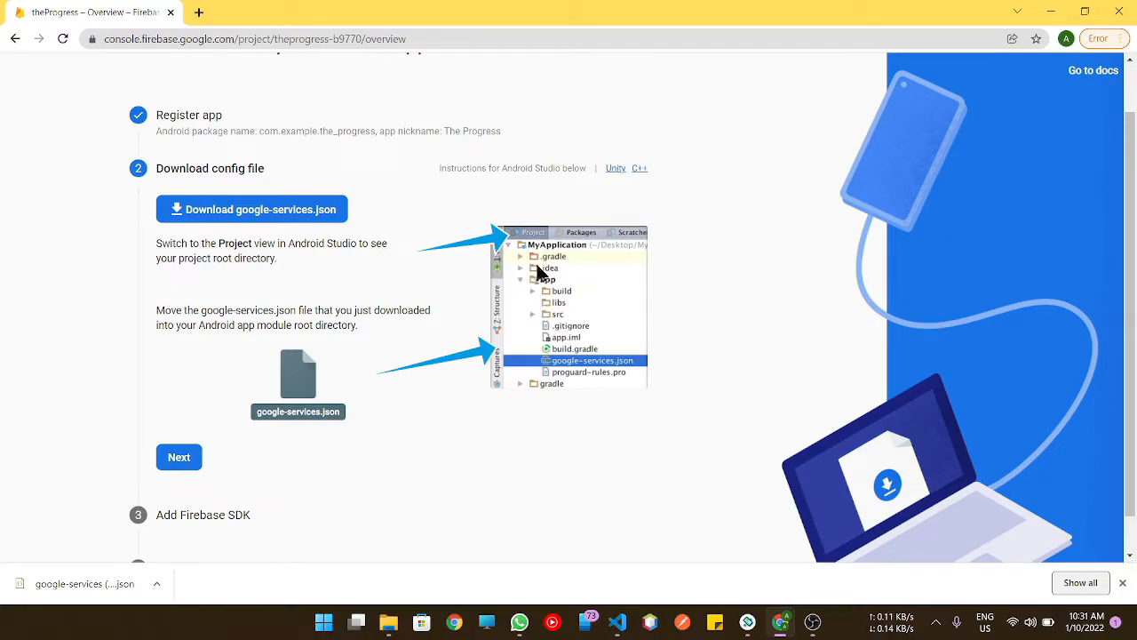
mouse_move(559, 312)
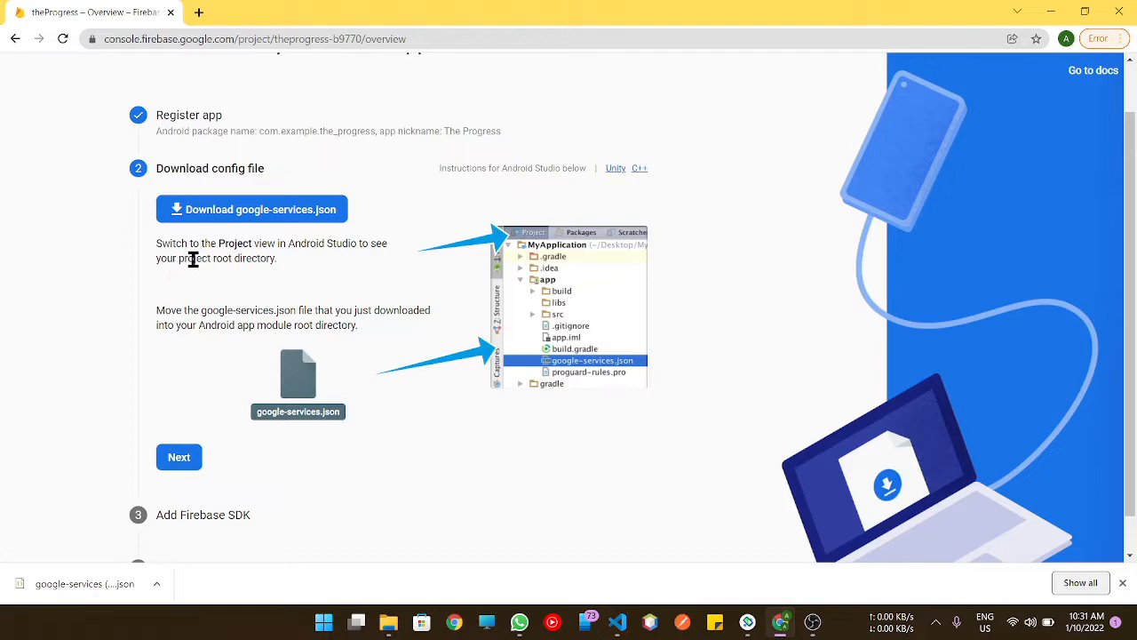
mouse_move(320, 346)
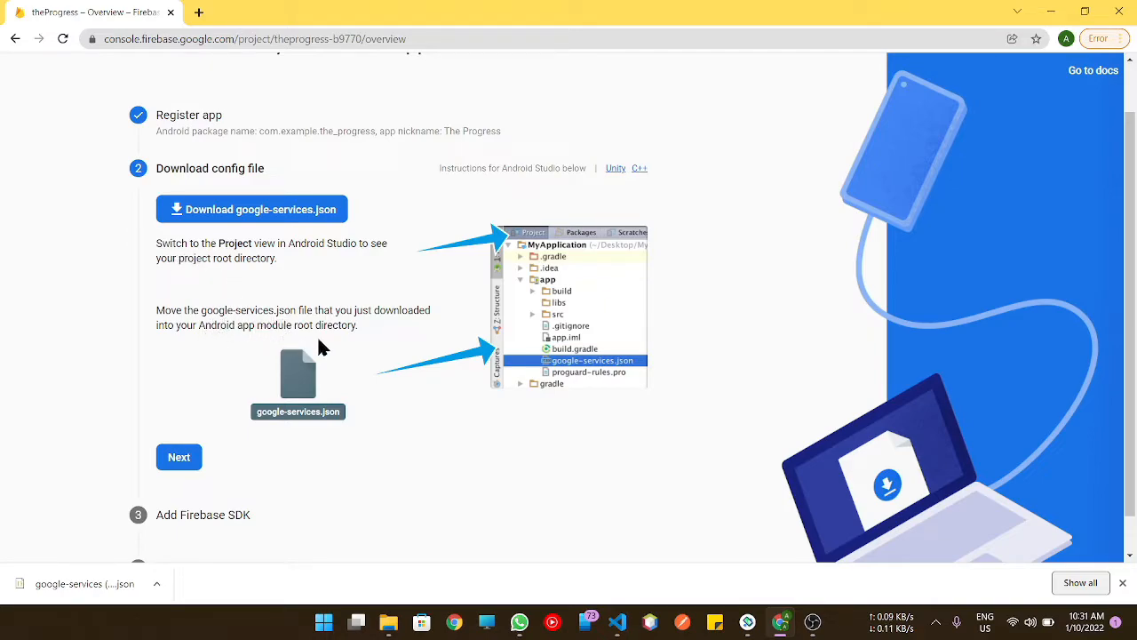
mouse_move(590, 389)
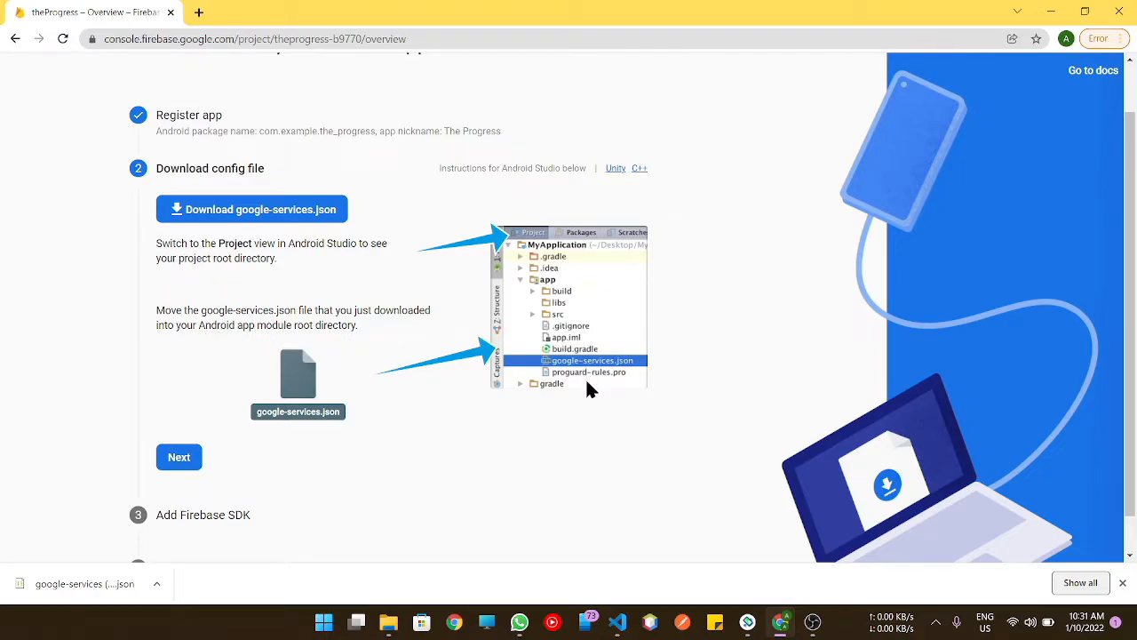
mouse_move(557, 359)
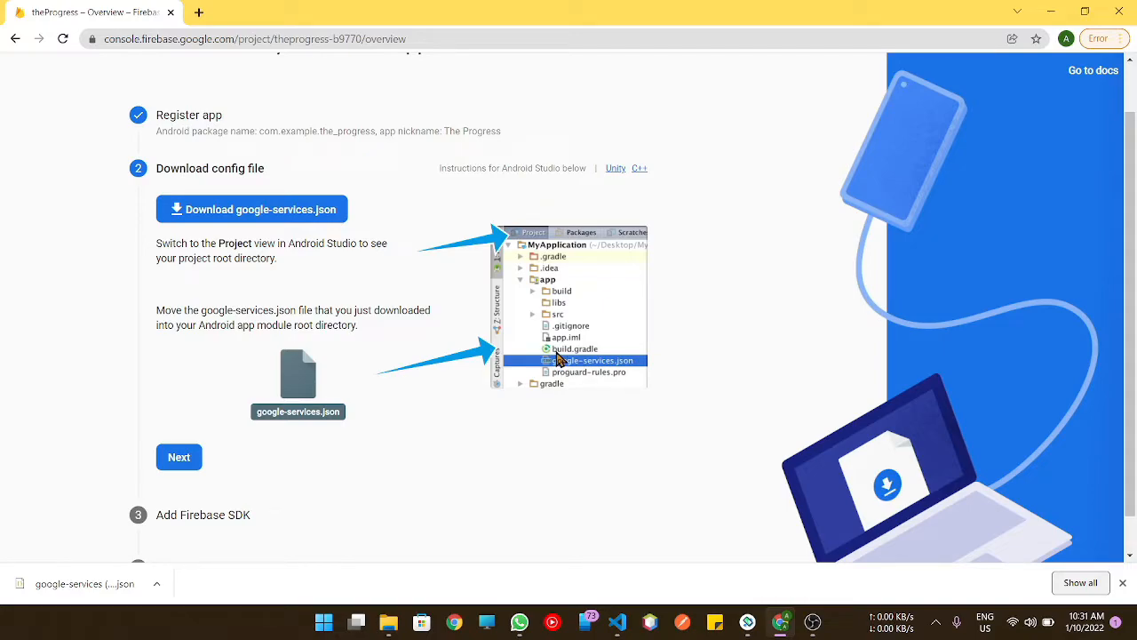
mouse_move(672, 186)
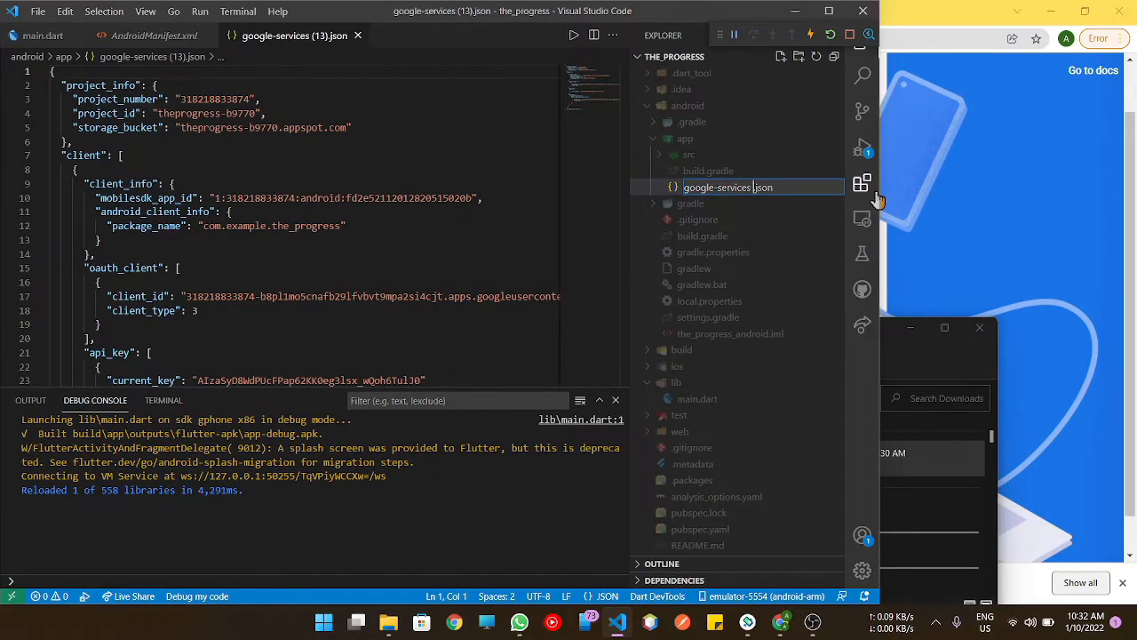
Confirm the google-services.json rename and advance Firebase setup to the Add Firebase SDK step.
key(Return)
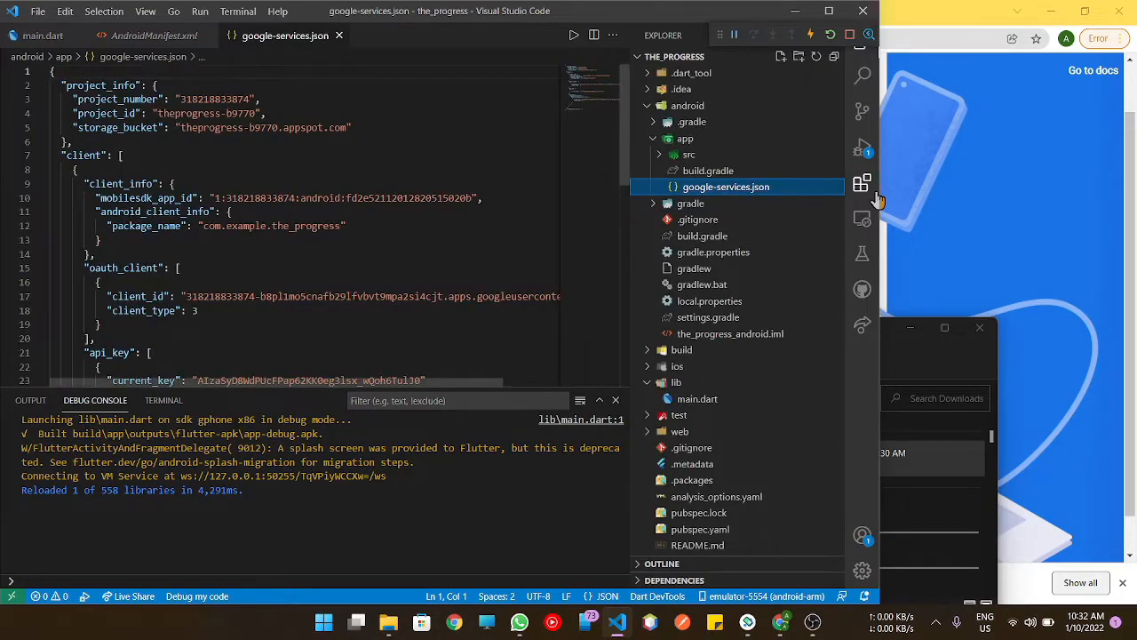
click(231, 211)
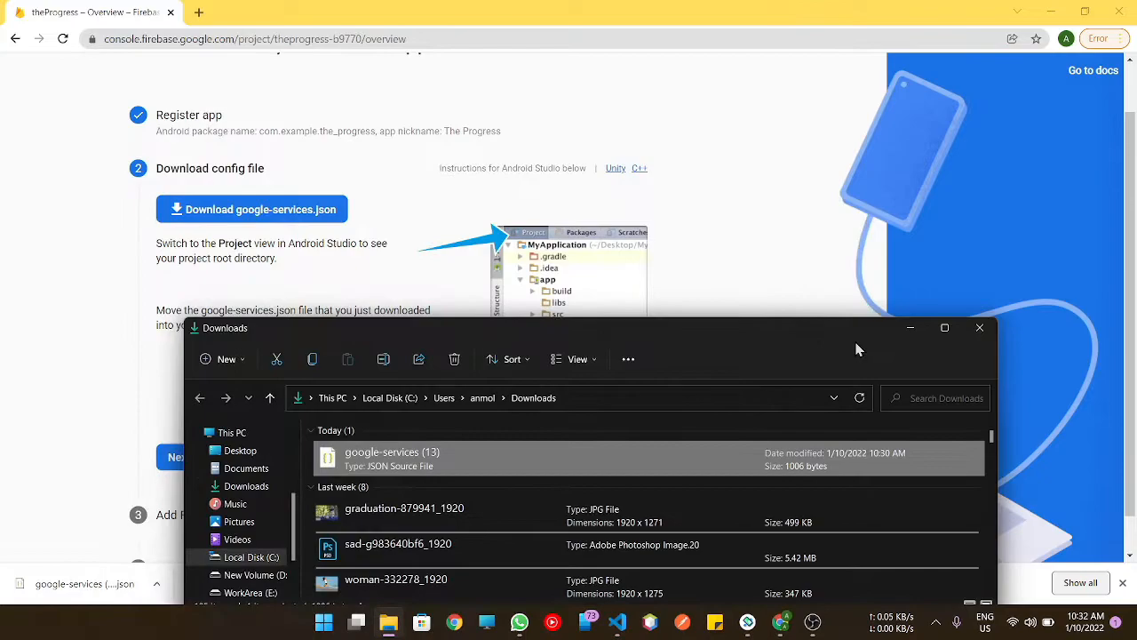
click(980, 327)
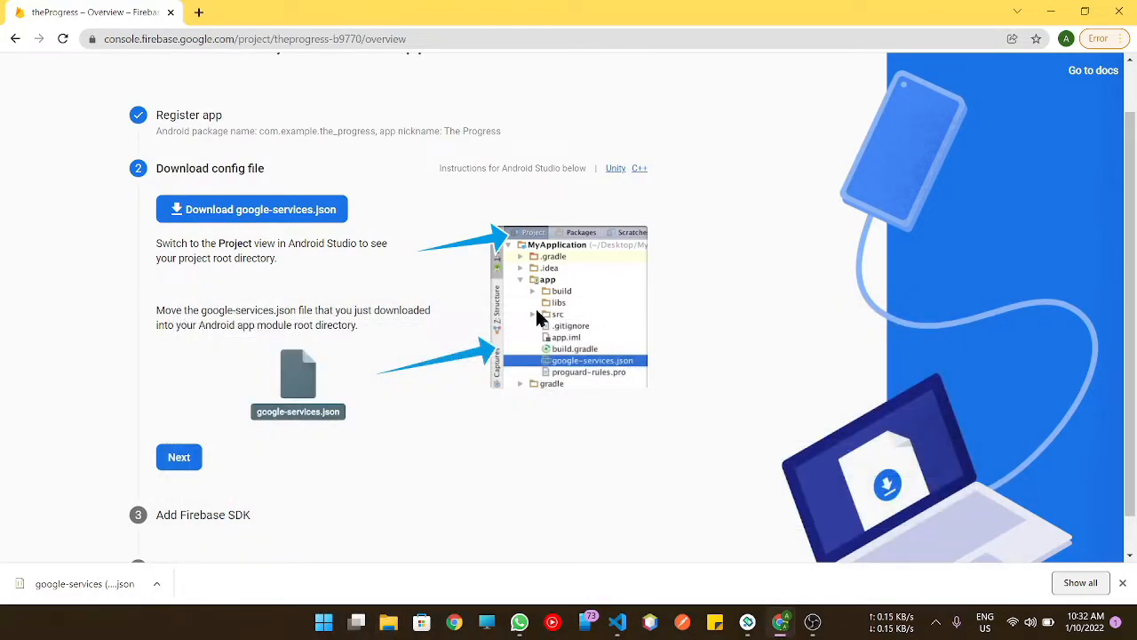
click(178, 456)
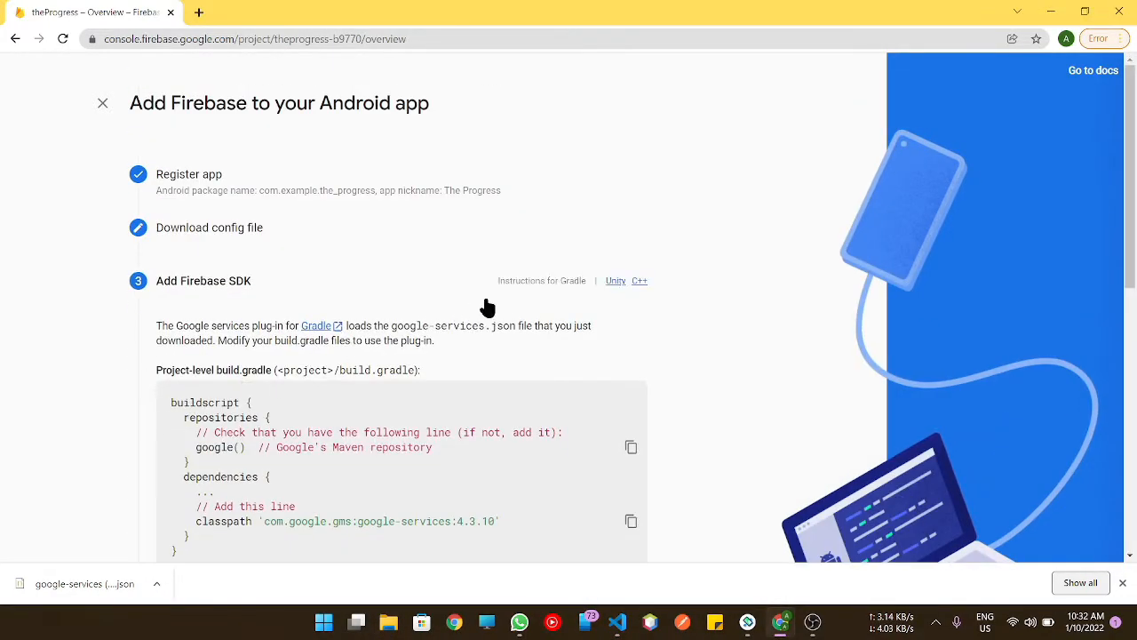
Scroll through the project-level build.gradle snippet for the Google services plug-in.
scroll(down, 3)
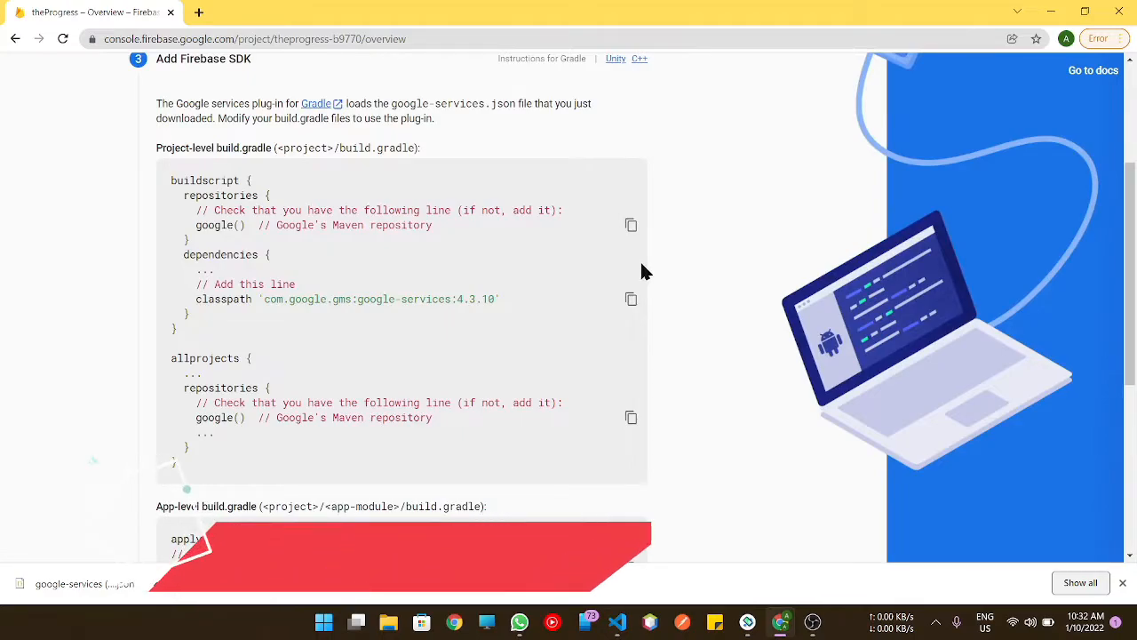
scroll(up, 3)
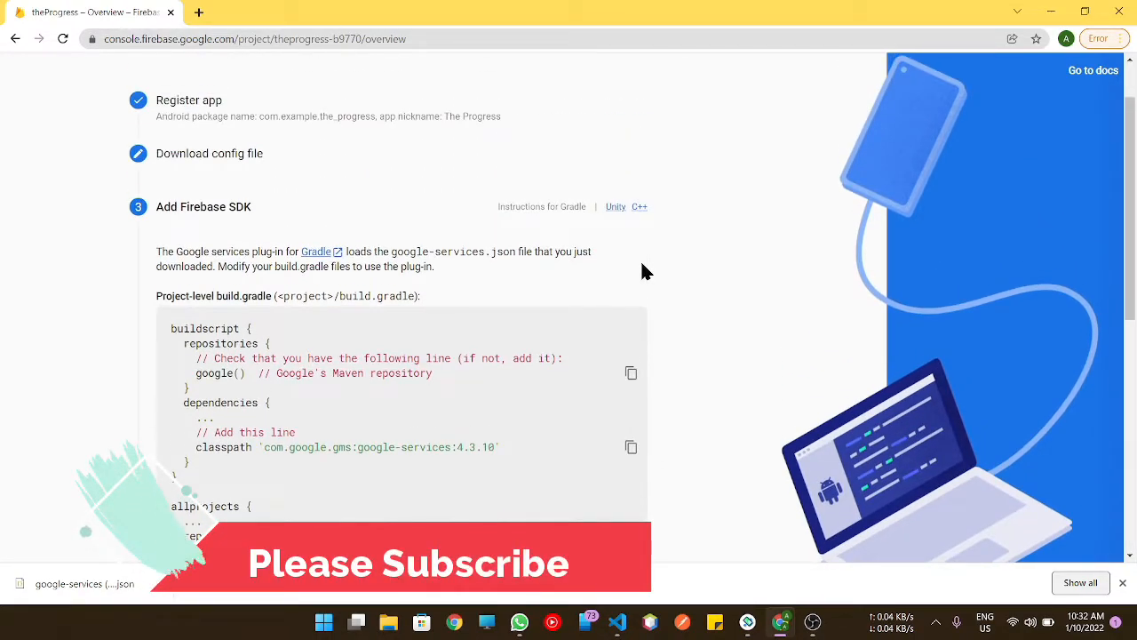
scroll(down, 3)
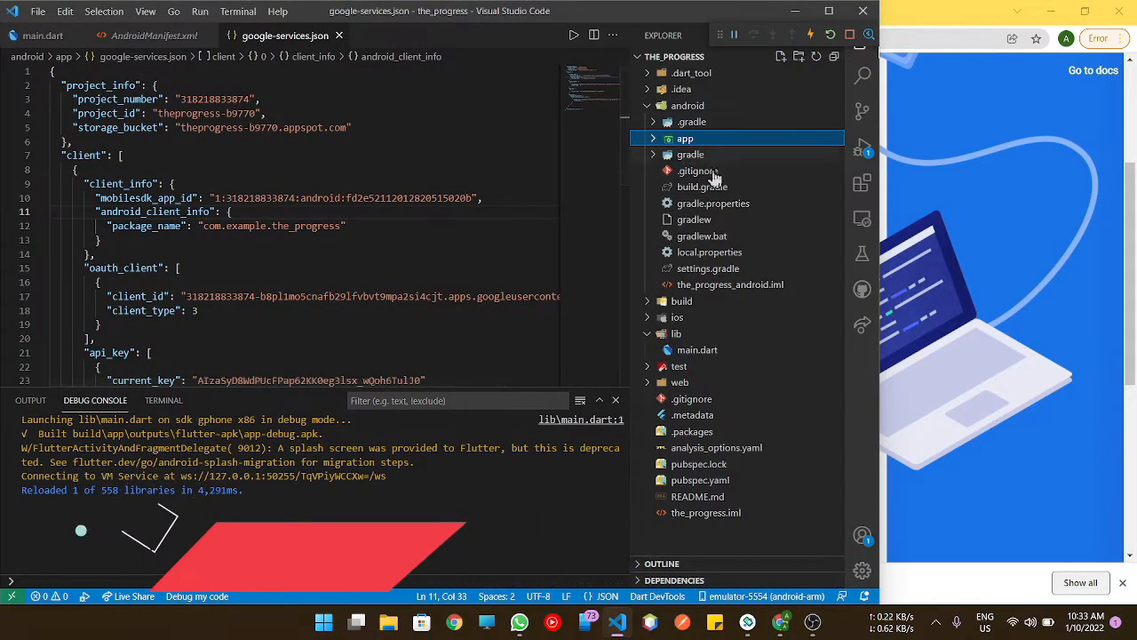
Open android/build.gradle and scroll to its buildscript dependencies and repositories.
click(701, 187)
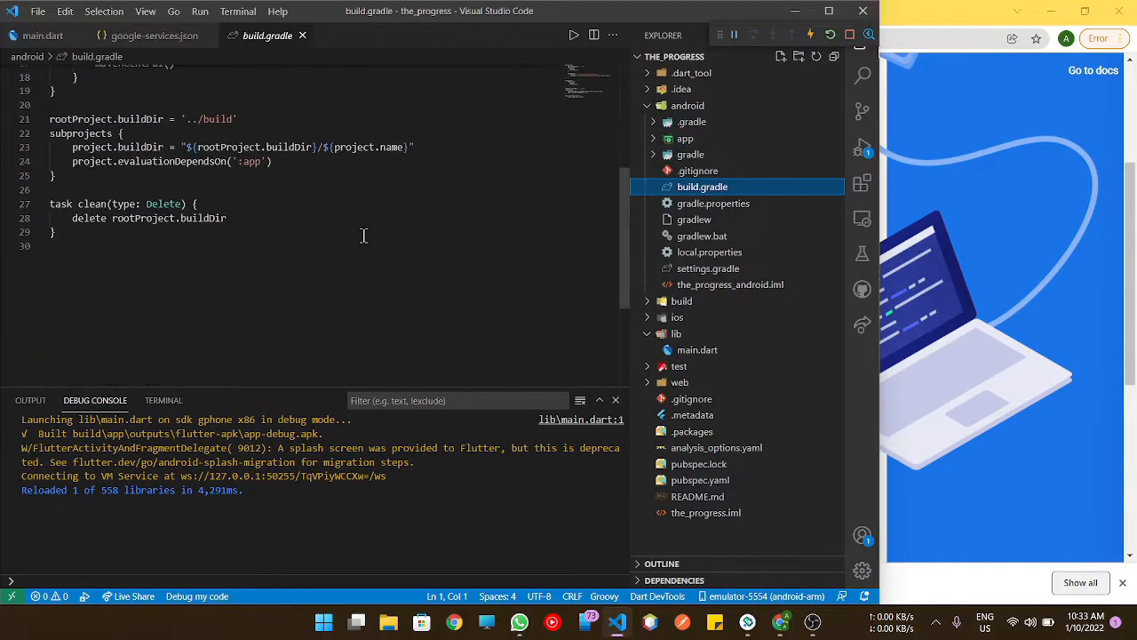
scroll(up, 3)
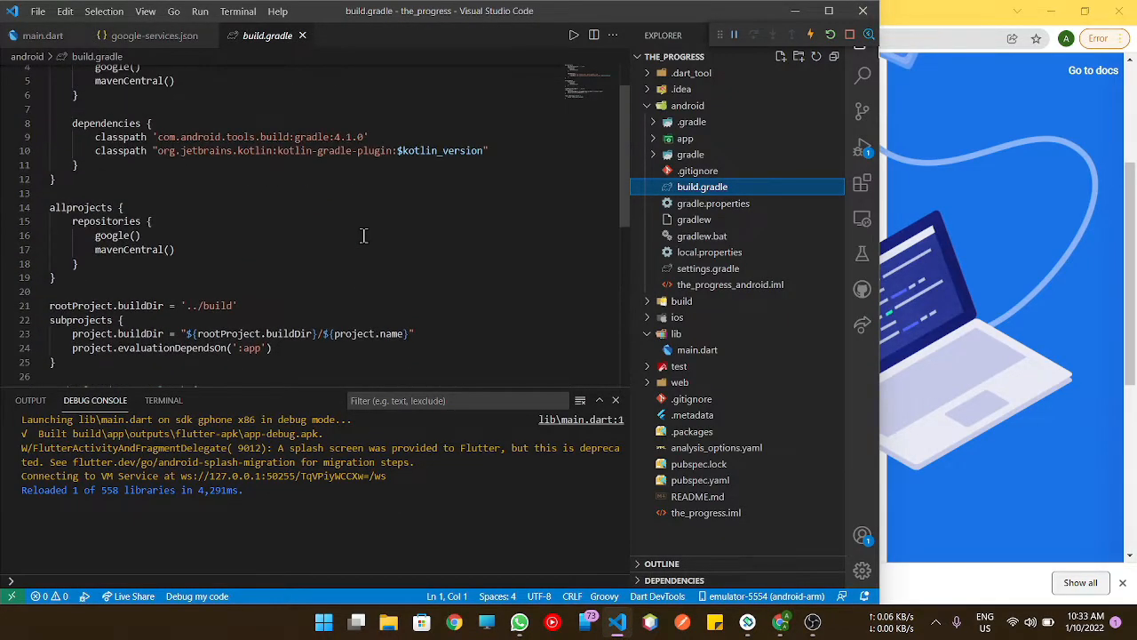
scroll(up, 3)
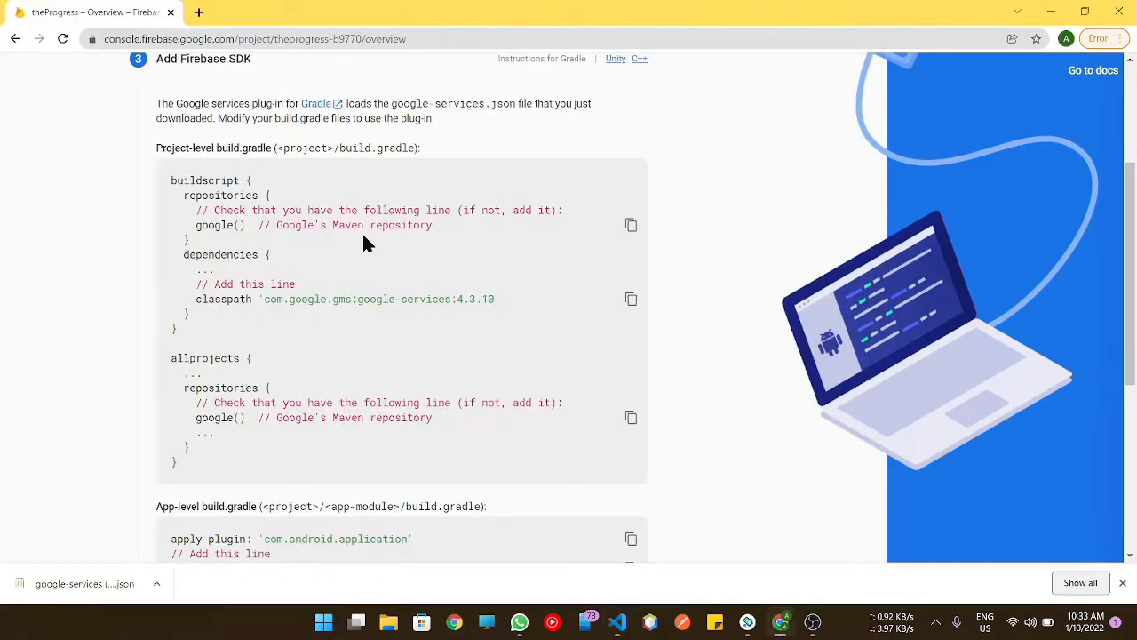
click(650, 622)
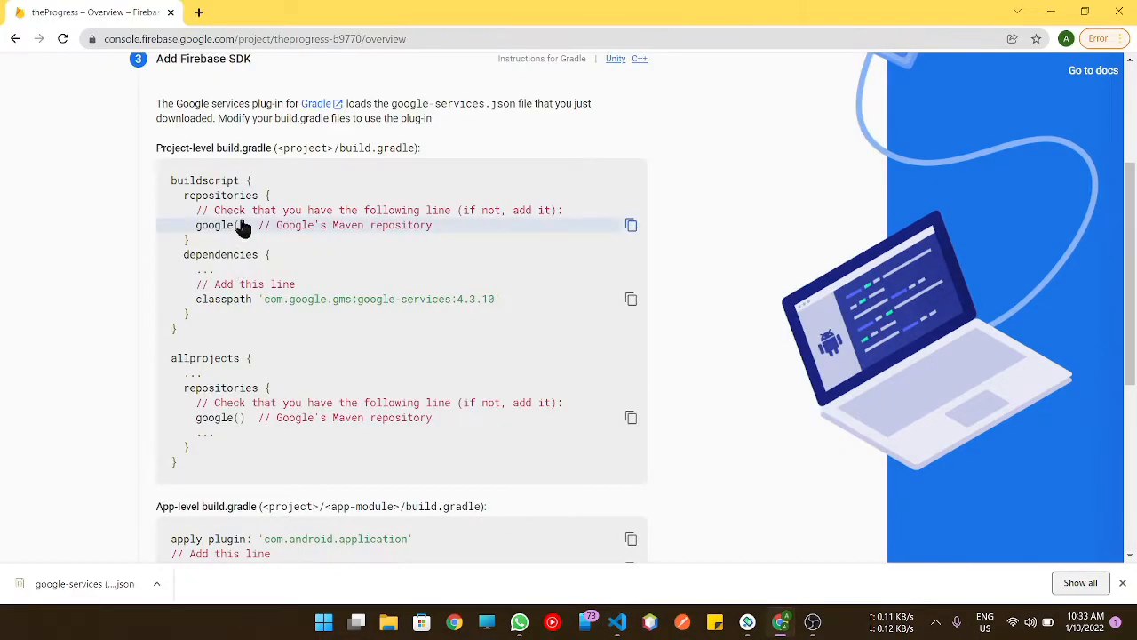
mouse_move(522, 229)
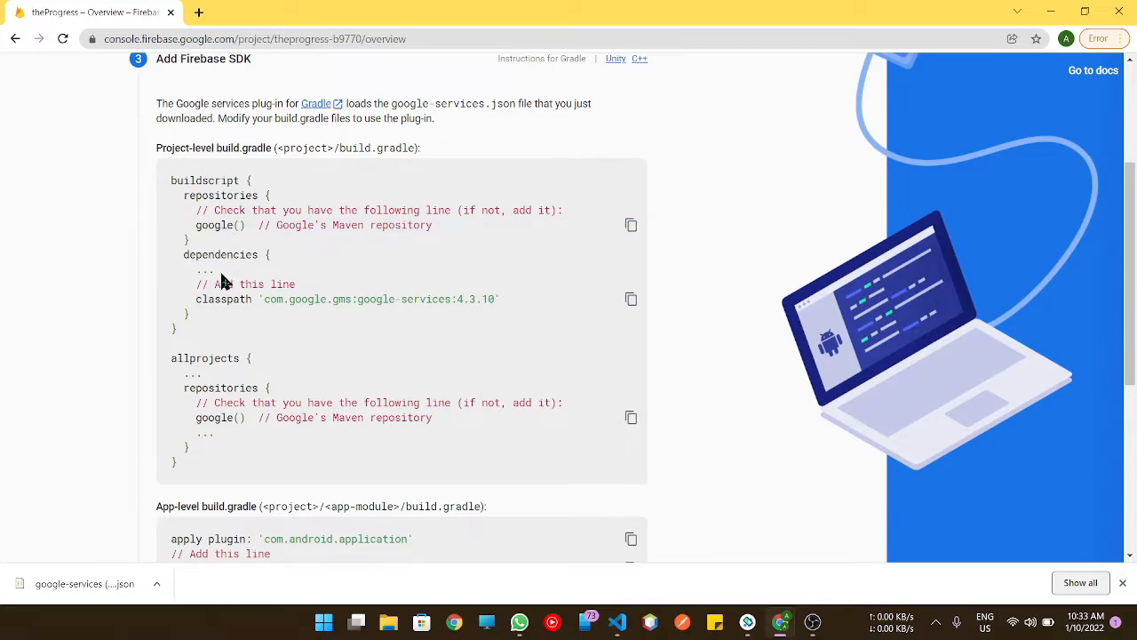
Paste the com.google.gms:google-services:4.3.10 classpath under dependencies in android/build.gradle.
click(615, 622)
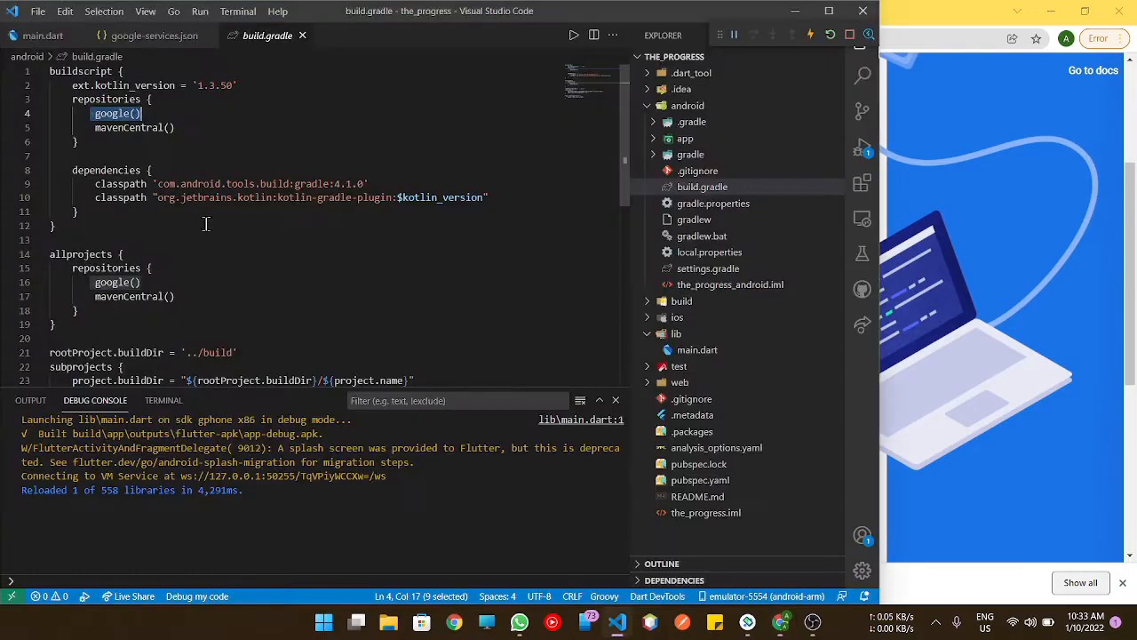
mouse_move(302, 327)
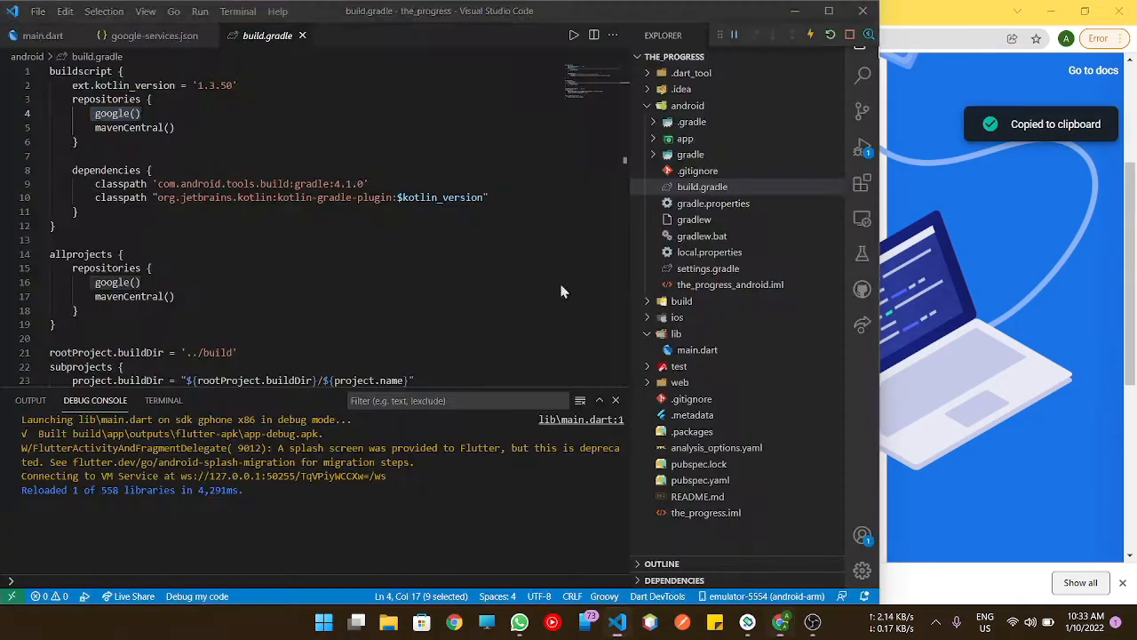
click(508, 197)
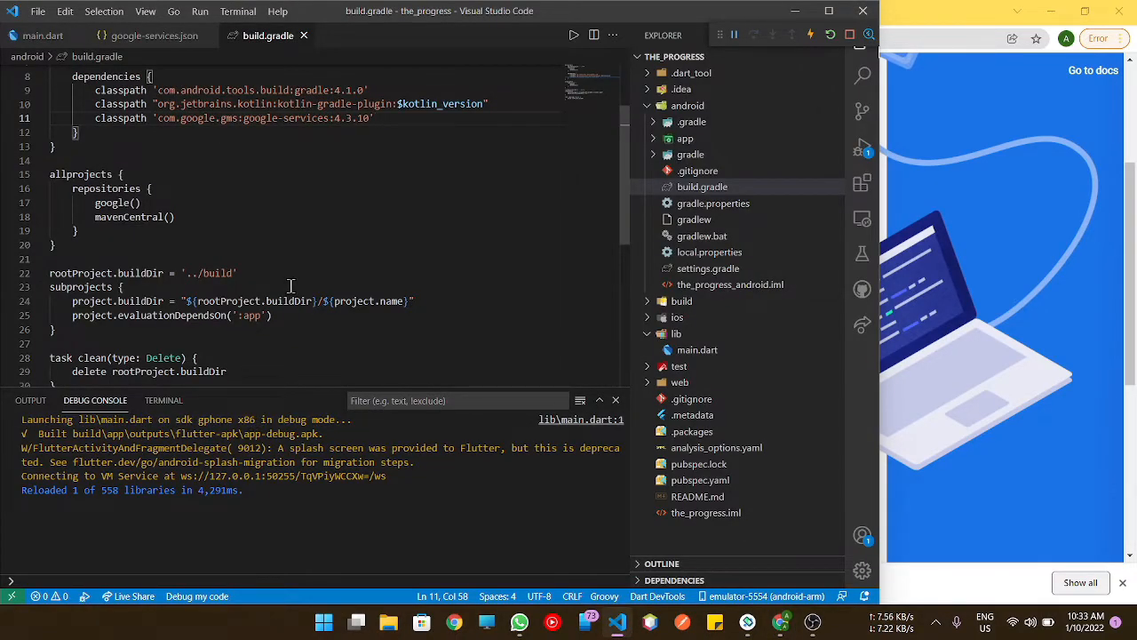
click(454, 622)
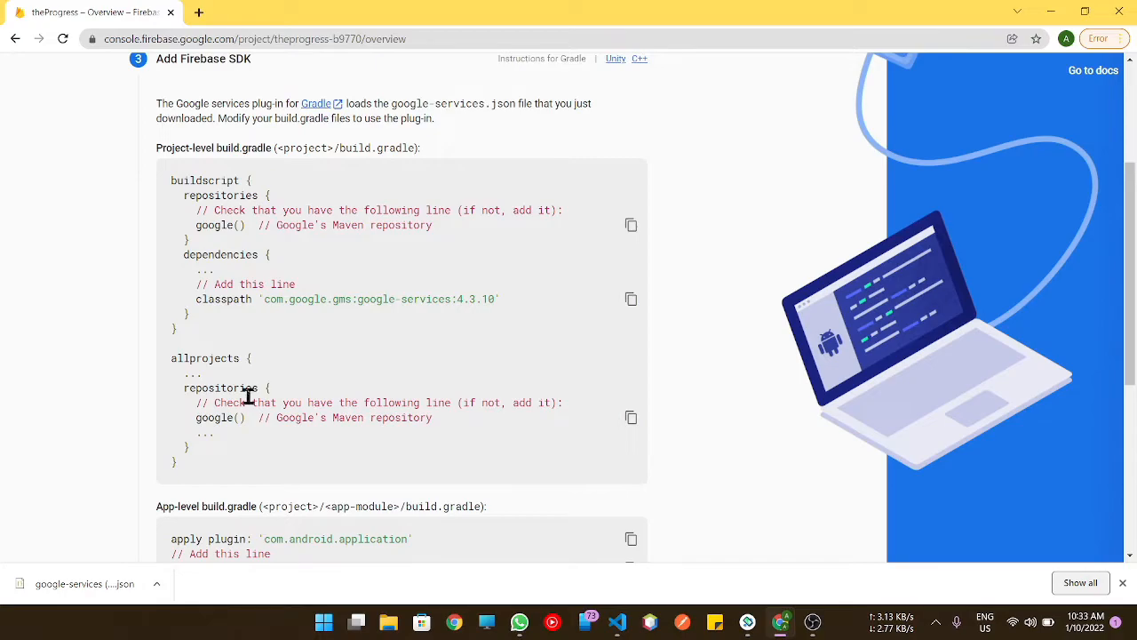
scroll(down, 3)
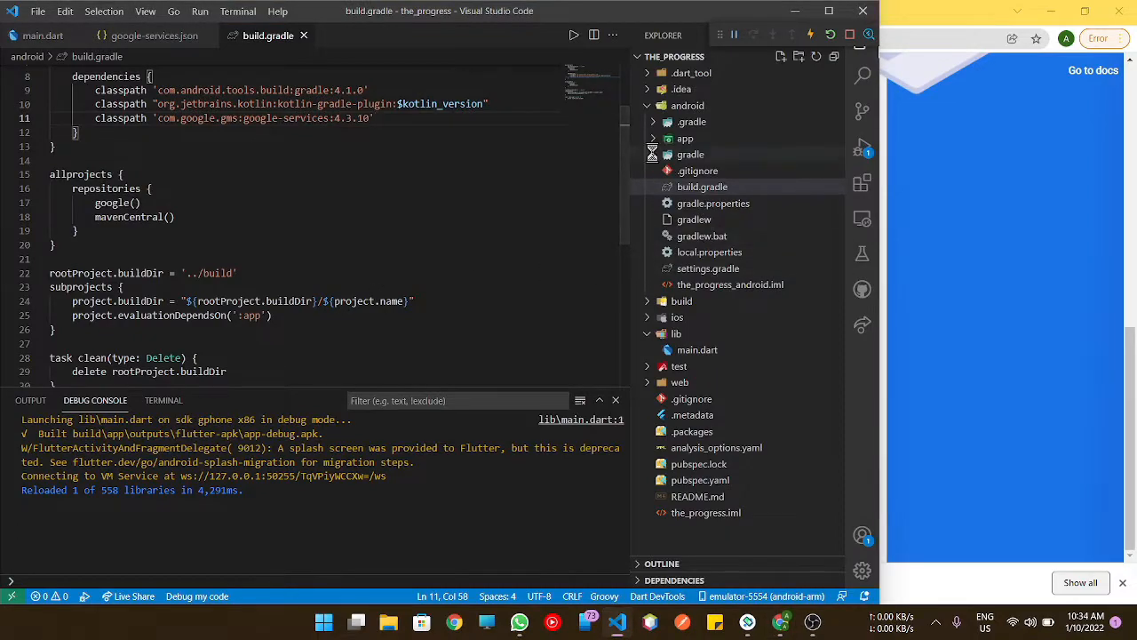
Open the app-level android/app/build.gradle after checking Firebase's app-level plug-in and BoM snippet.
click(686, 138)
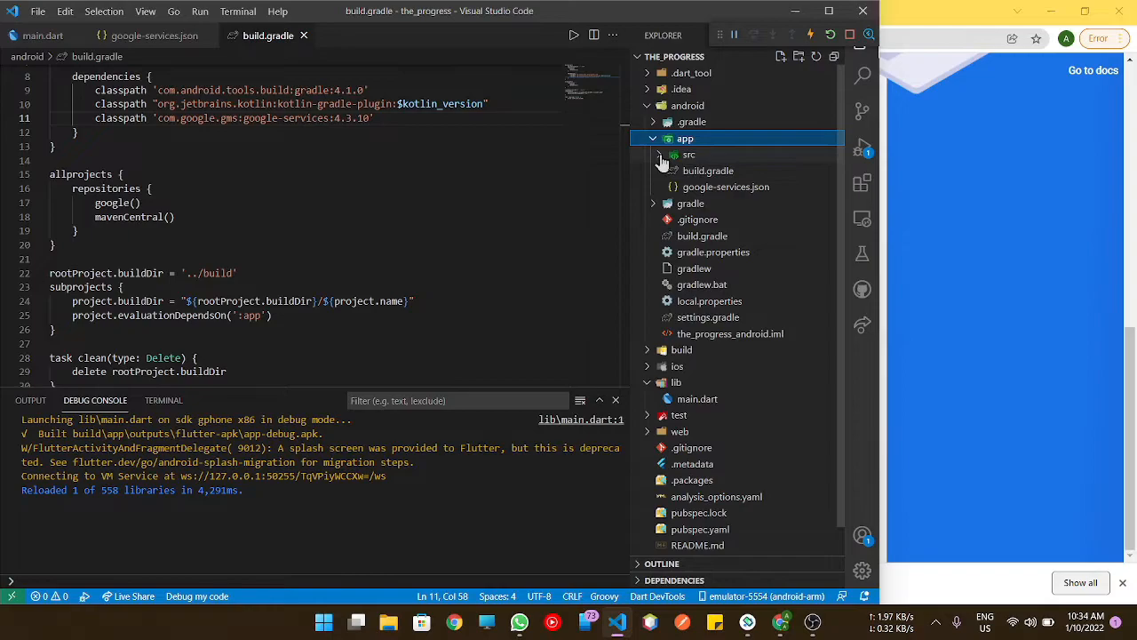
mouse_move(707, 171)
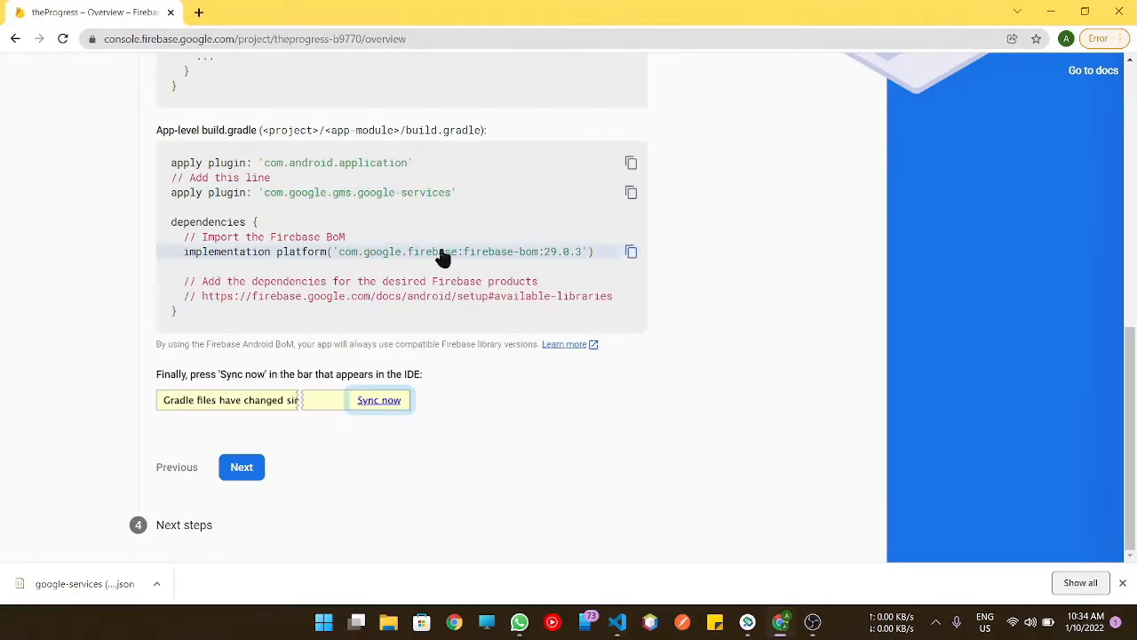
scroll(up, 3)
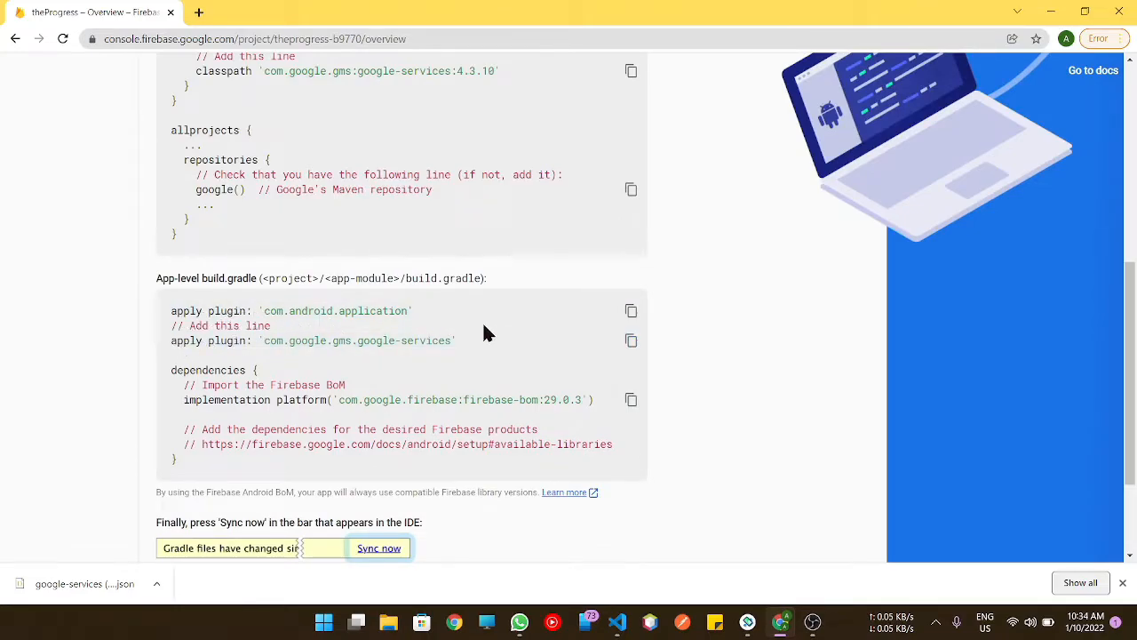
click(617, 622)
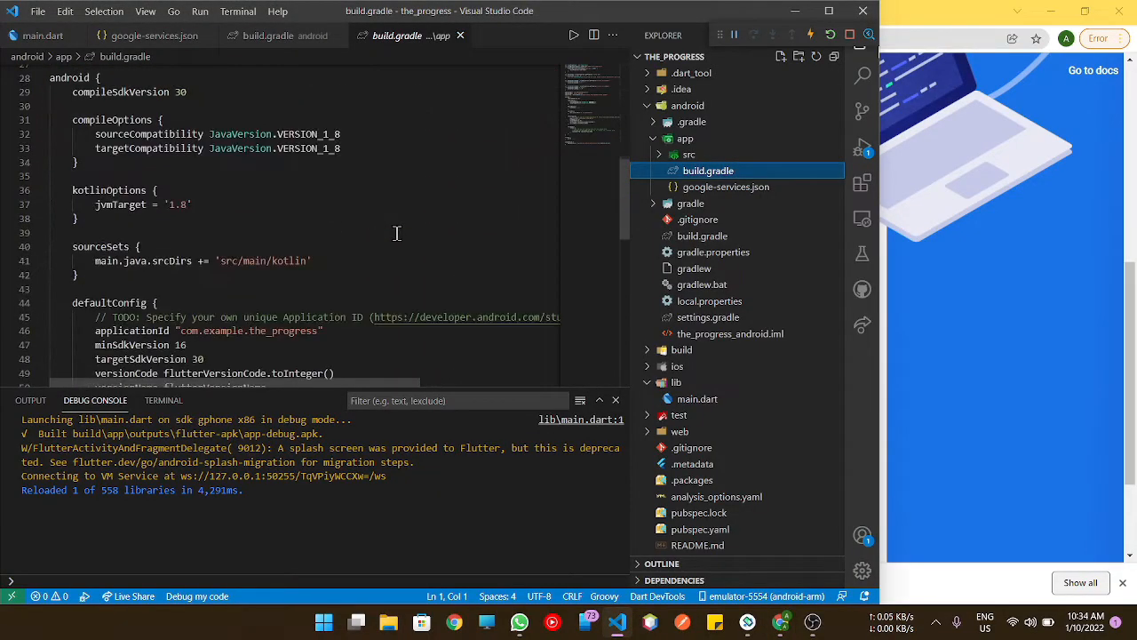
Scroll through the android and buildTypes blocks of android/app/build.gradle.
scroll(down, 3)
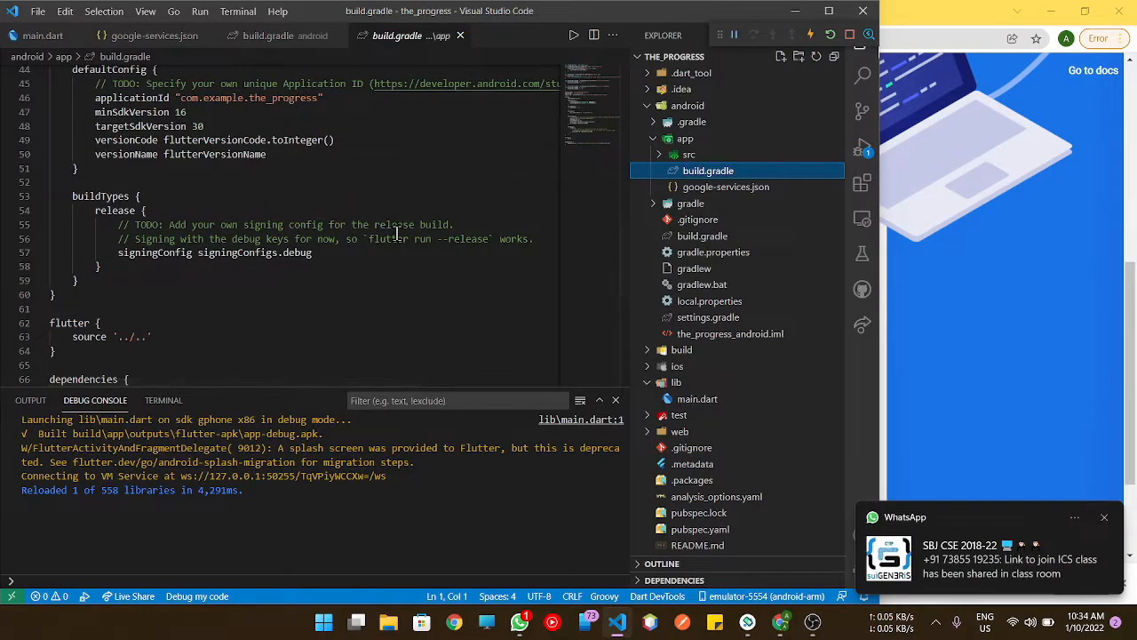
scroll(up, 3)
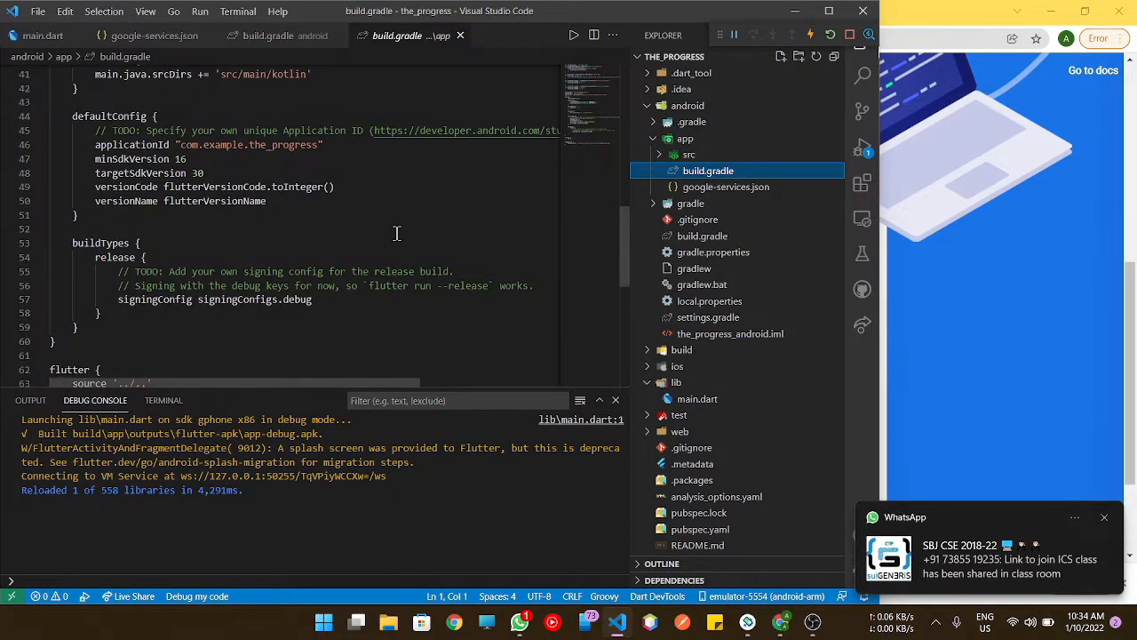
scroll(up, 3)
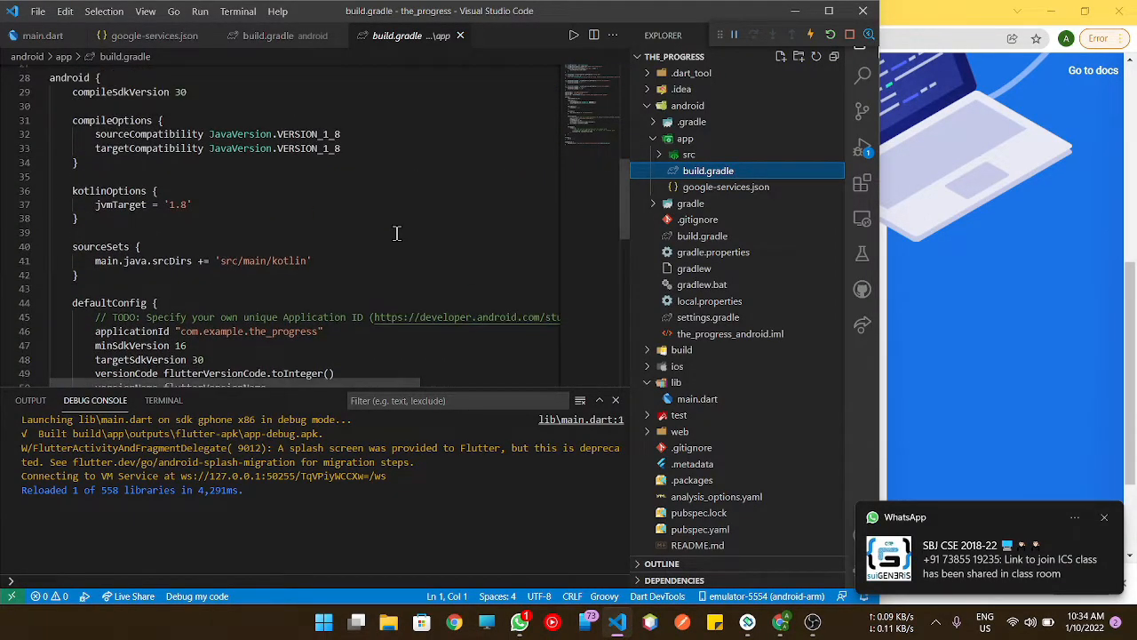
scroll(up, 3)
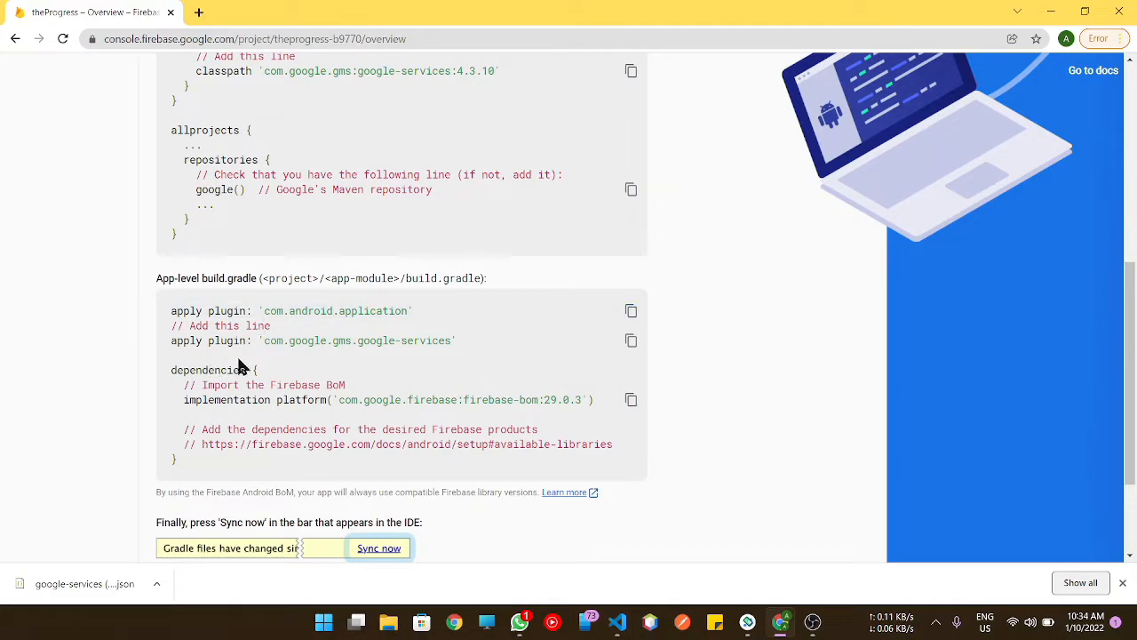
Apply plugin 'com.google.gms.google-services' under the kotlin-android plugin in app/build.gradle.
click(631, 341)
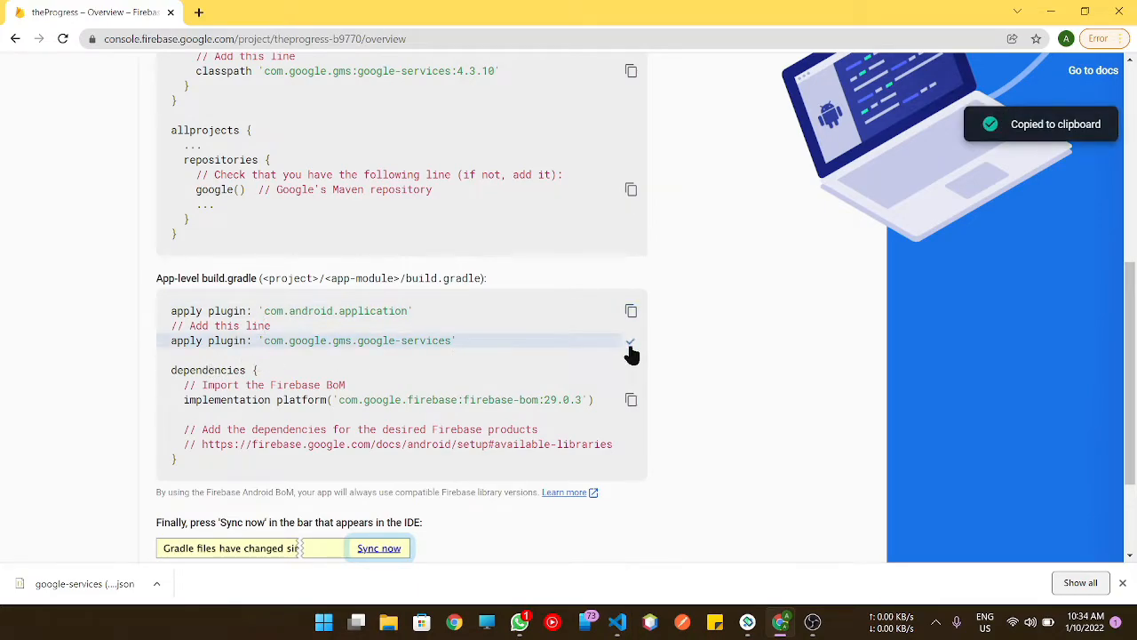
click(650, 621)
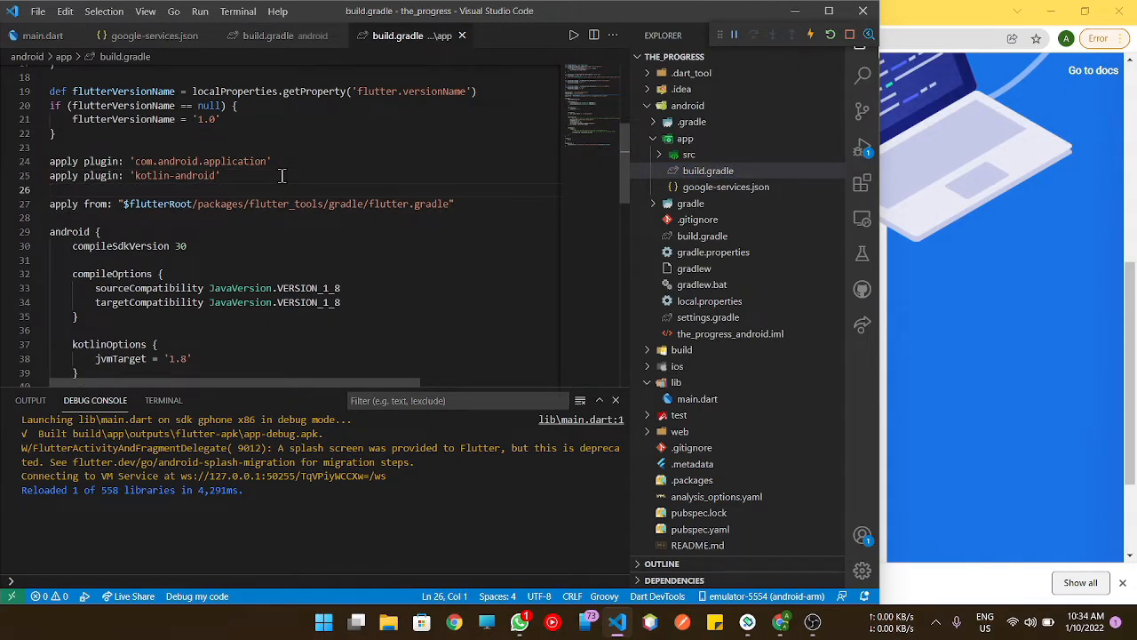
text(apply plugin: 'com.google.gms.google-services')
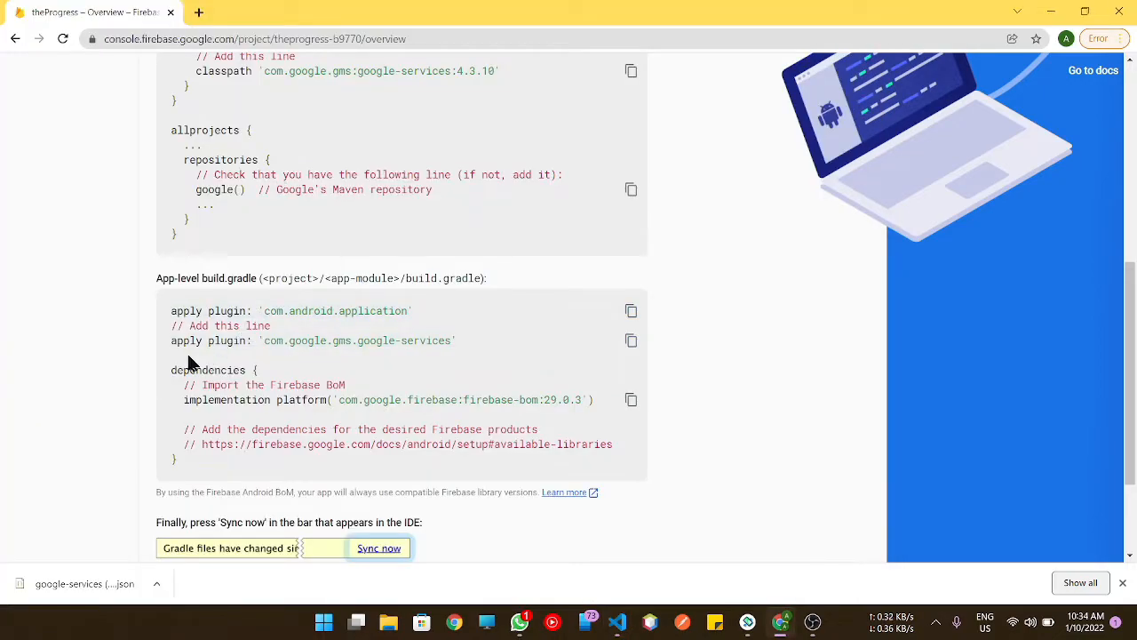
mouse_move(318, 383)
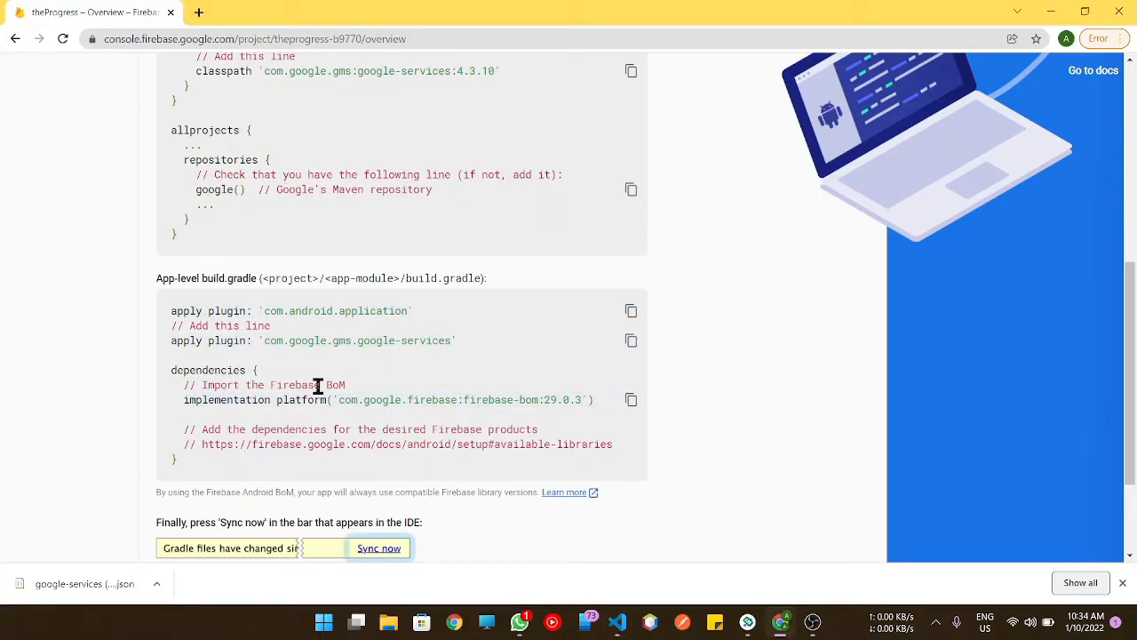
click(618, 622)
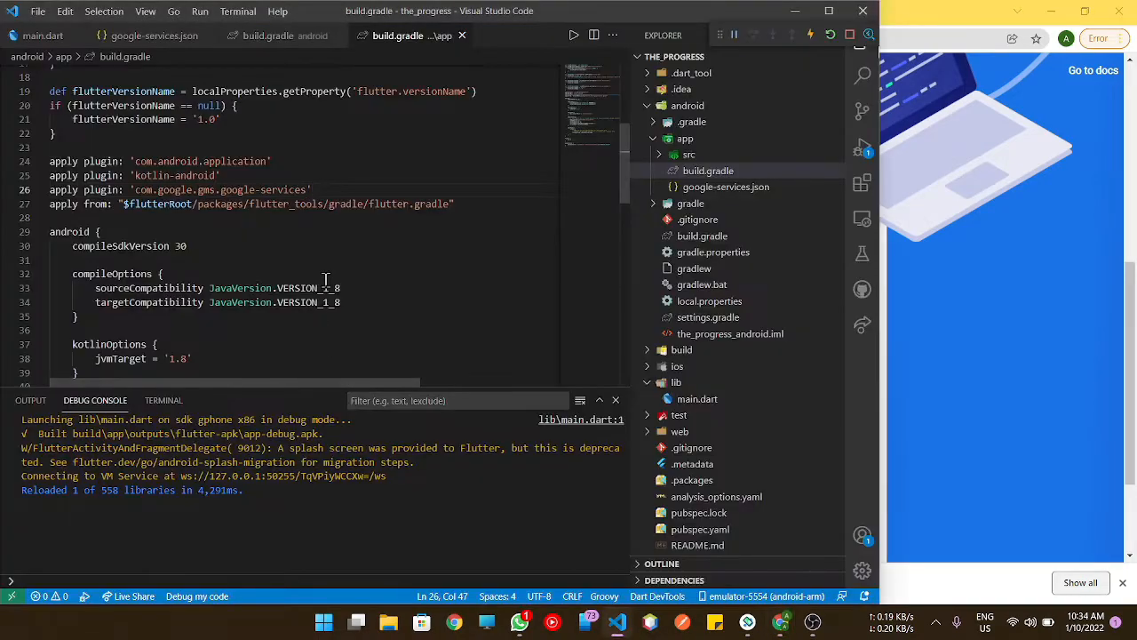
scroll(down, 3)
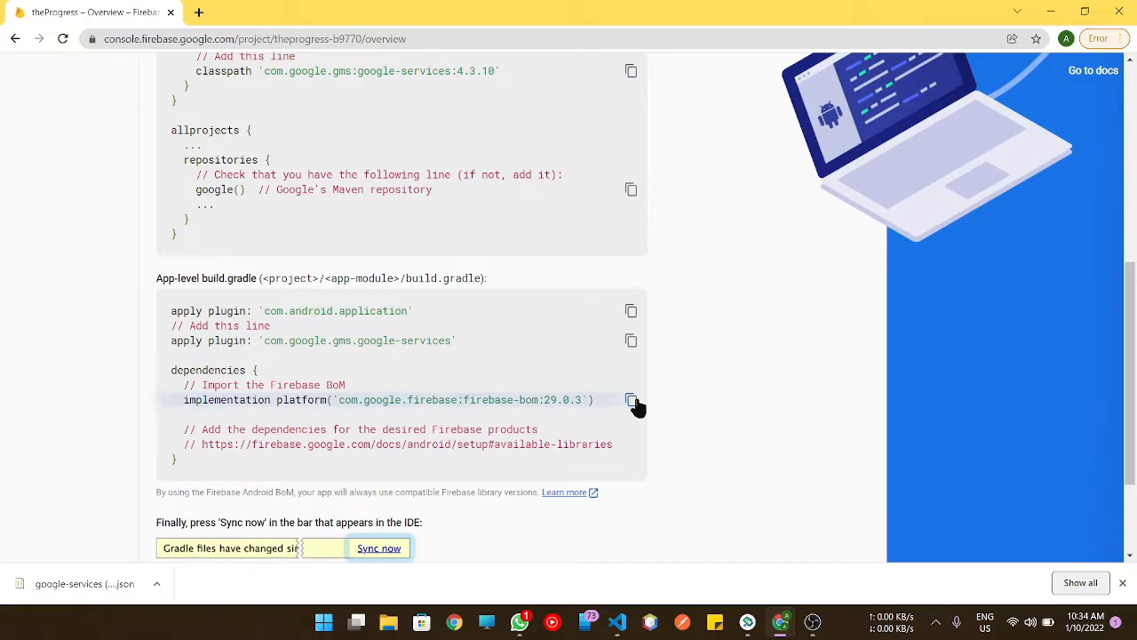
Copy the implementation platform('com.google.firebase:firebase-bom:29.0.3') dependency line.
click(630, 398)
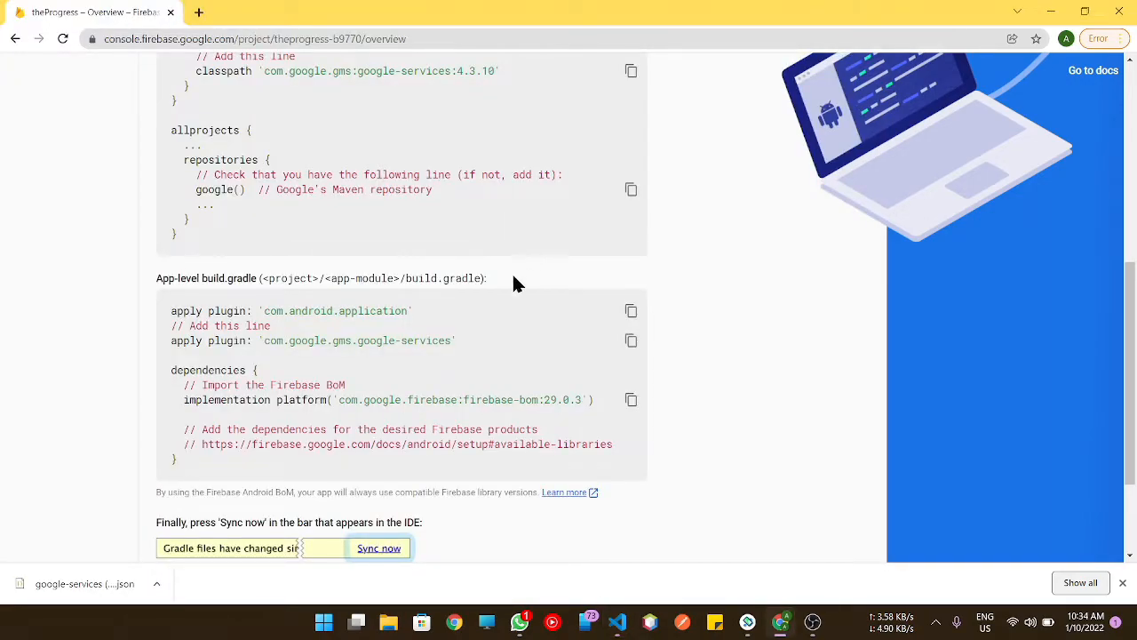
mouse_move(491, 327)
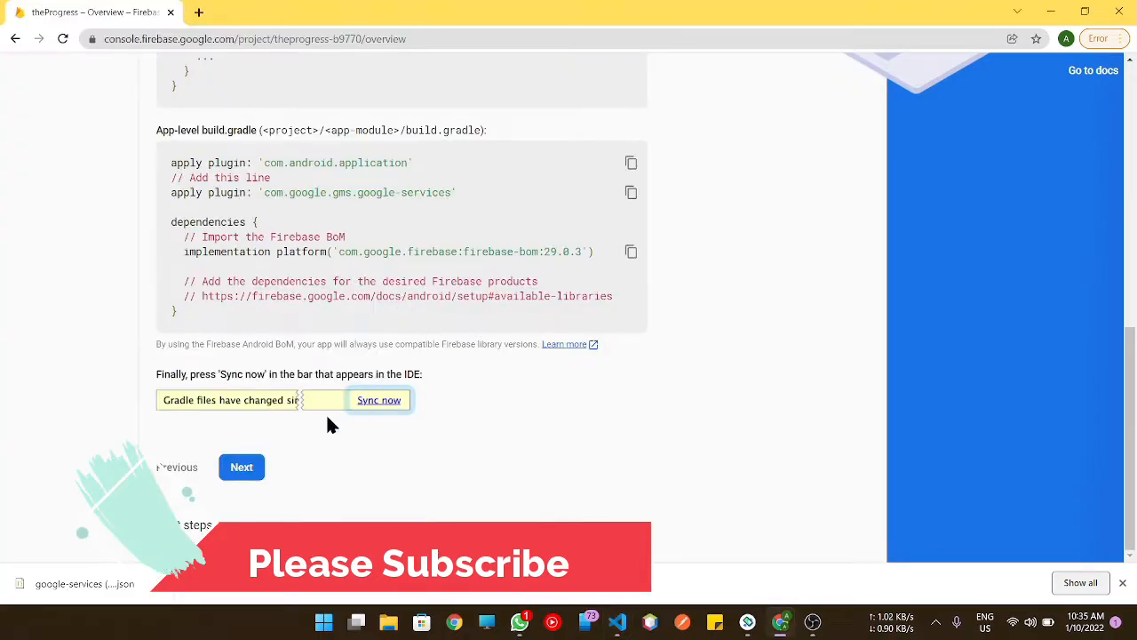
mouse_move(372, 420)
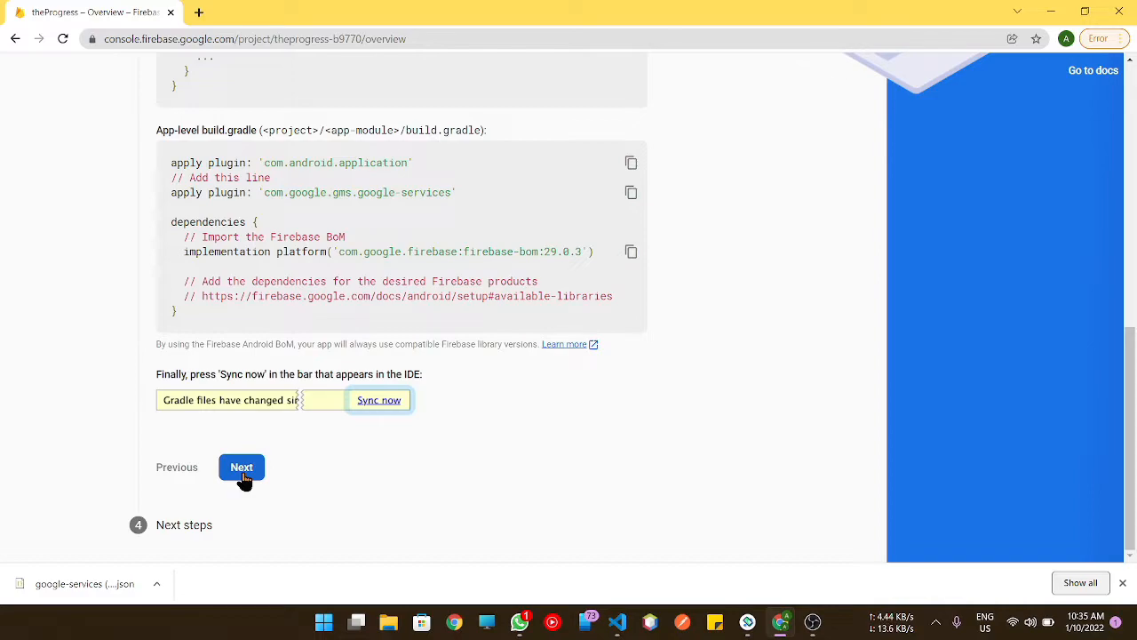
Advance past the last wizard step and continue to the theProgress project console.
click(242, 466)
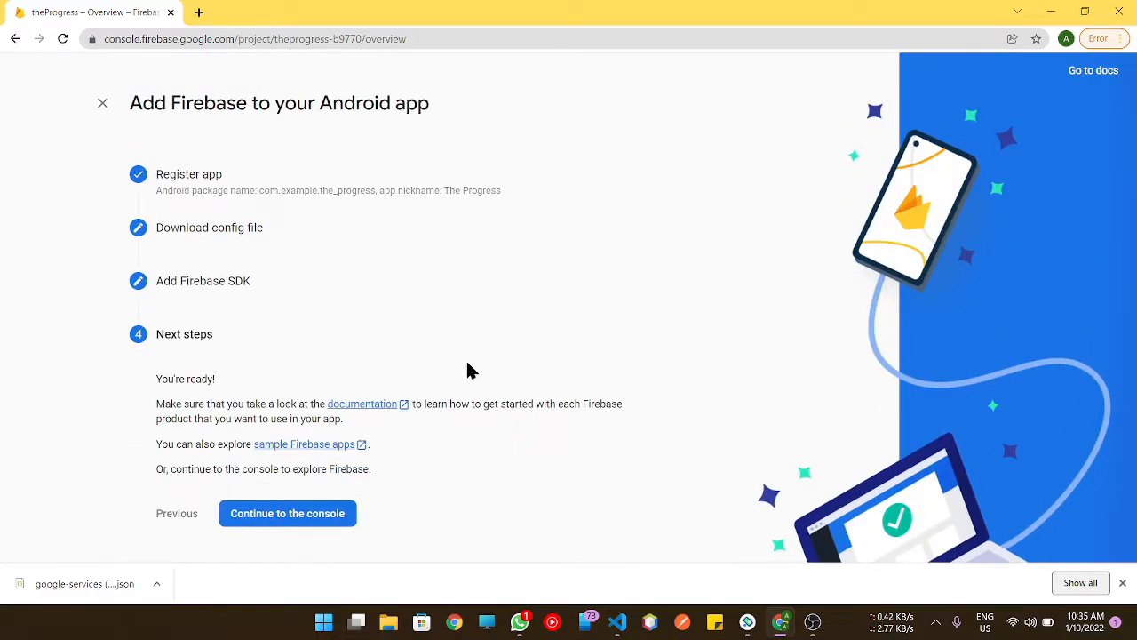
mouse_move(590, 457)
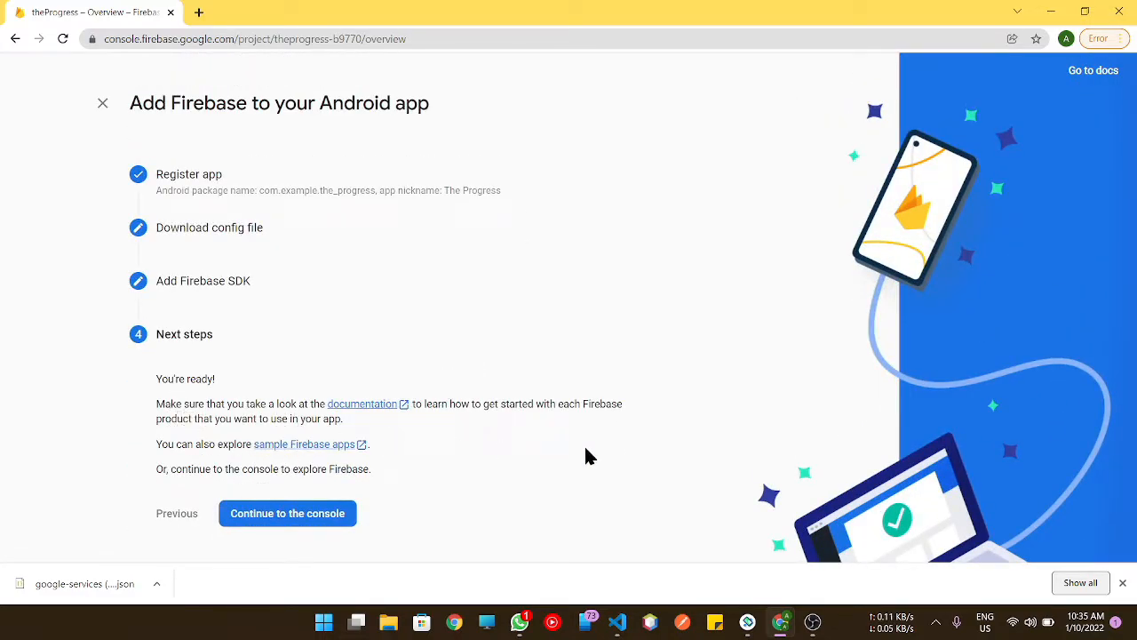
click(288, 511)
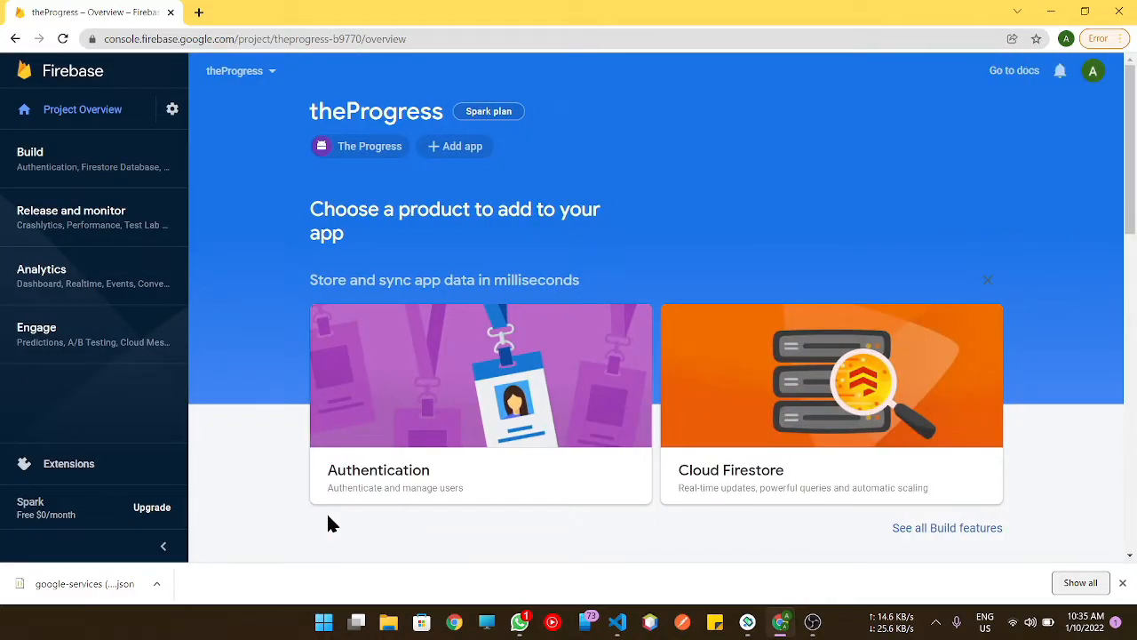
mouse_move(324, 508)
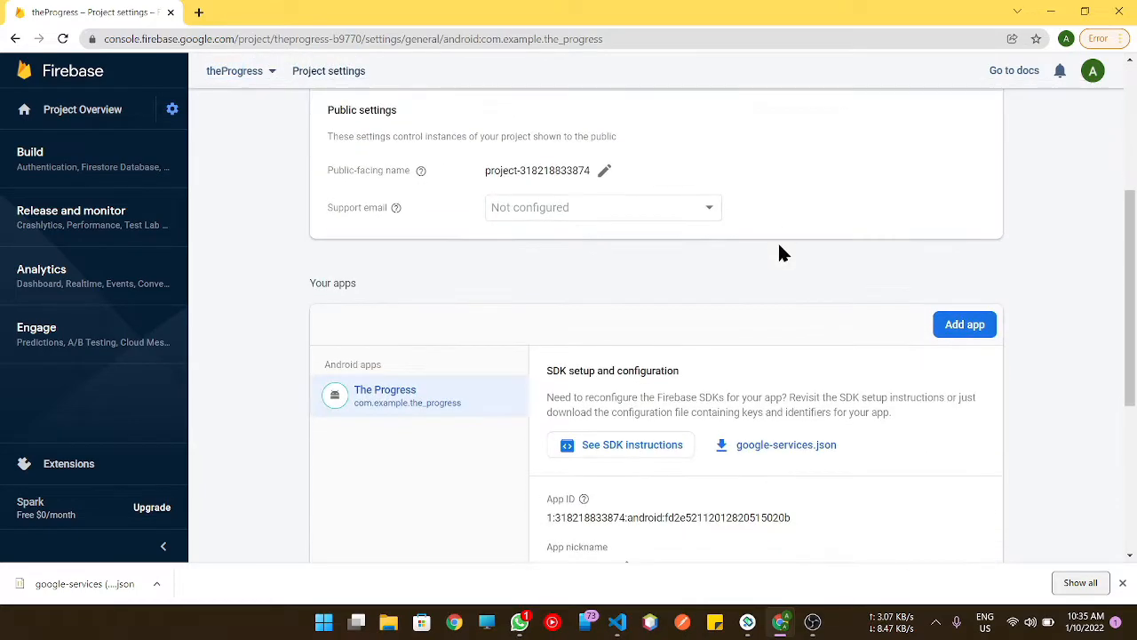
Cancel the empty fingerprint entry and follow the SHA info tooltip's 'See this page' link.
scroll(down, 3)
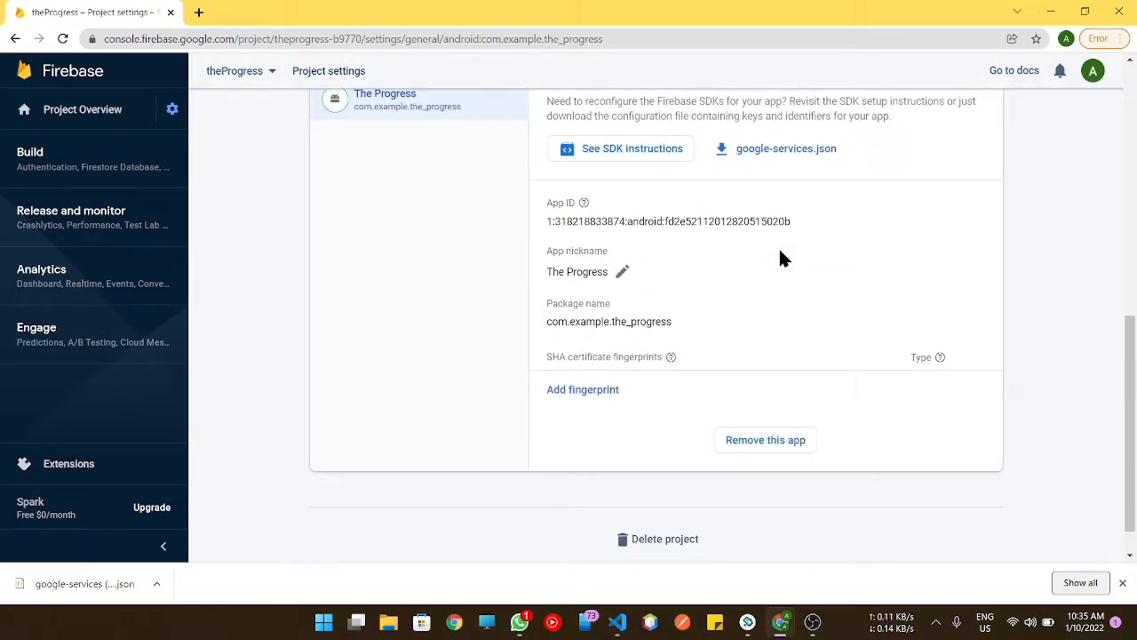
scroll(down, 3)
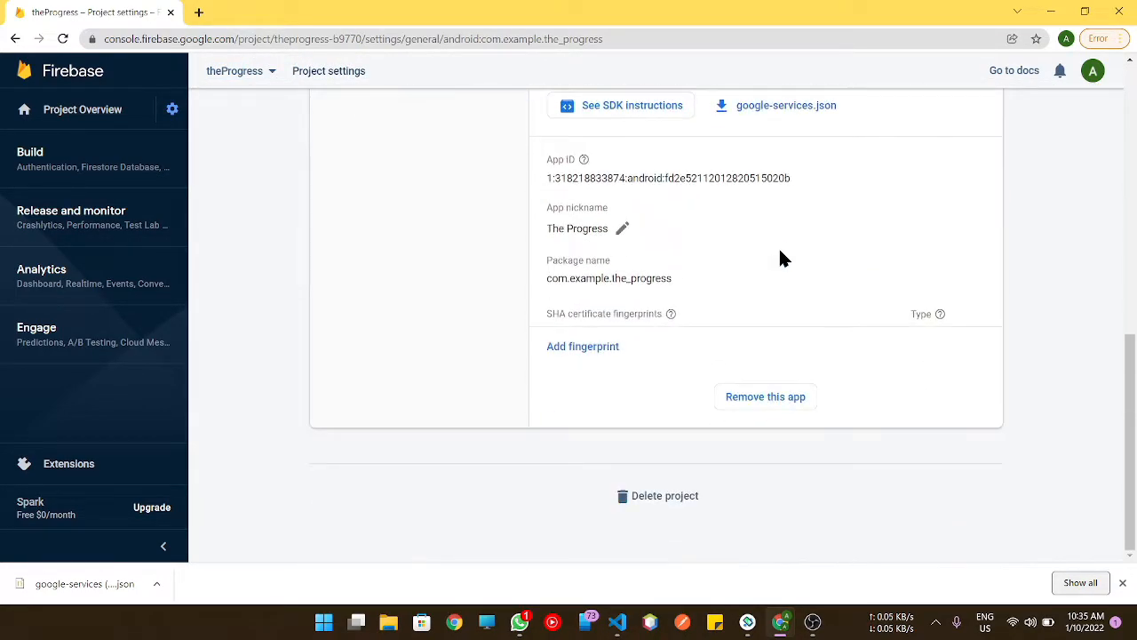
mouse_move(910, 324)
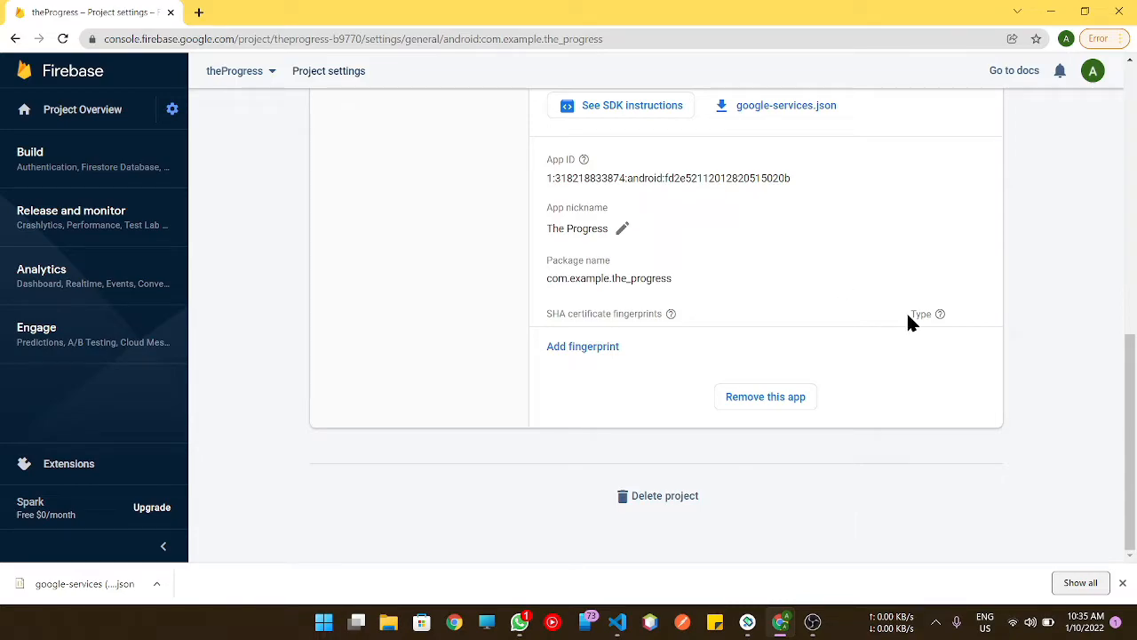
mouse_move(940, 312)
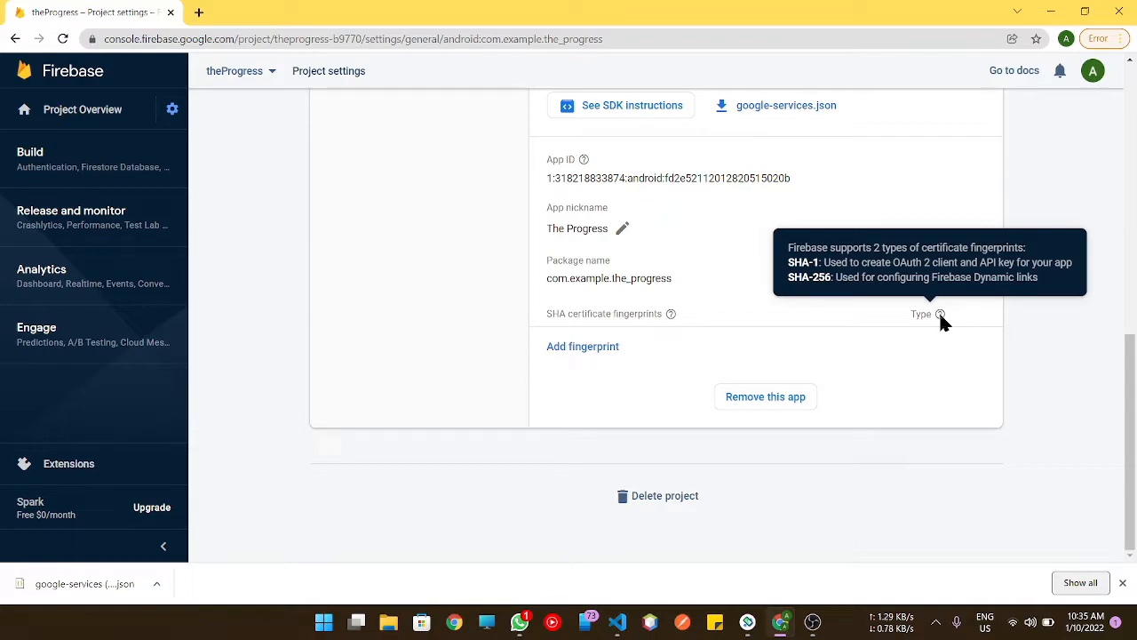
click(582, 346)
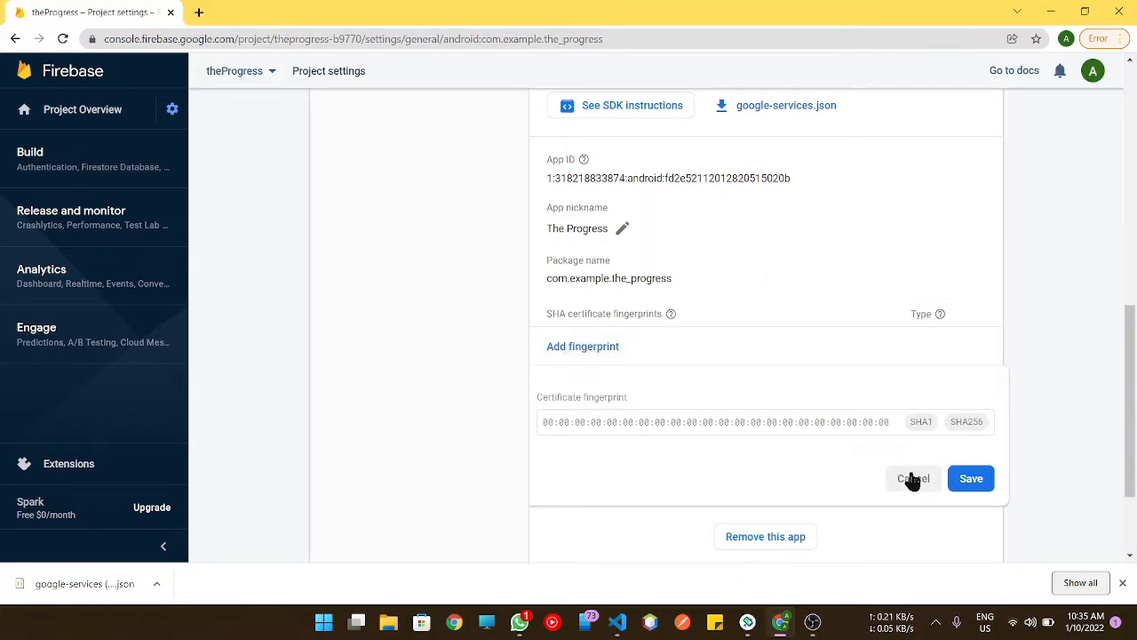
click(913, 478)
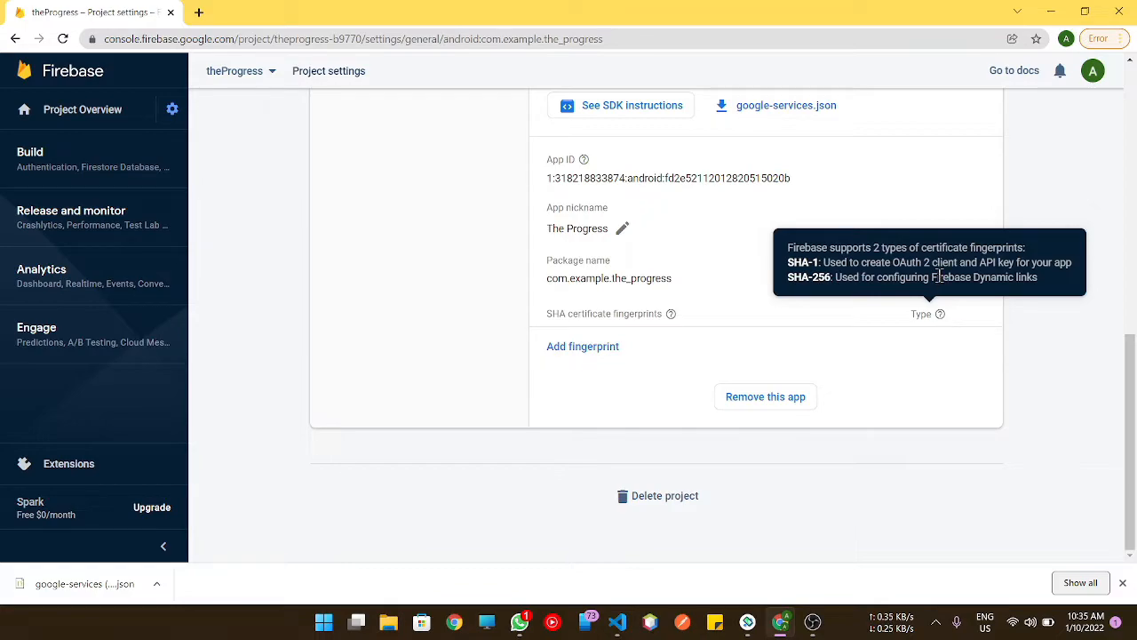
scroll(up, 3)
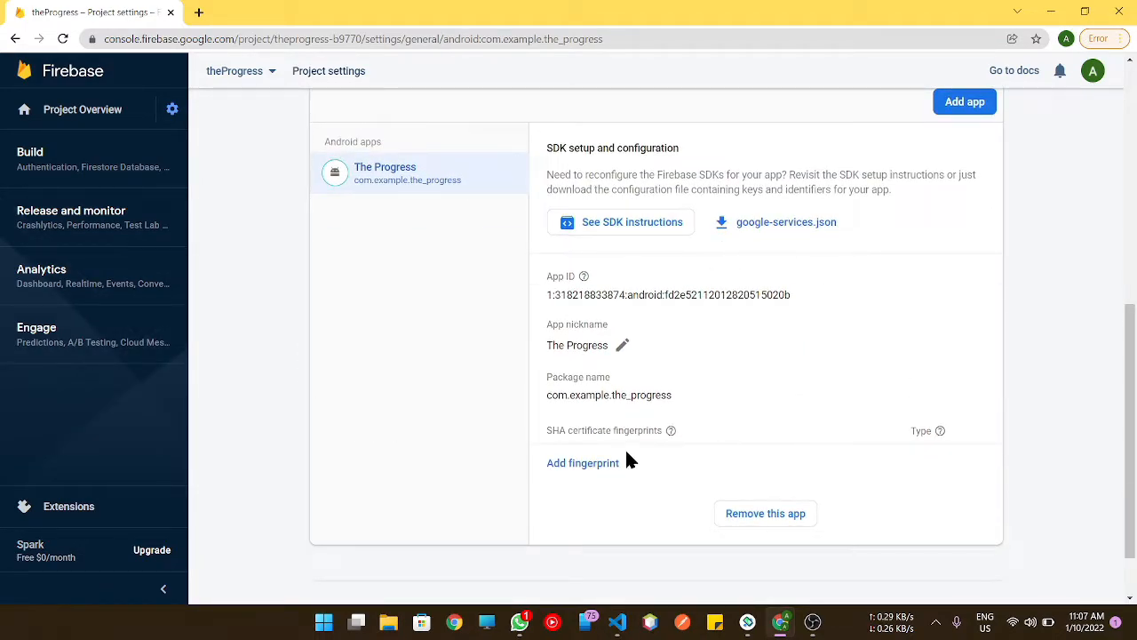
mouse_move(679, 458)
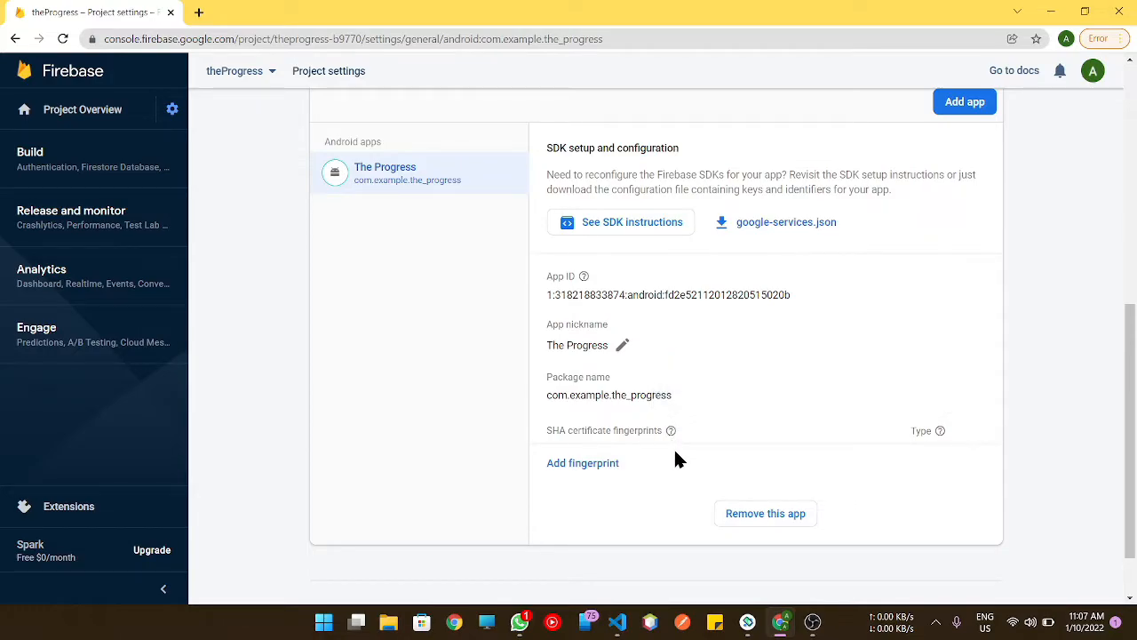
mouse_move(672, 432)
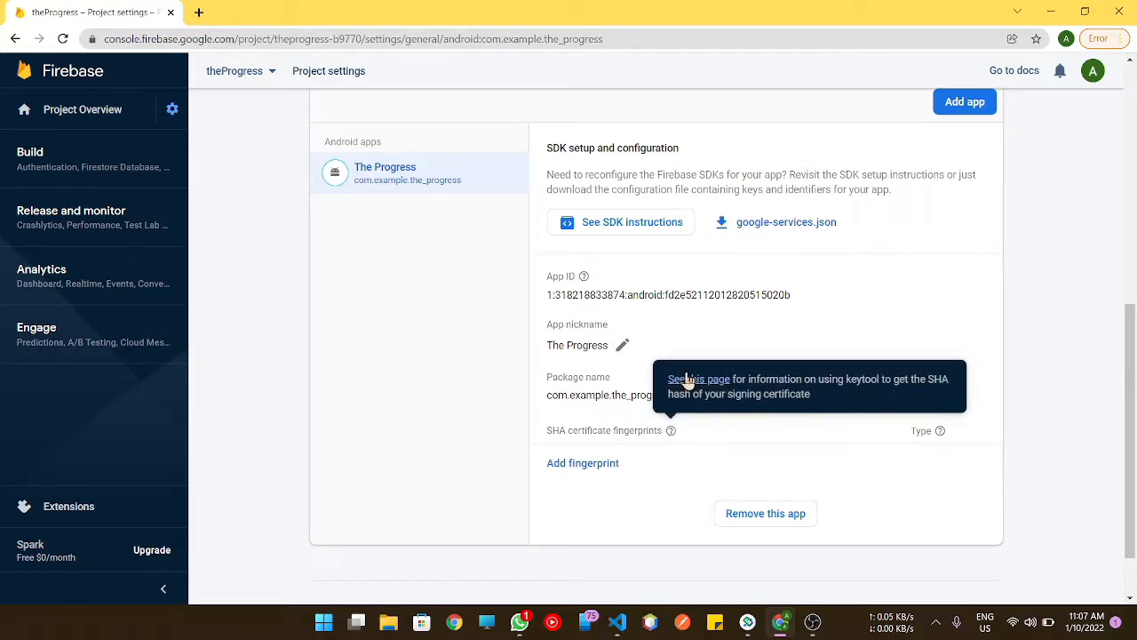
click(700, 378)
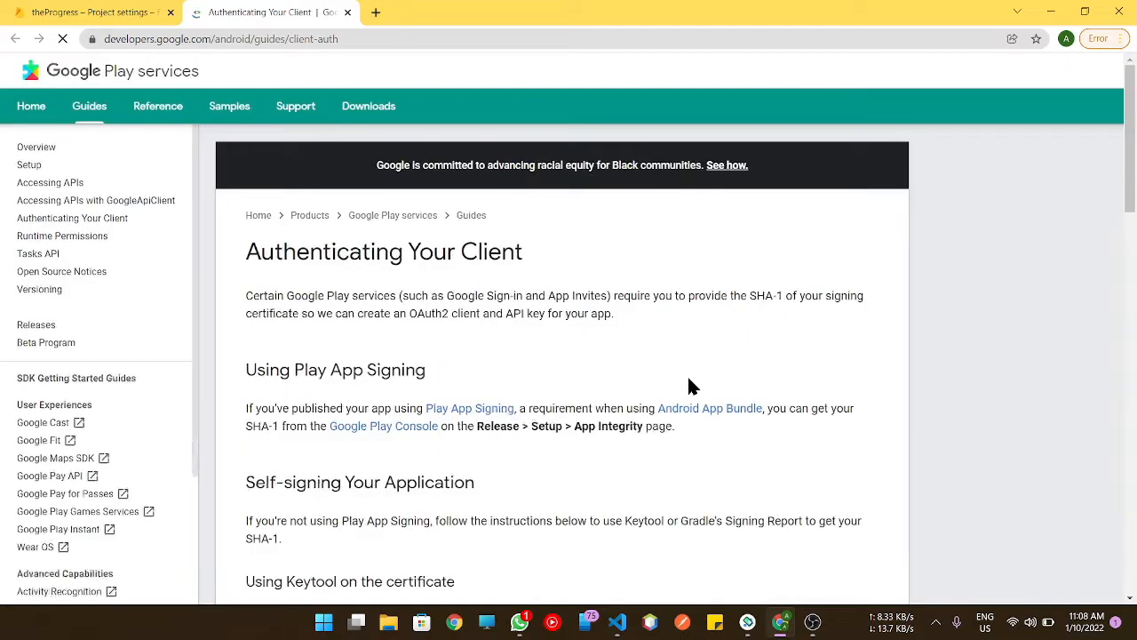
Scroll the Authenticating Your Client page to the 'Using Keytool on the certificate' section.
scroll(down, 3)
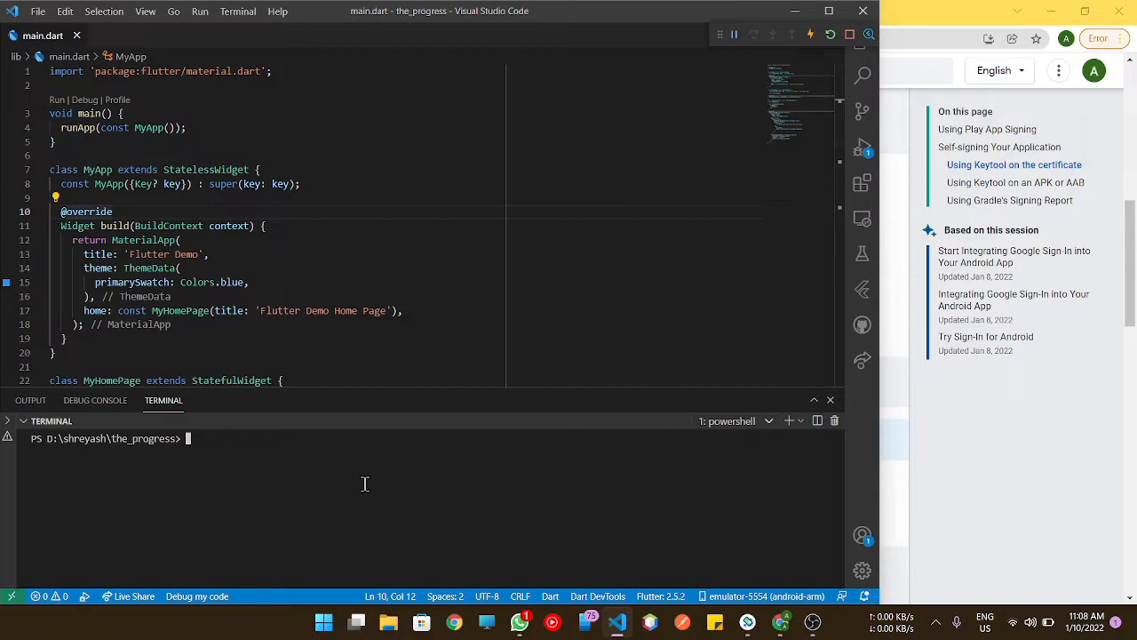
Run the Windows keytool list command for the debug keystore with %USERPROFILE% replaced by the real user path.
click(267, 10)
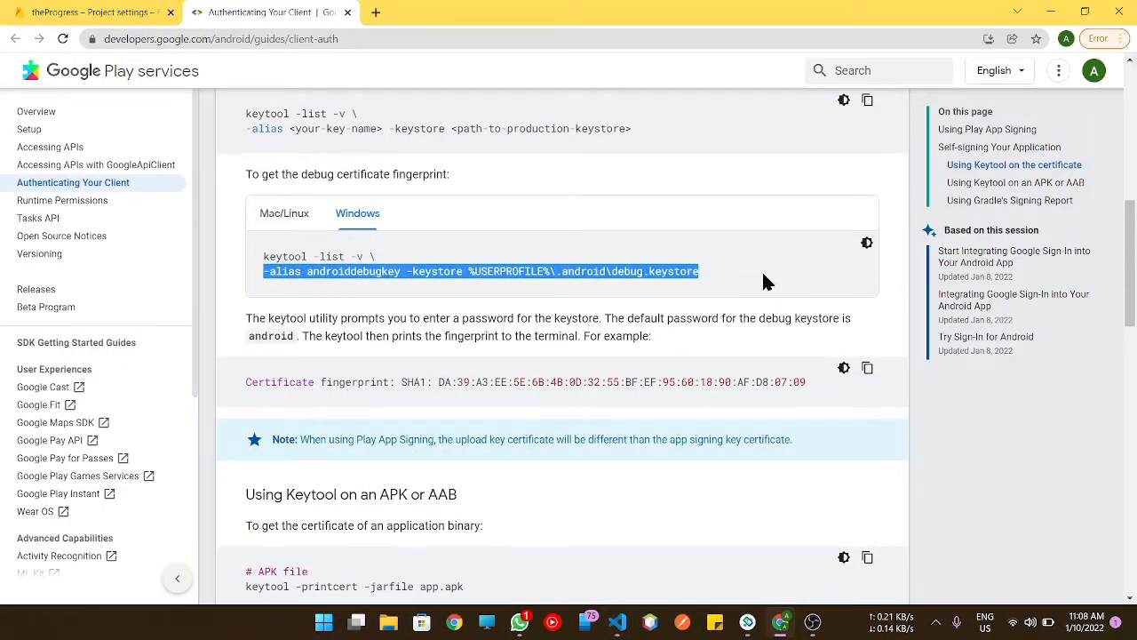
click(615, 622)
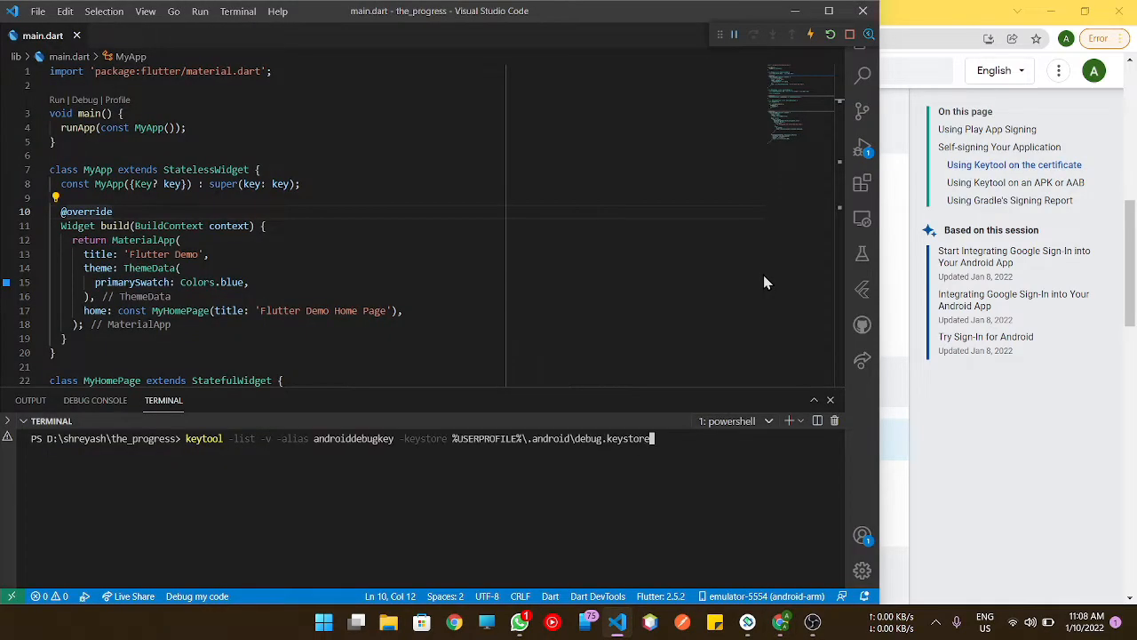
mouse_move(731, 419)
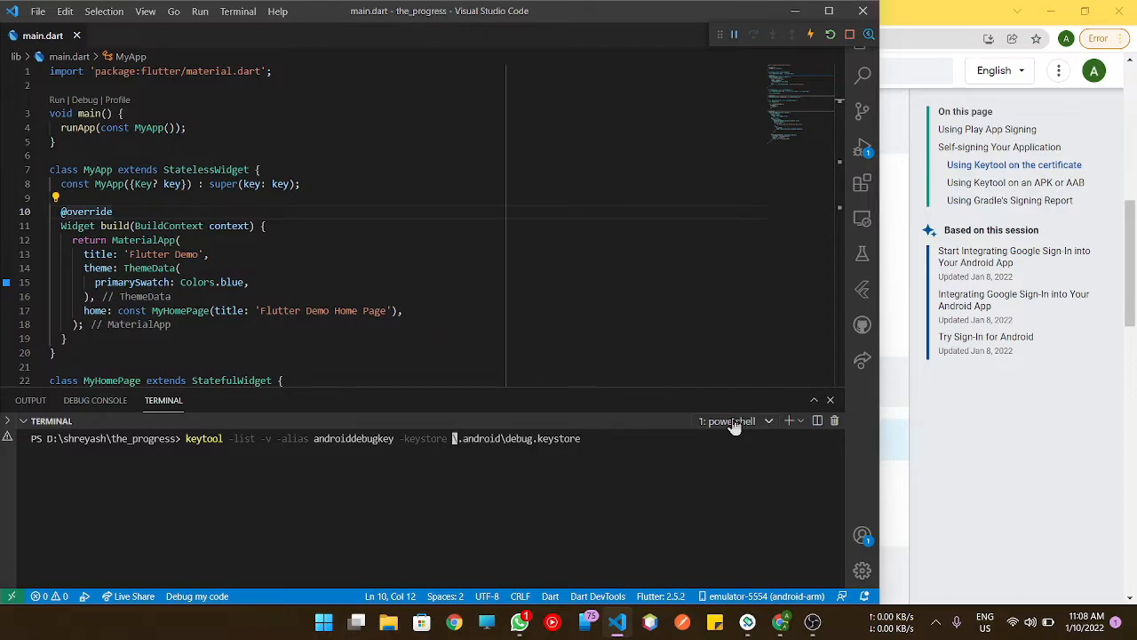
text(C:Use)
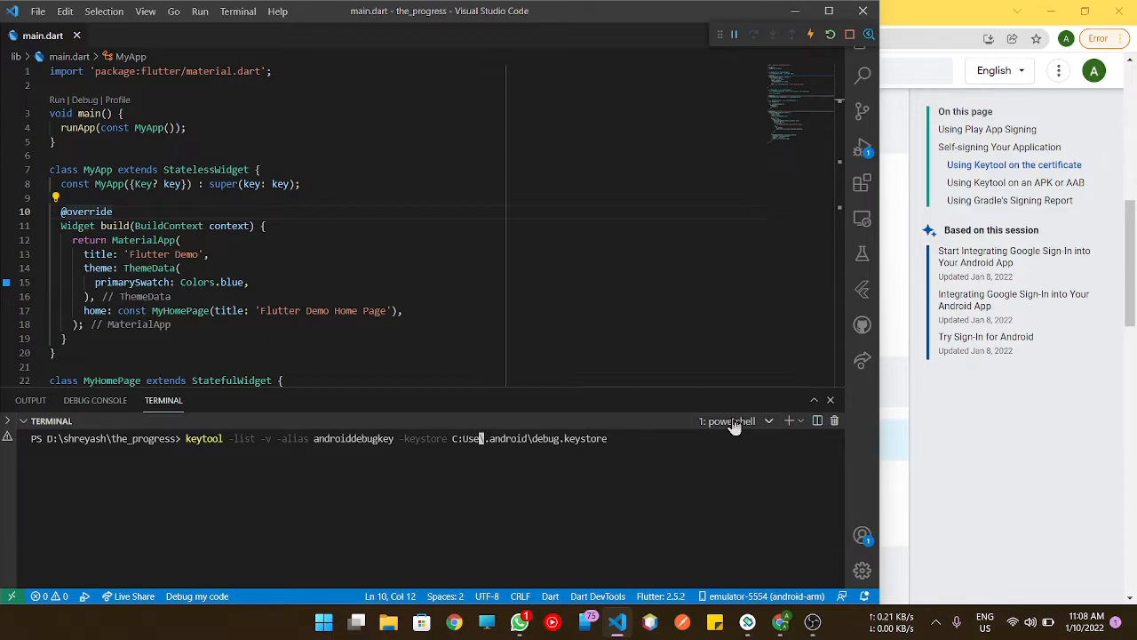
text(rs\arm)
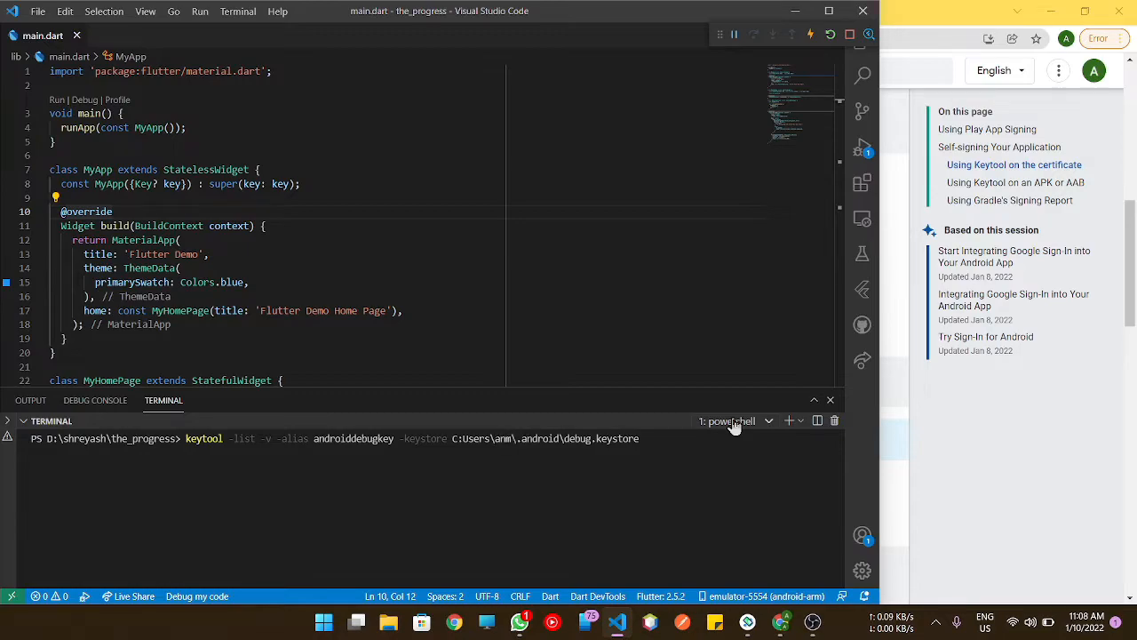
text(nmol)
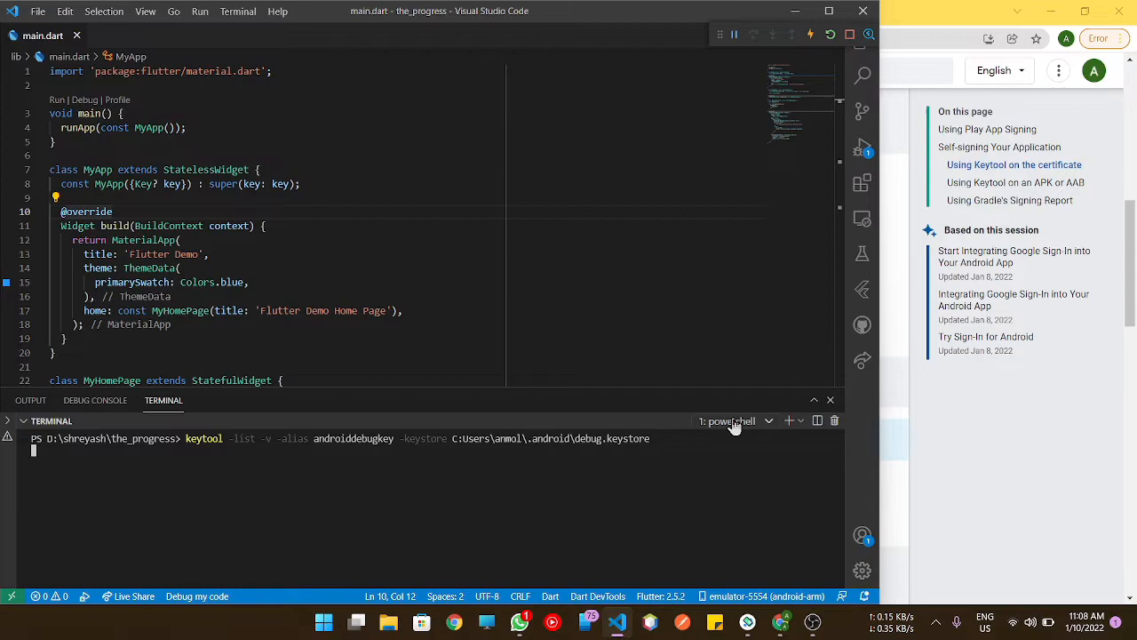
key(Return)
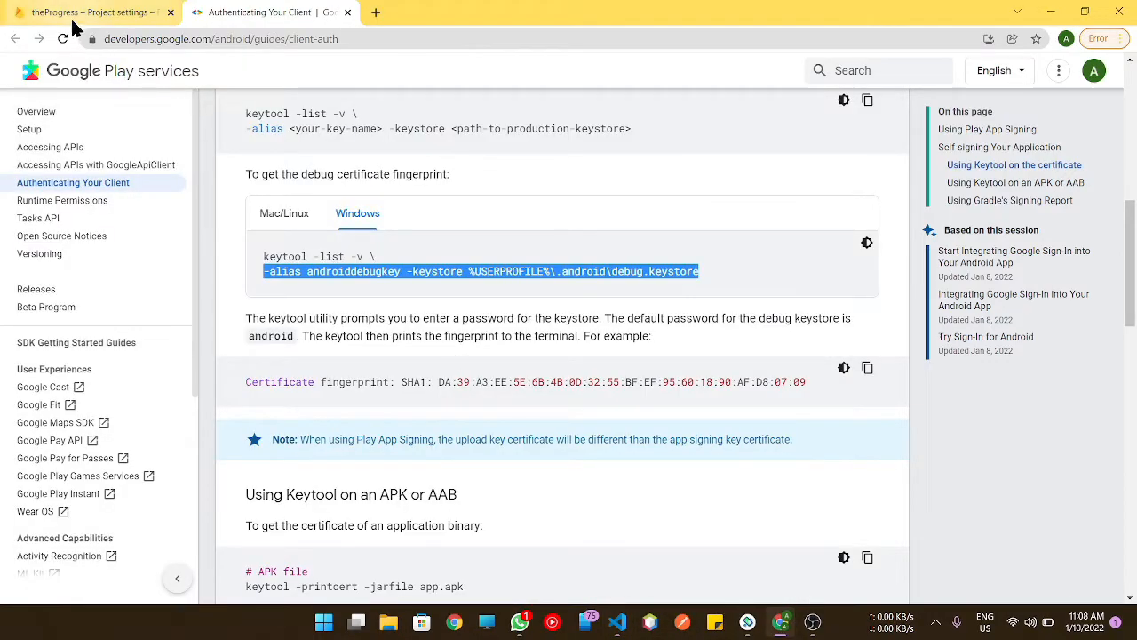
Add and save the debug SHA-1 fingerprint, then the SHA-256 fingerprint, for The Progress app.
click(89, 11)
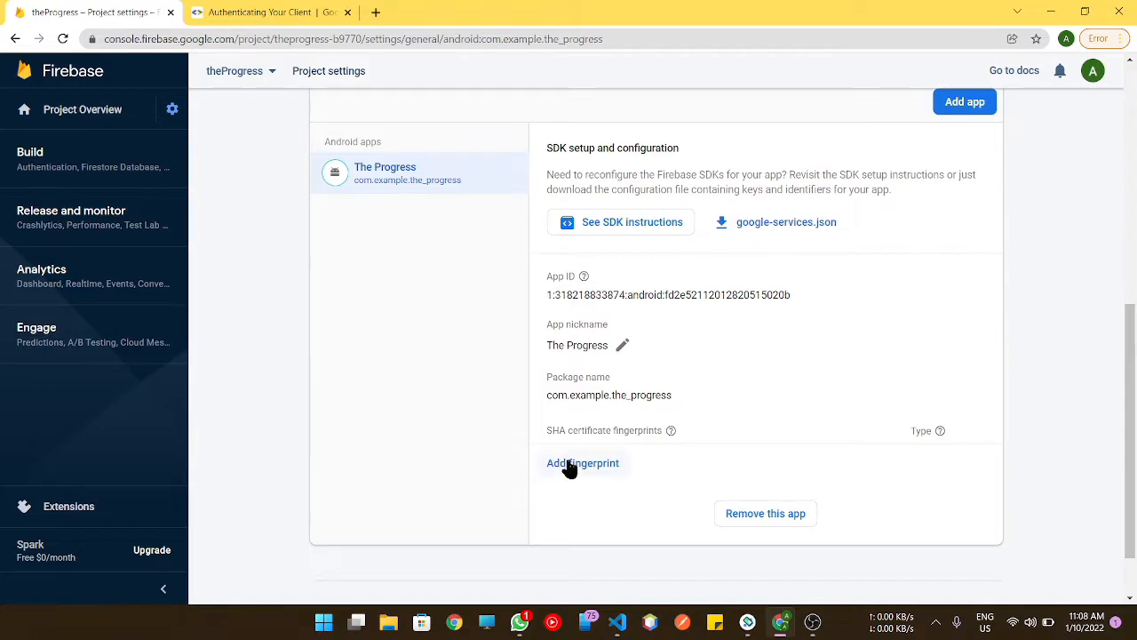
click(583, 462)
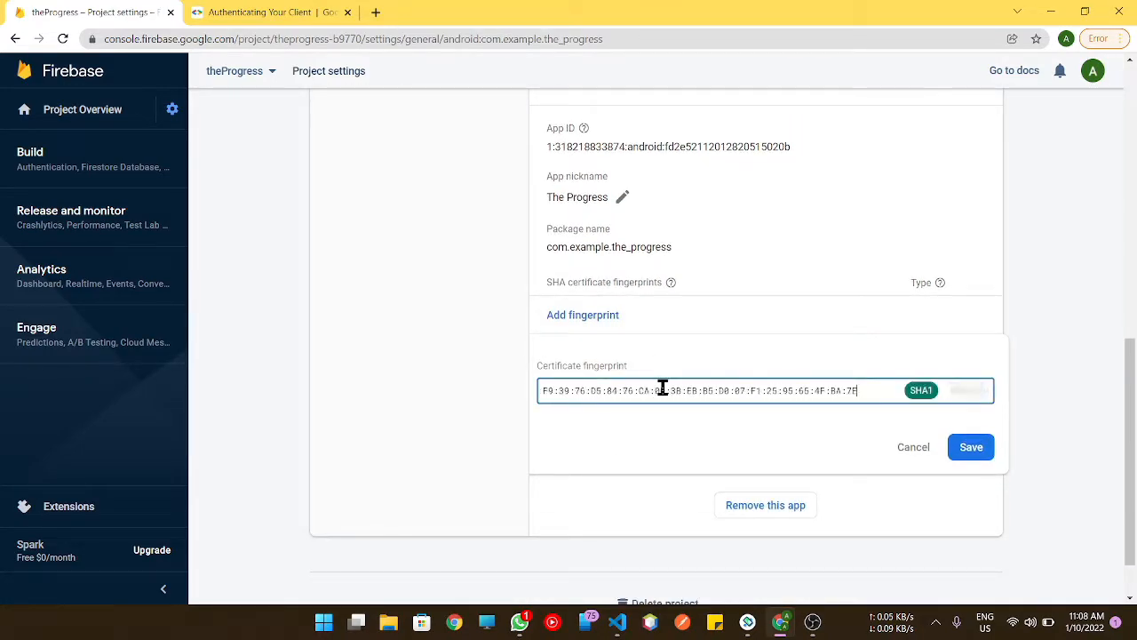
click(970, 448)
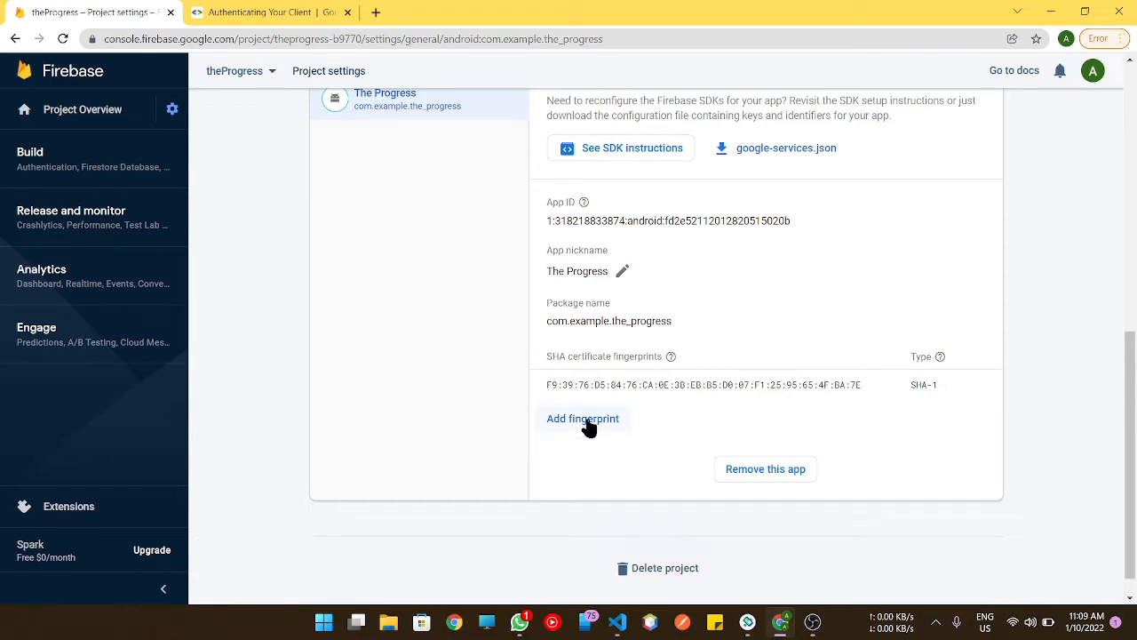
click(583, 419)
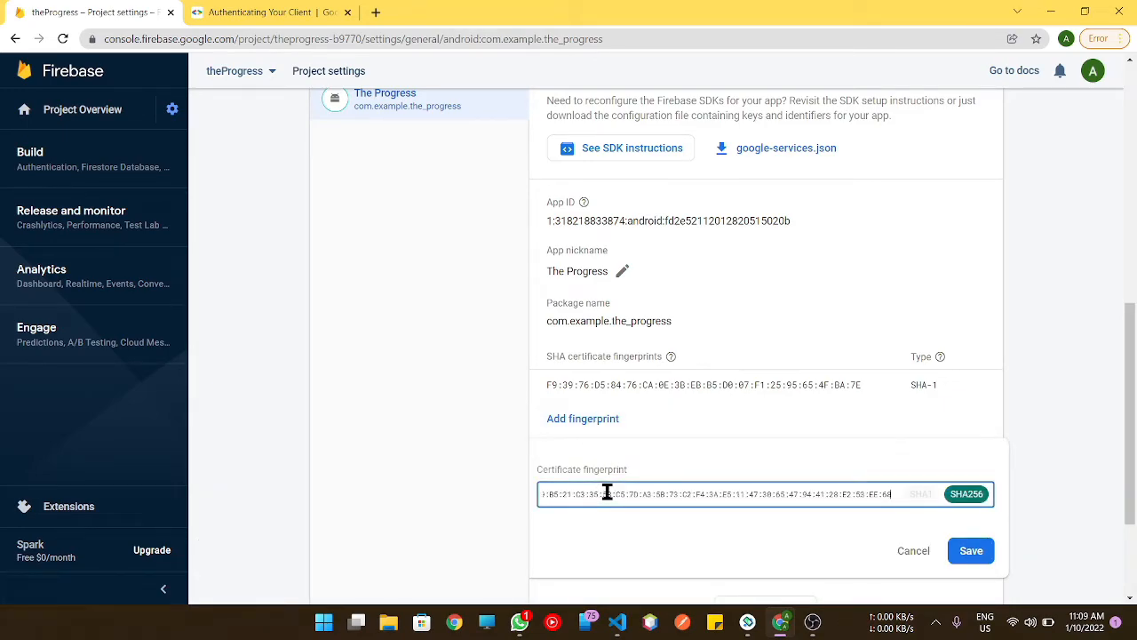
click(970, 551)
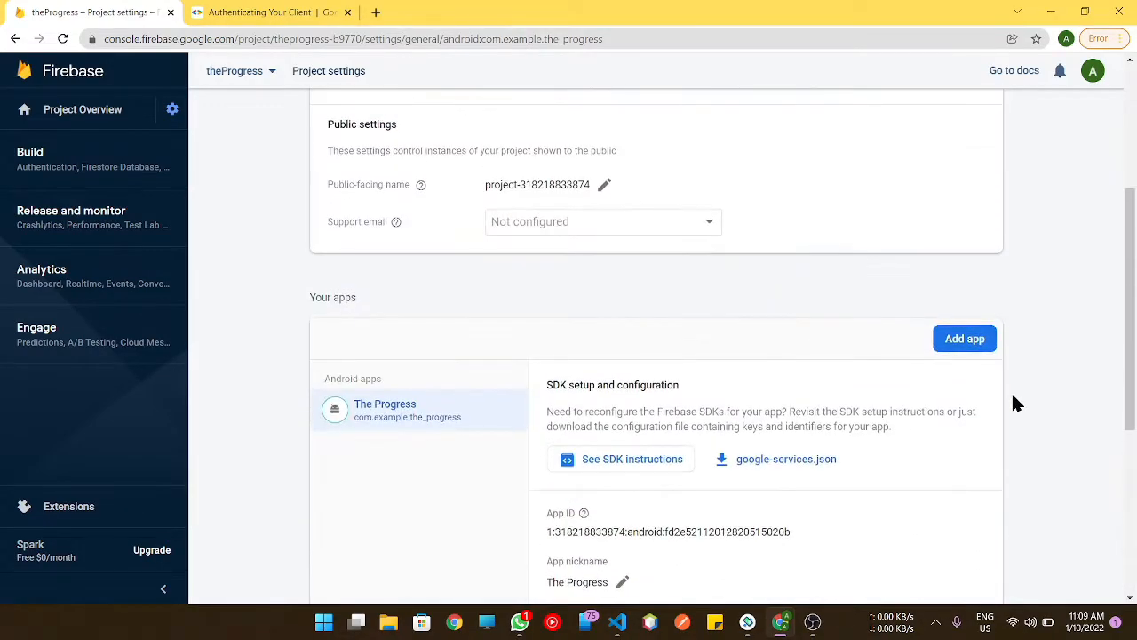
mouse_move(993, 56)
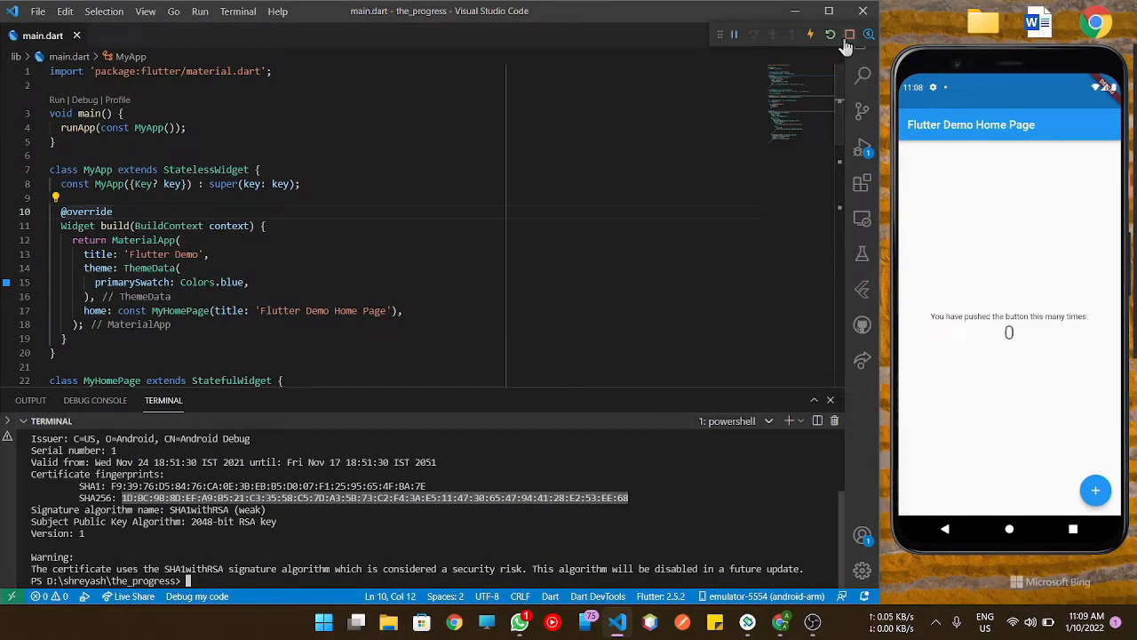
End the Flutter debug session and relaunch the app via Run Without Debugging.
click(849, 34)
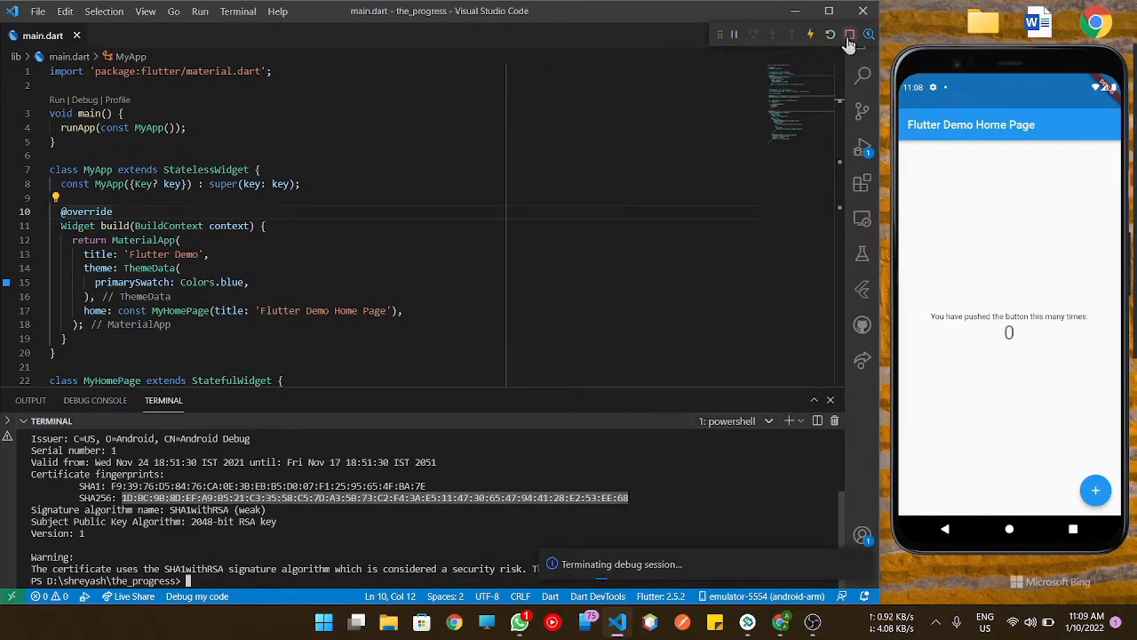
click(831, 34)
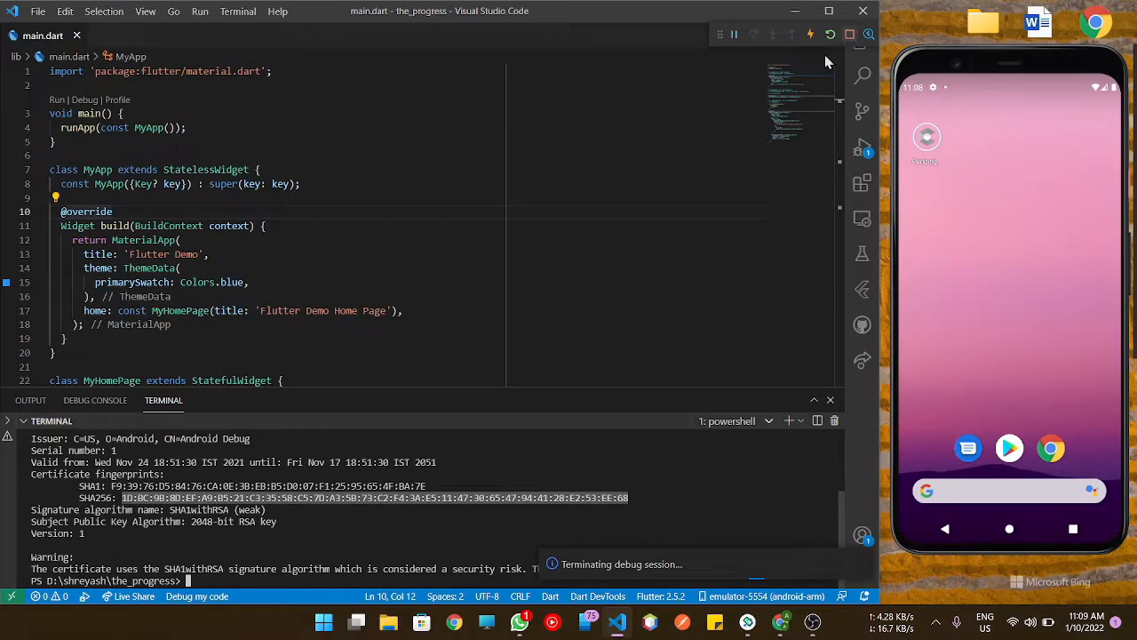
click(96, 400)
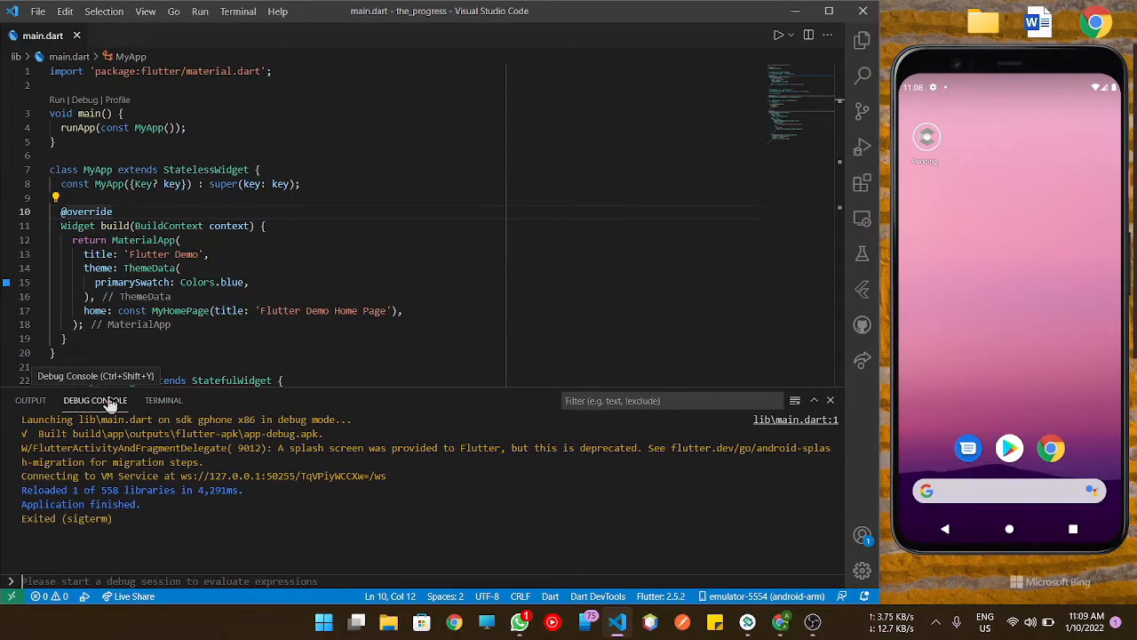
click(199, 11)
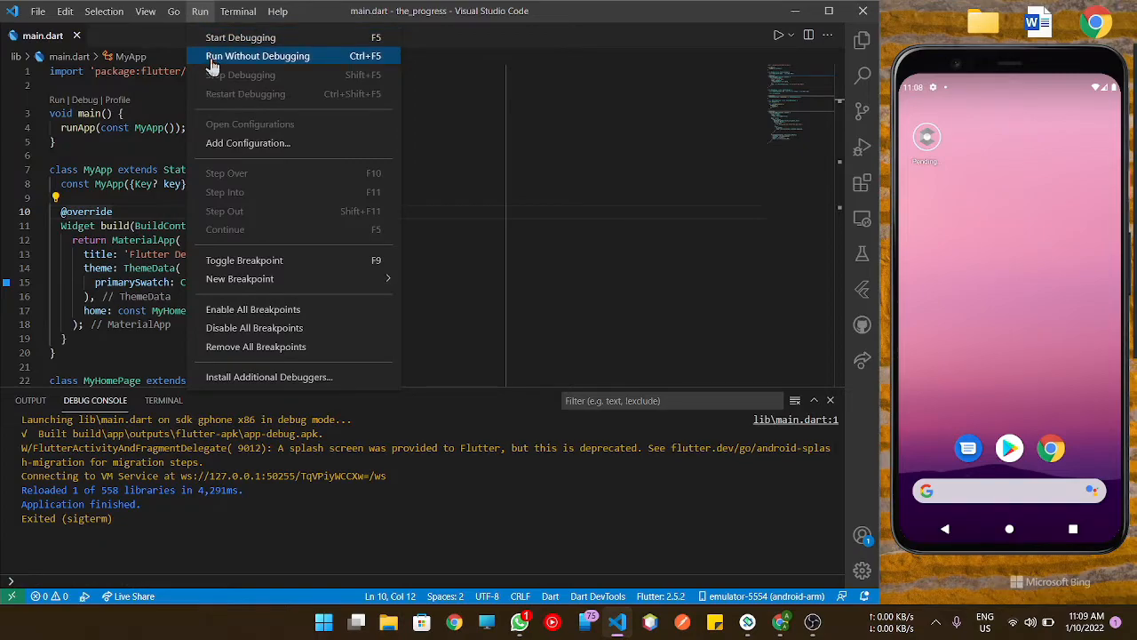
click(258, 55)
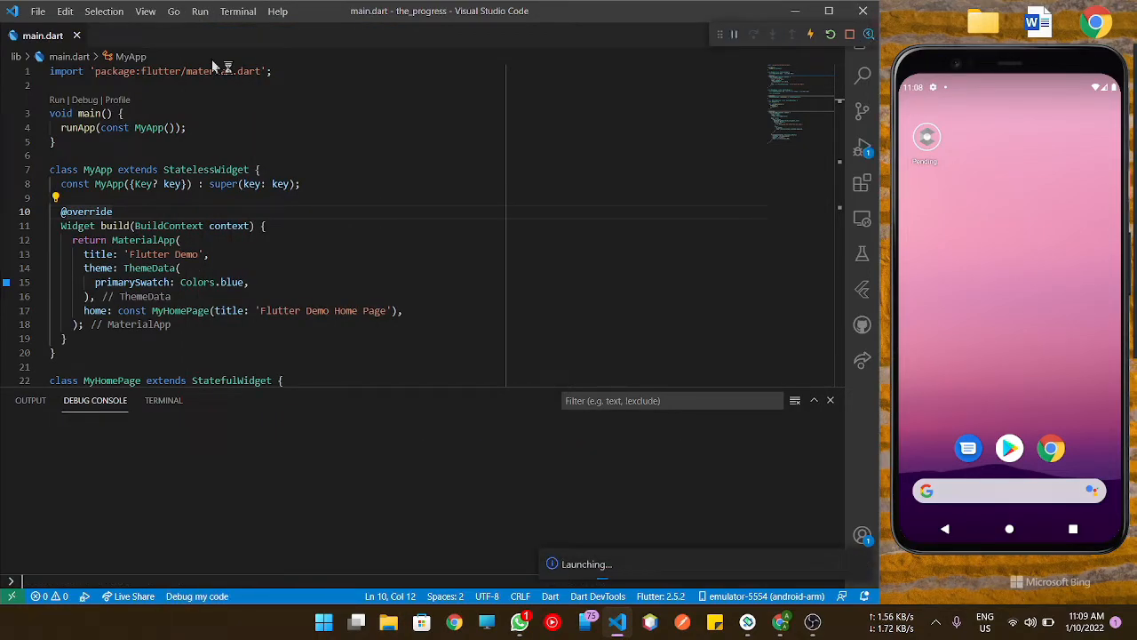